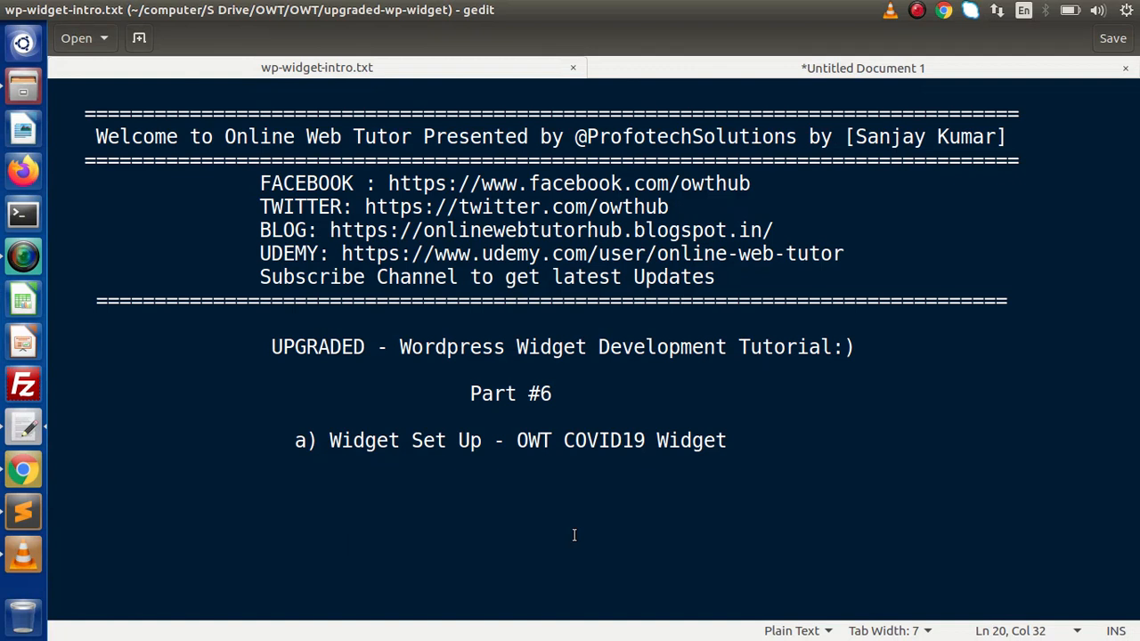
Step: Go to Appearance > Widgets and expand My Widget: Online Web Tutor in Footer #1
click(409, 535)
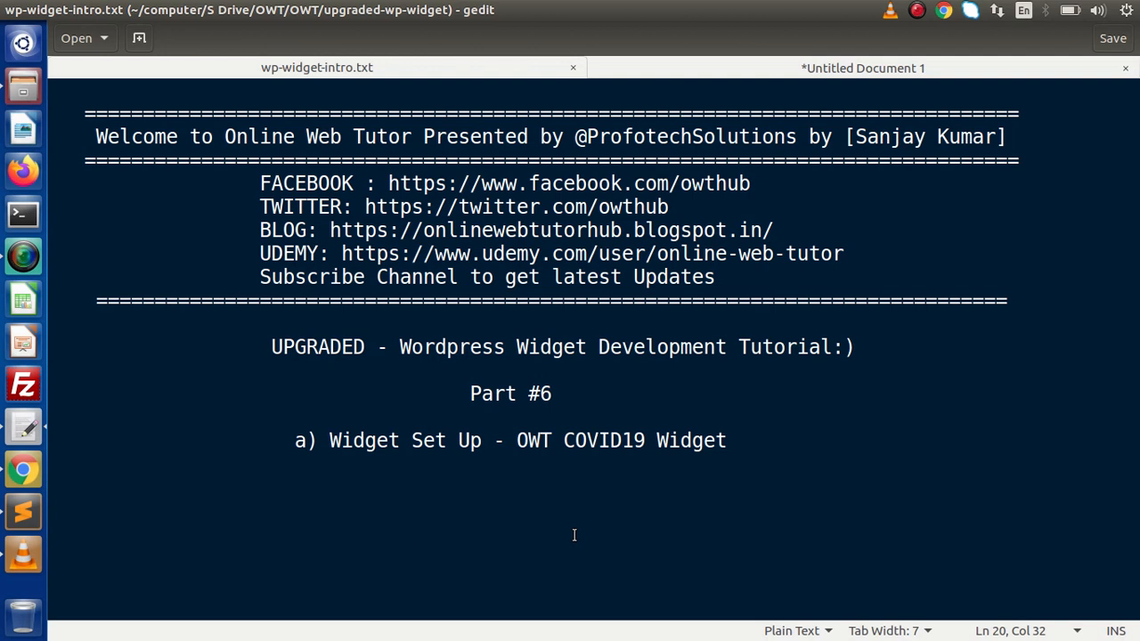
click(410, 534)
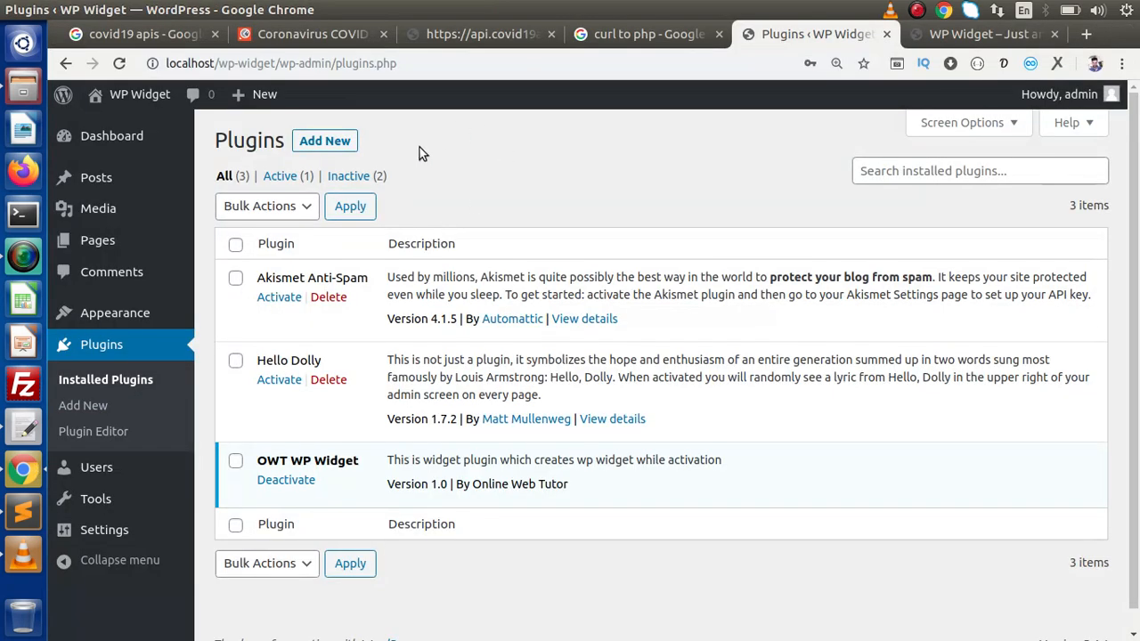
mouse_move(525, 217)
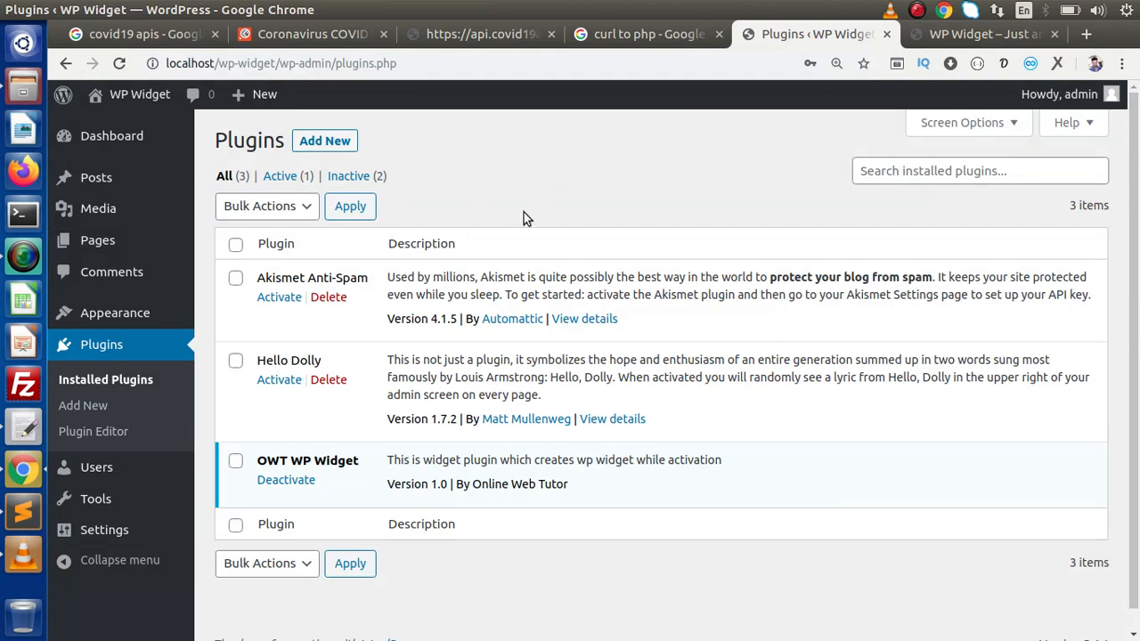
mouse_move(328, 477)
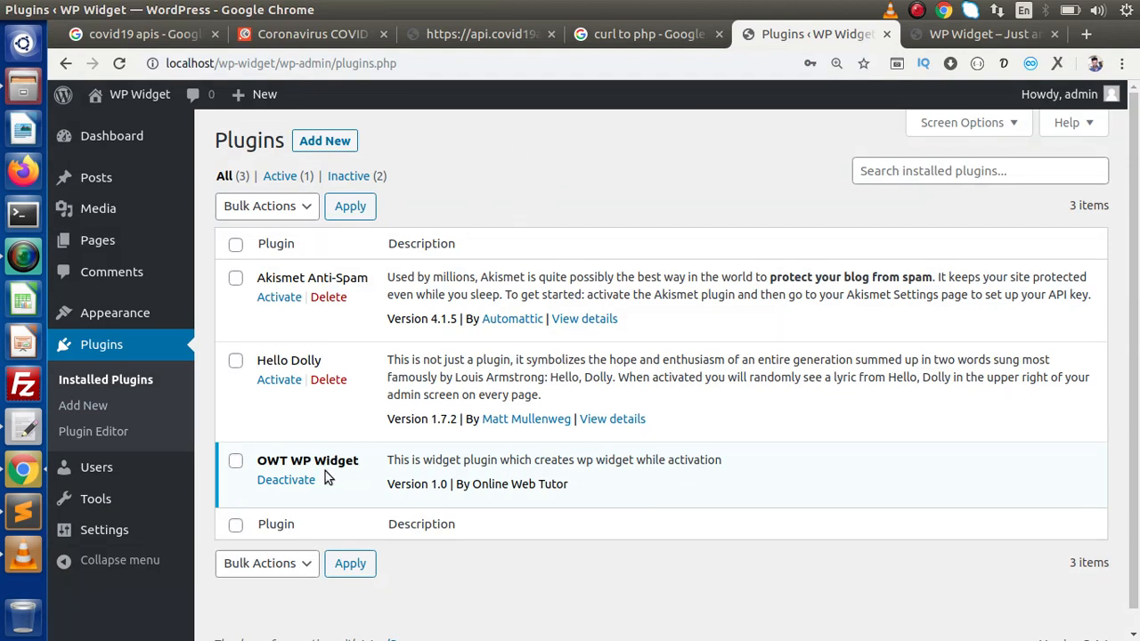
mouse_move(369, 448)
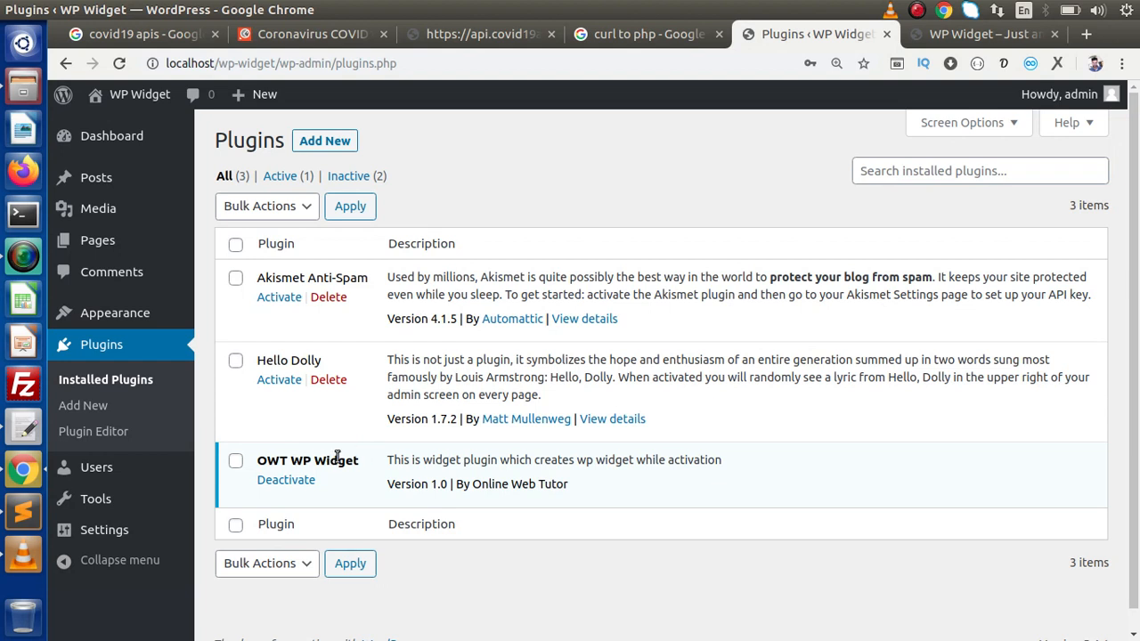
mouse_move(151, 352)
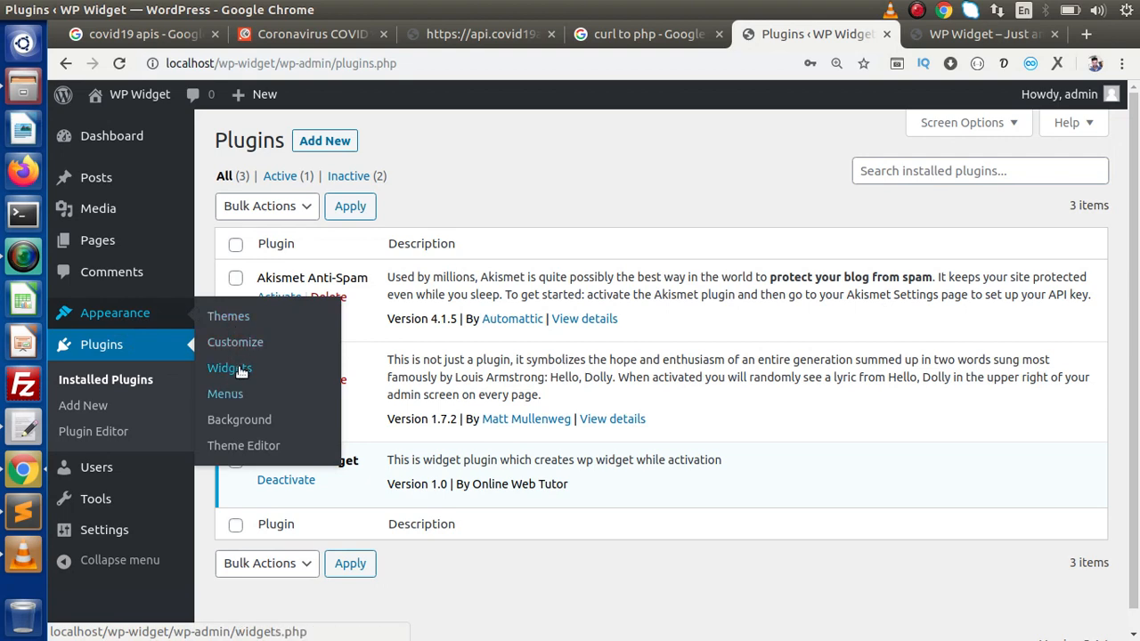
click(230, 367)
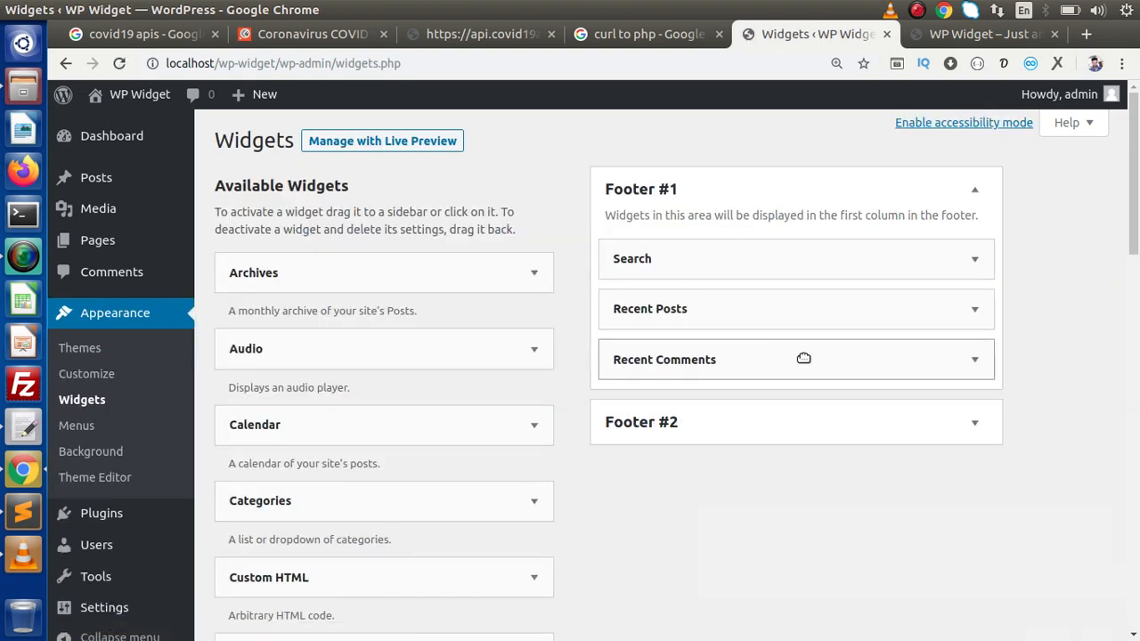
scroll(down, 3)
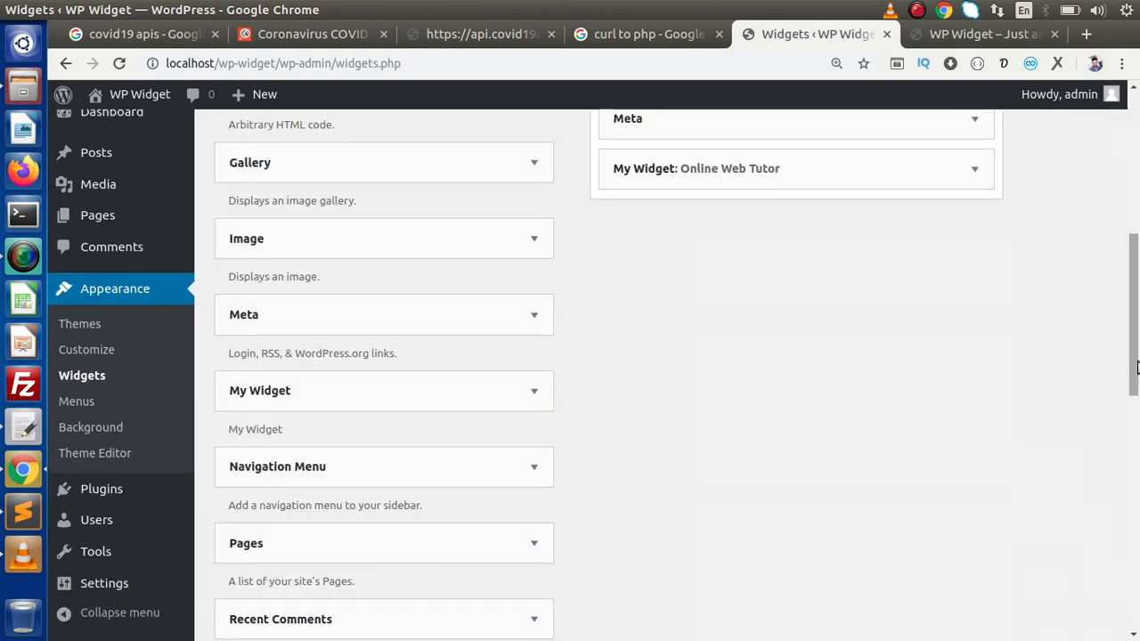
click(793, 168)
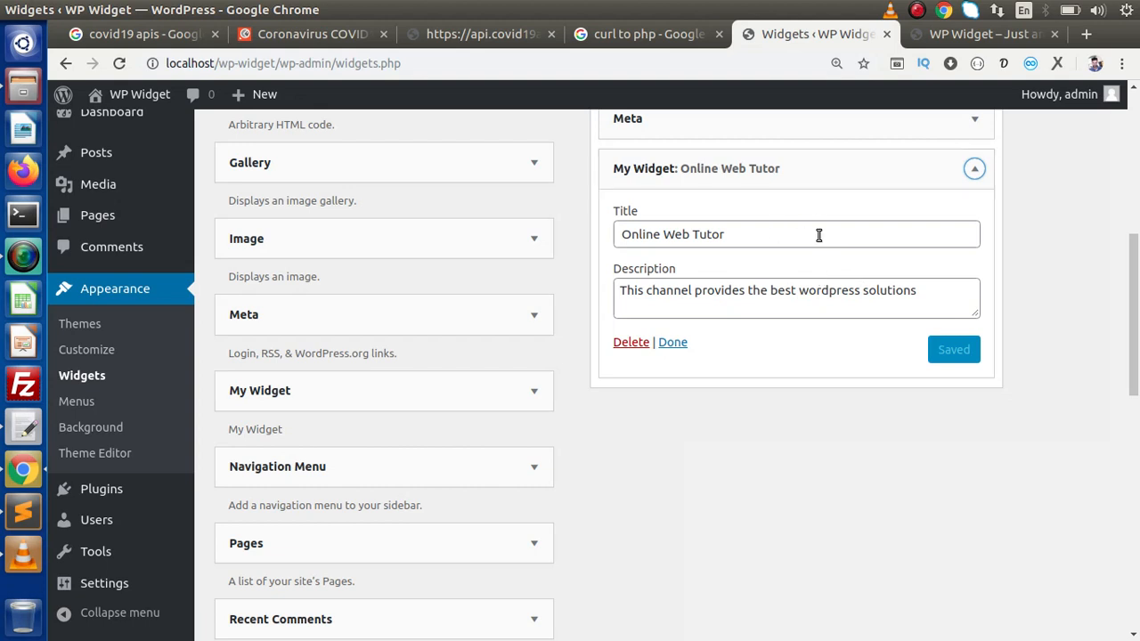
click(980, 34)
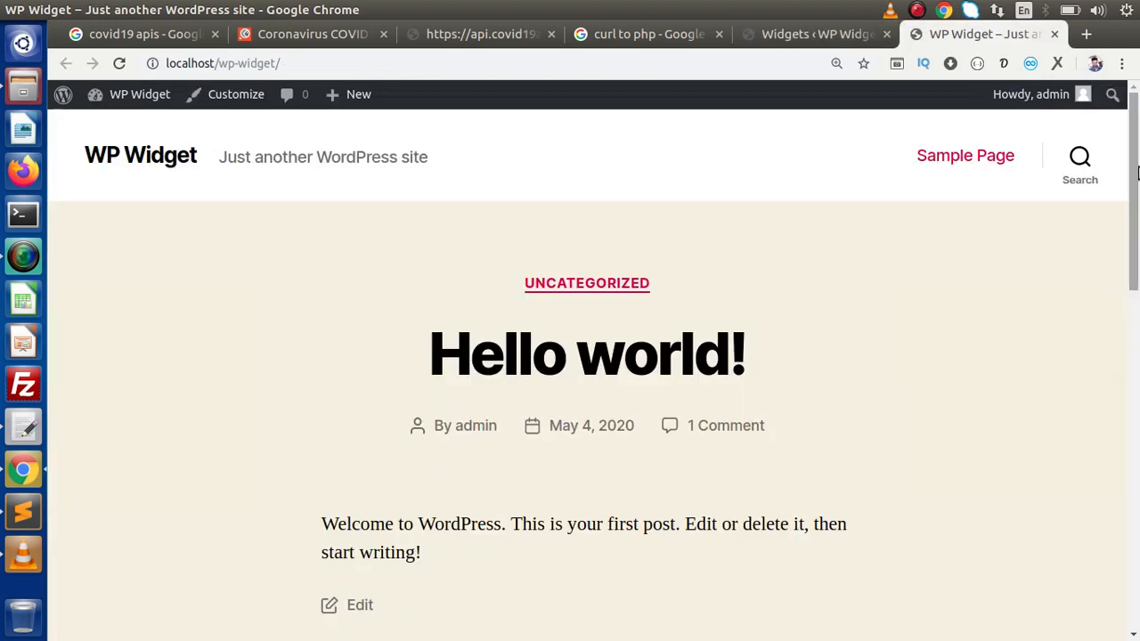
scroll(down, 3)
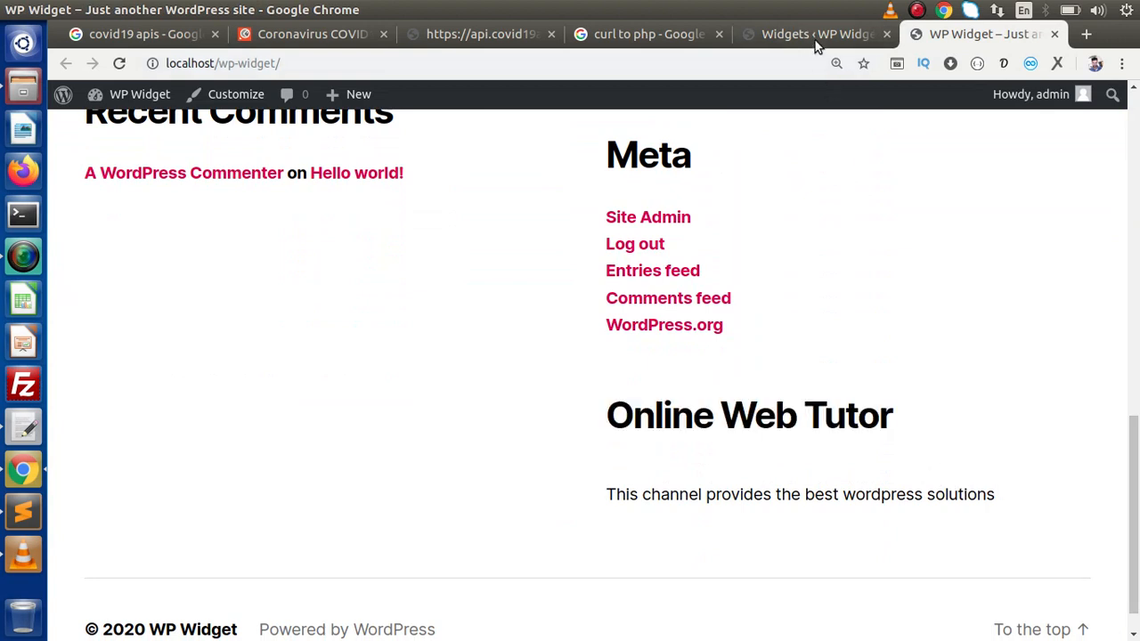
click(812, 34)
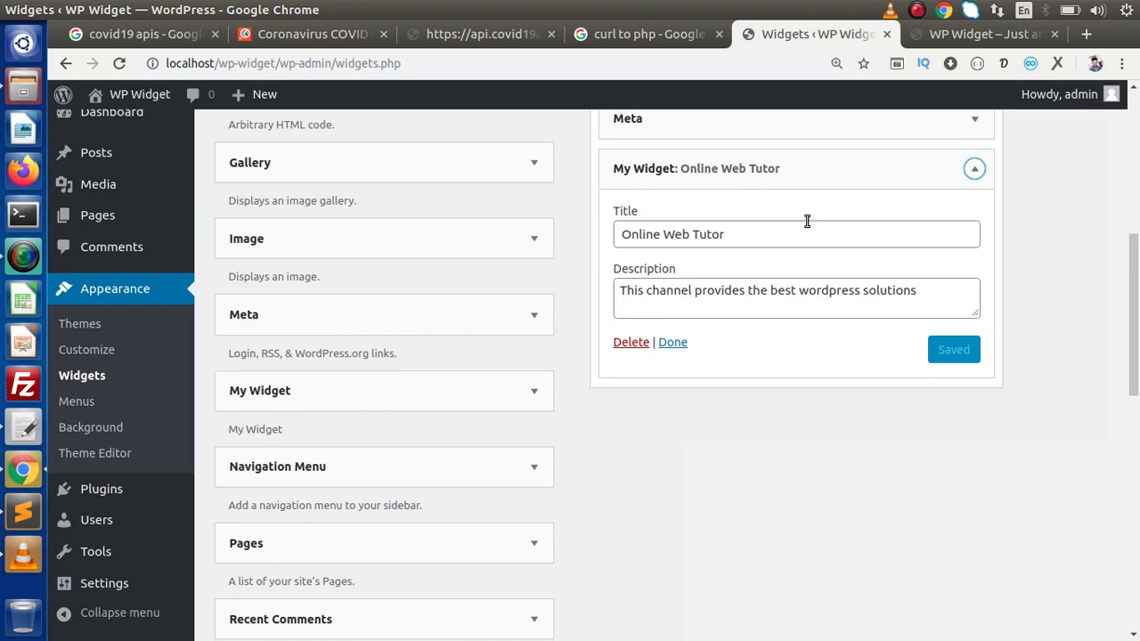
mouse_move(370, 98)
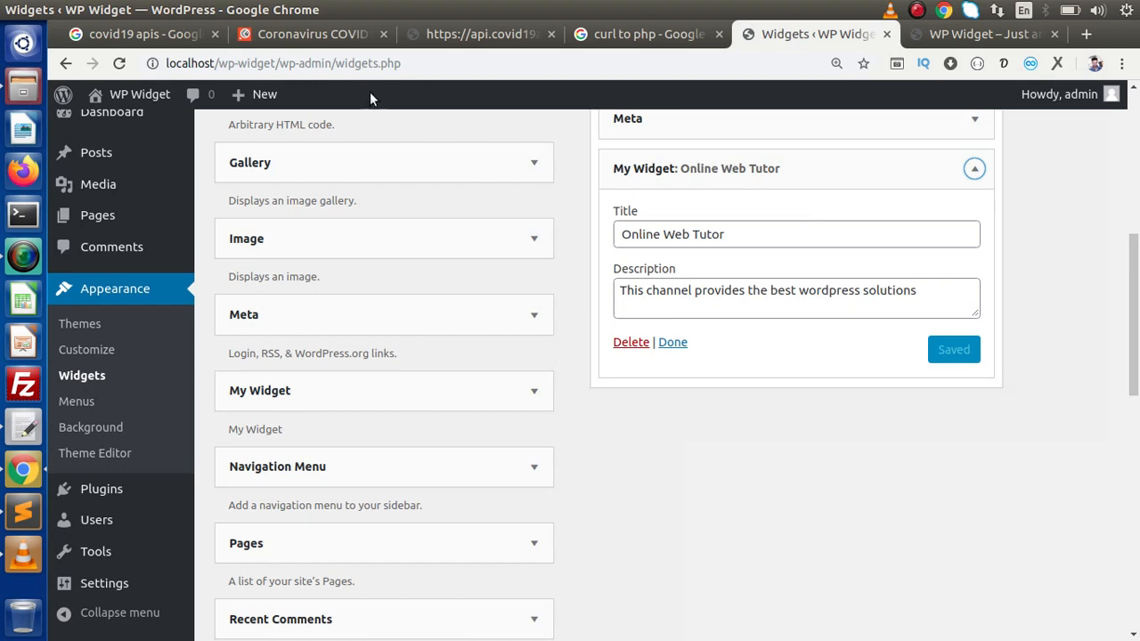
Step: Show the 'covid19 apis' Google results with the Coronavirus COVID19 API - Postman result in view
click(139, 34)
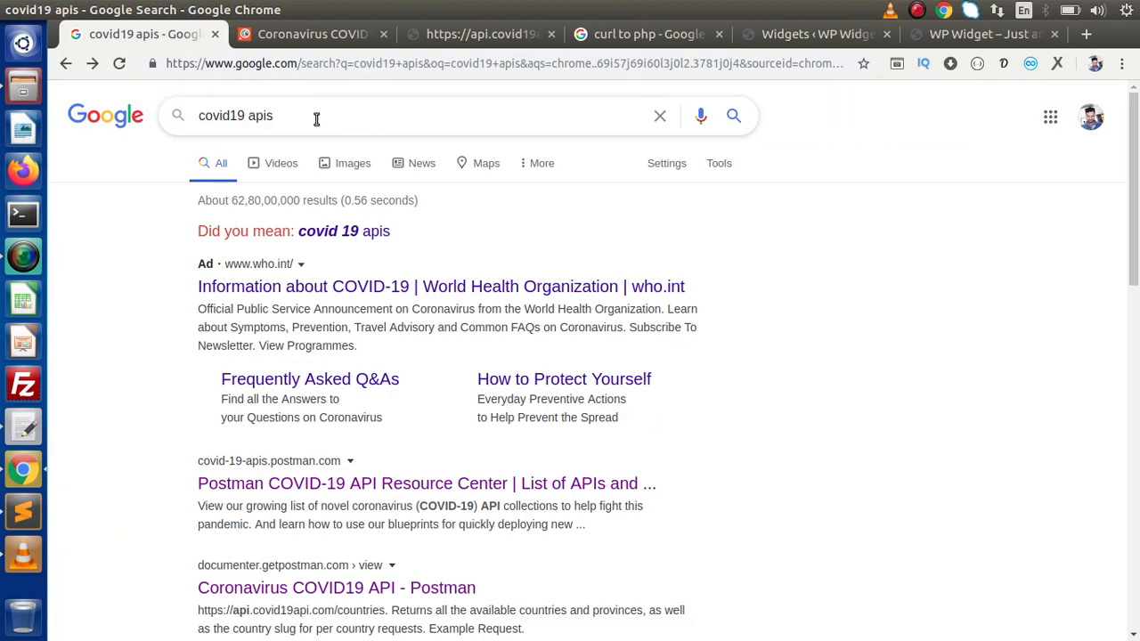
double_click(221, 116)
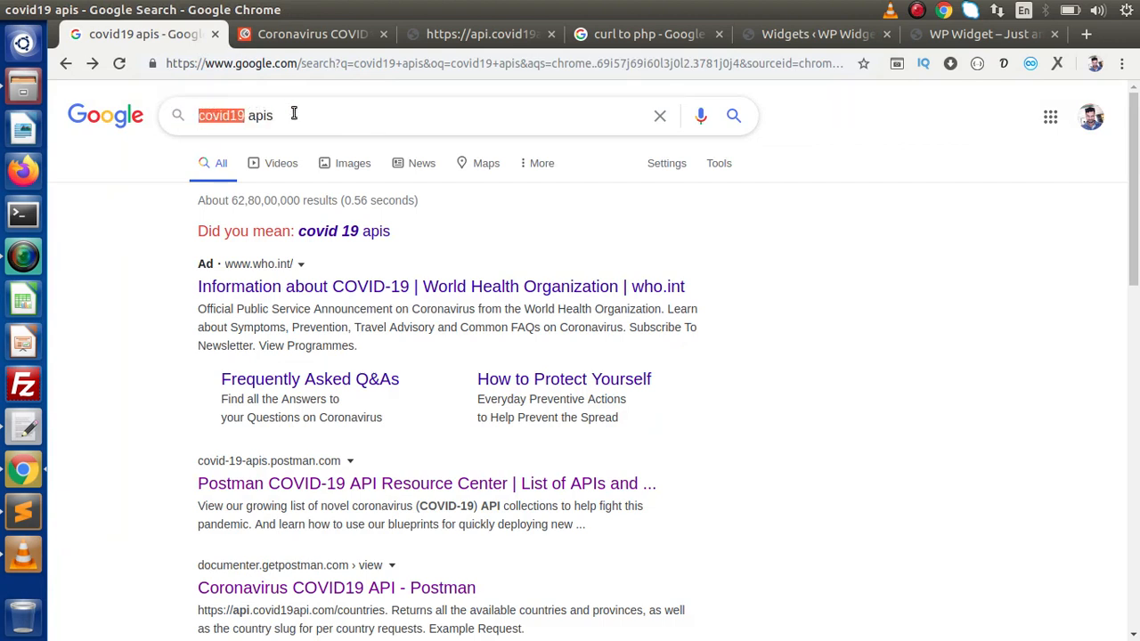
mouse_move(294, 114)
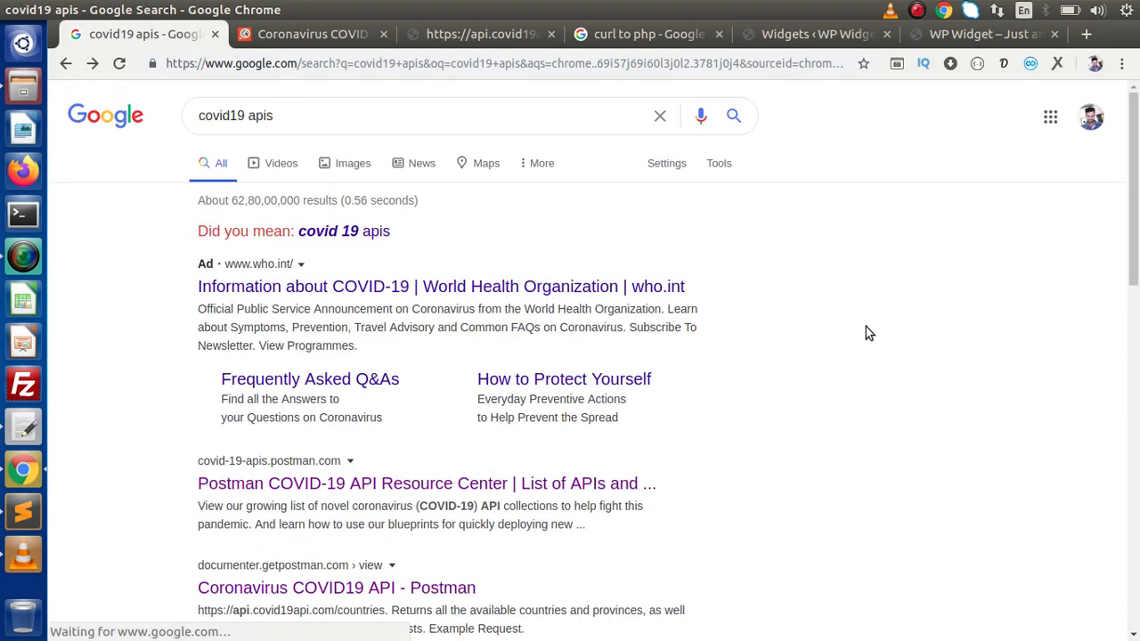
mouse_move(725, 231)
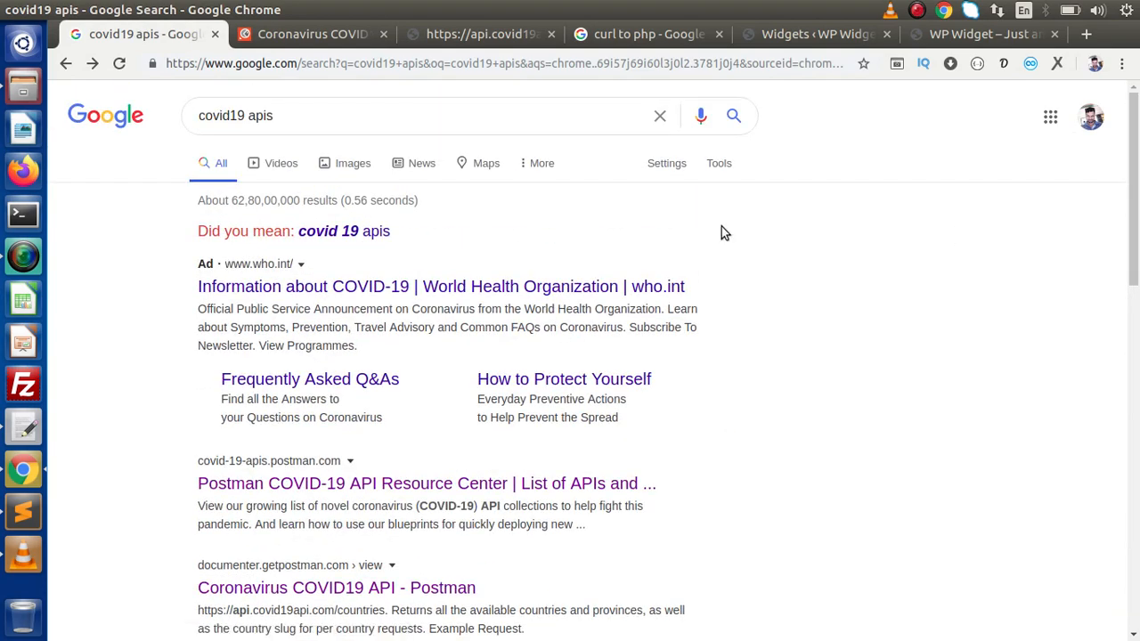
scroll(down, 3)
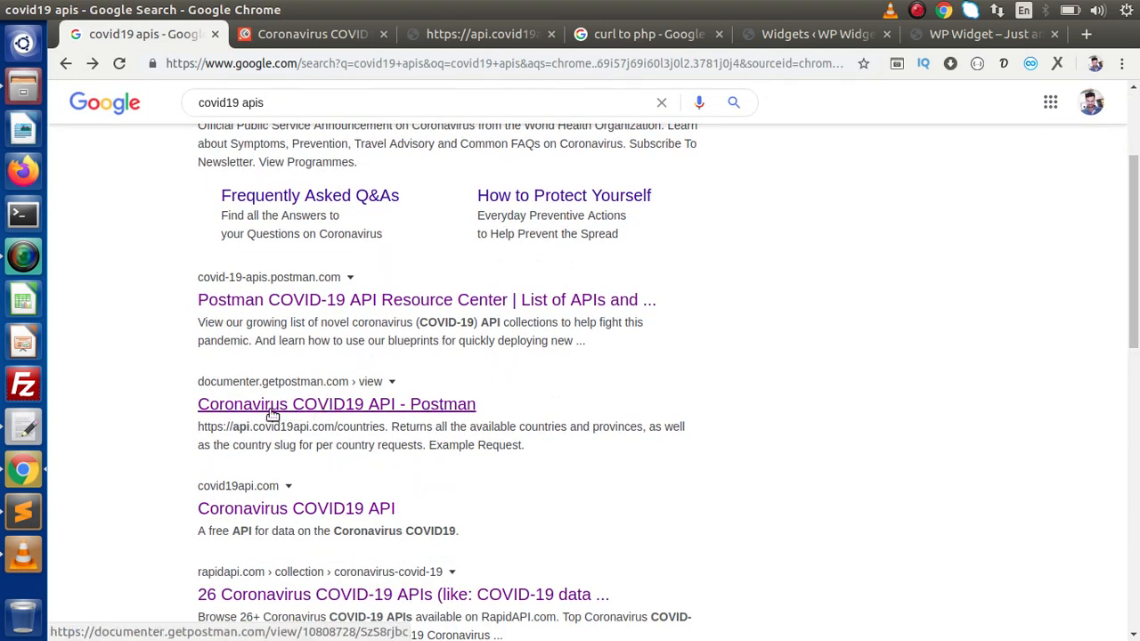
mouse_move(421, 413)
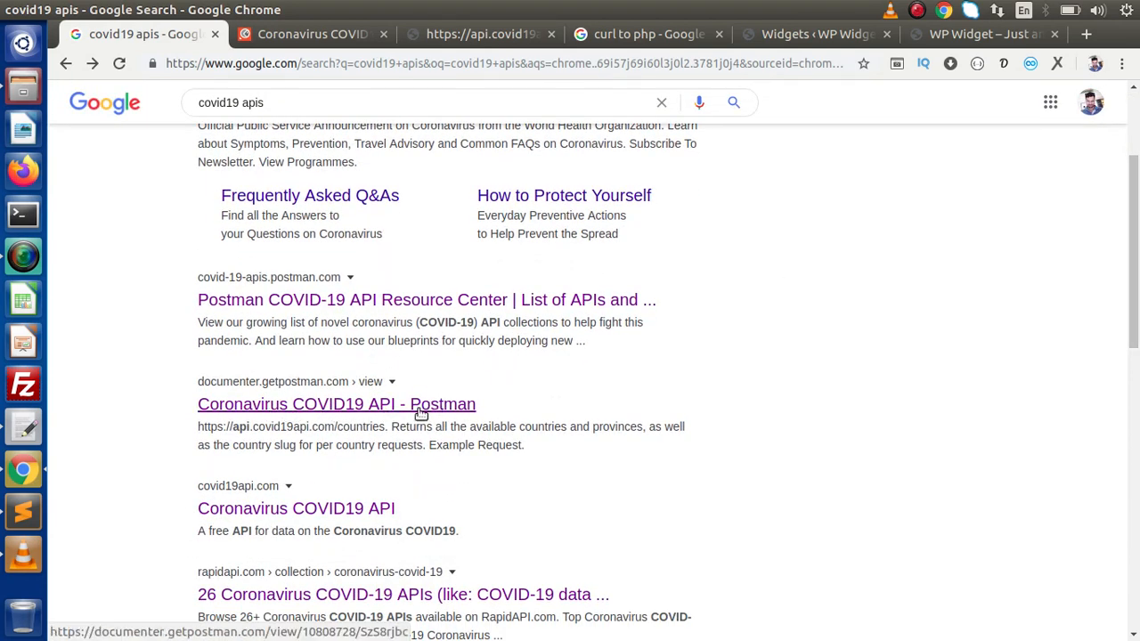
Step: Open the Coronavirus COVID19 API Postman documentation with its endpoint list
click(337, 403)
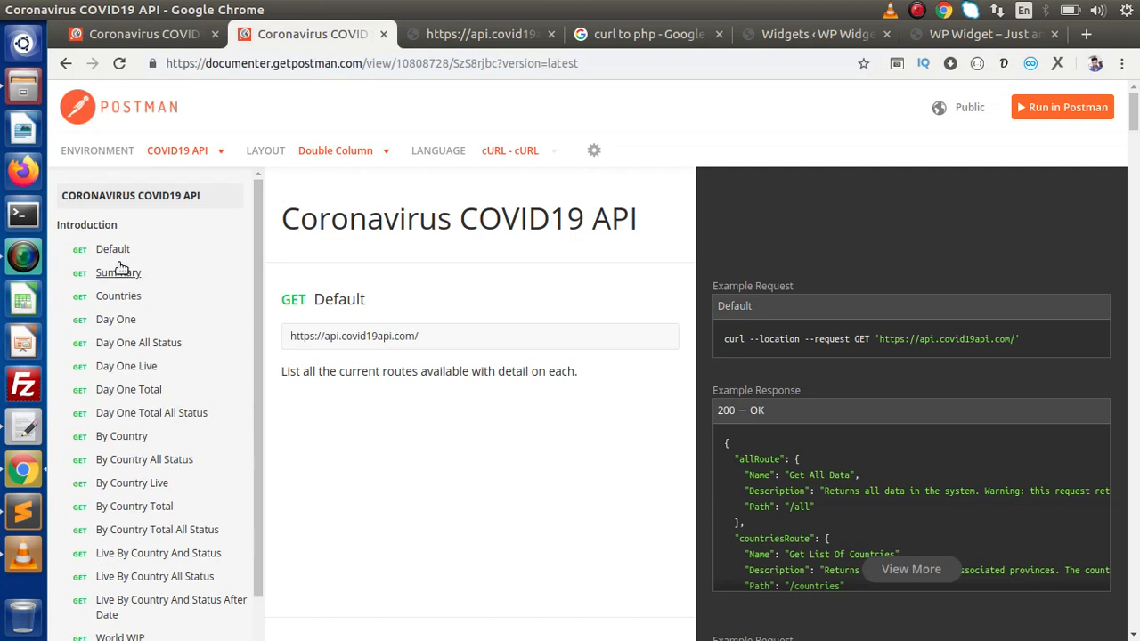
mouse_move(117, 273)
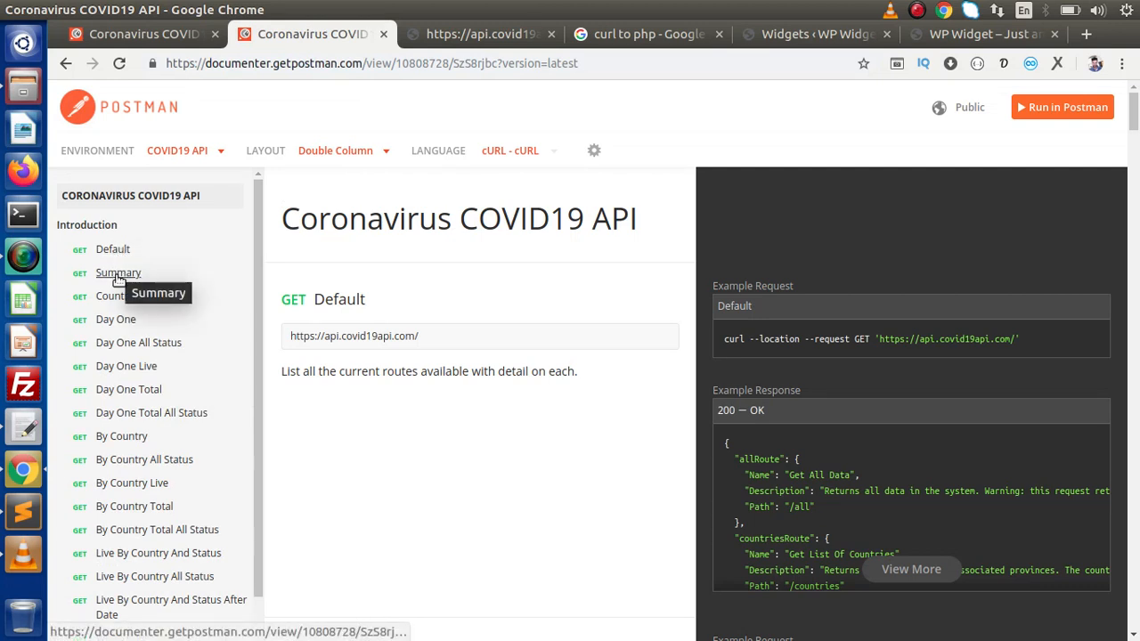
mouse_move(121, 437)
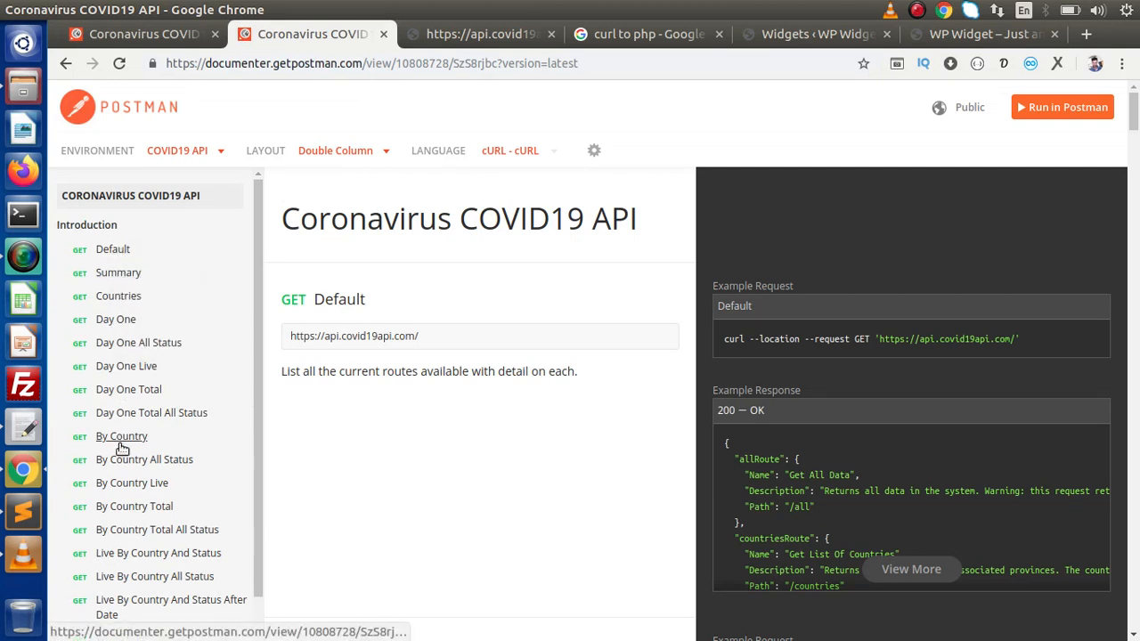
mouse_move(93, 253)
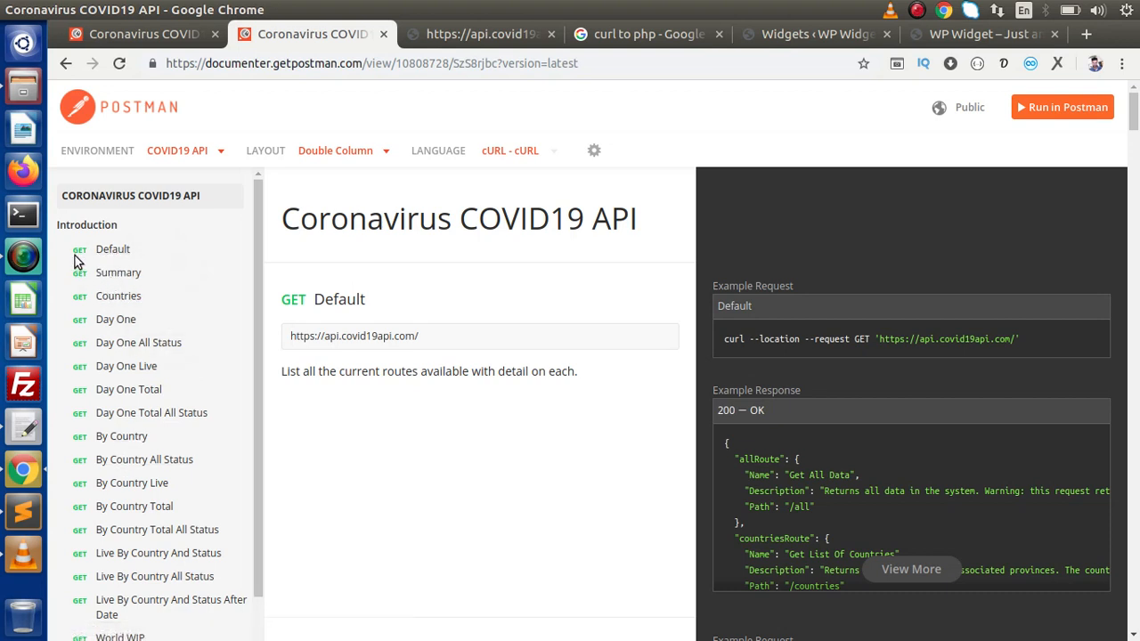
mouse_move(78, 285)
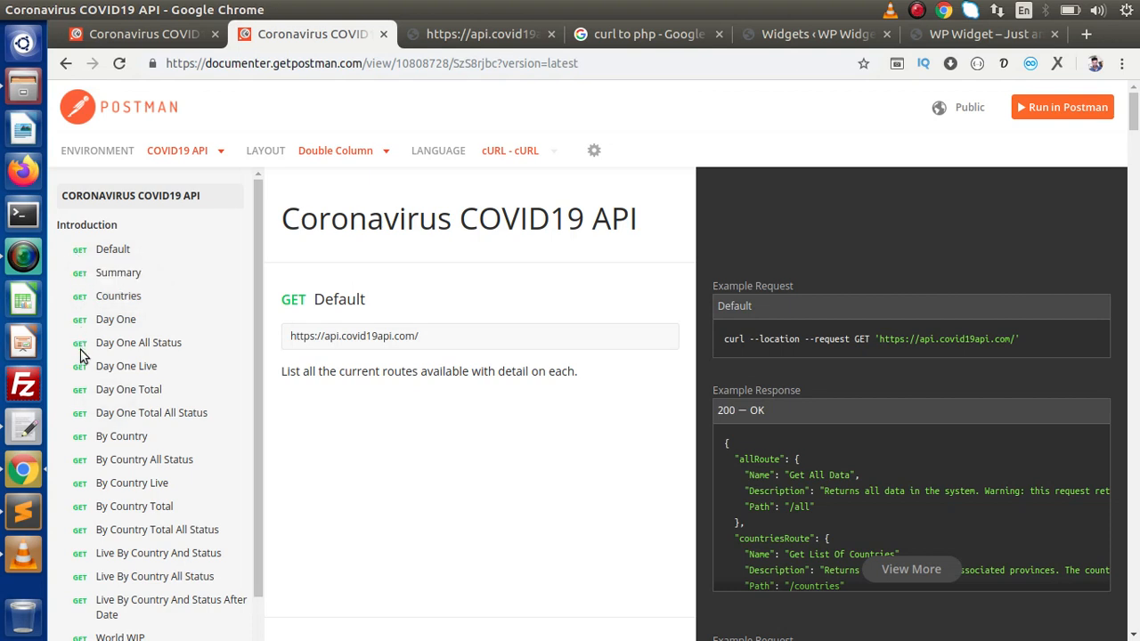
mouse_move(85, 352)
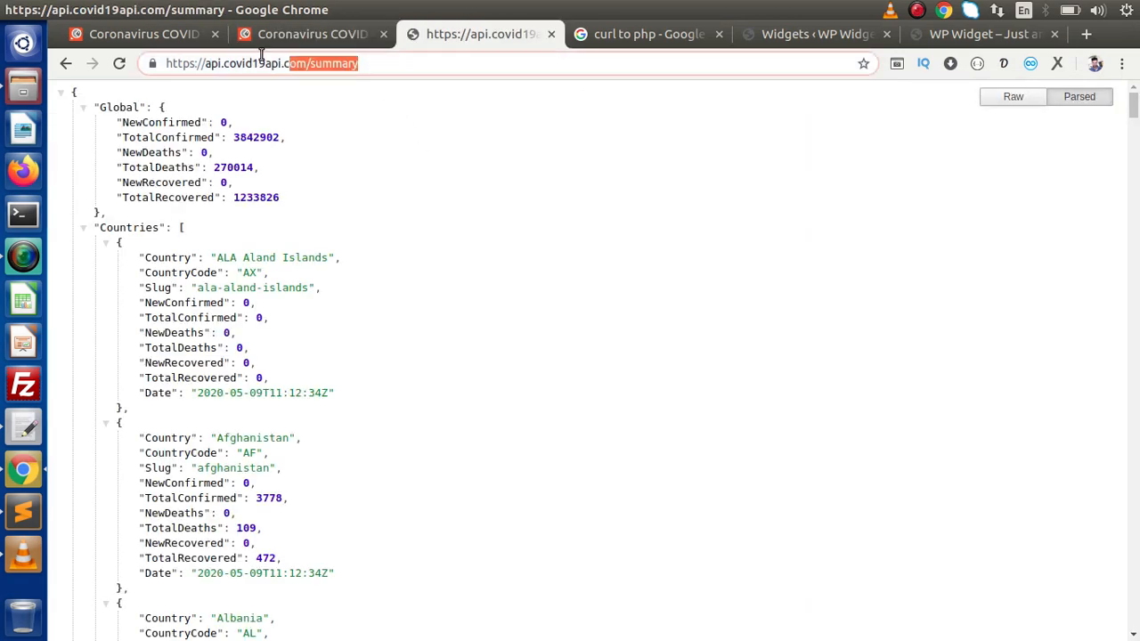
mouse_move(419, 245)
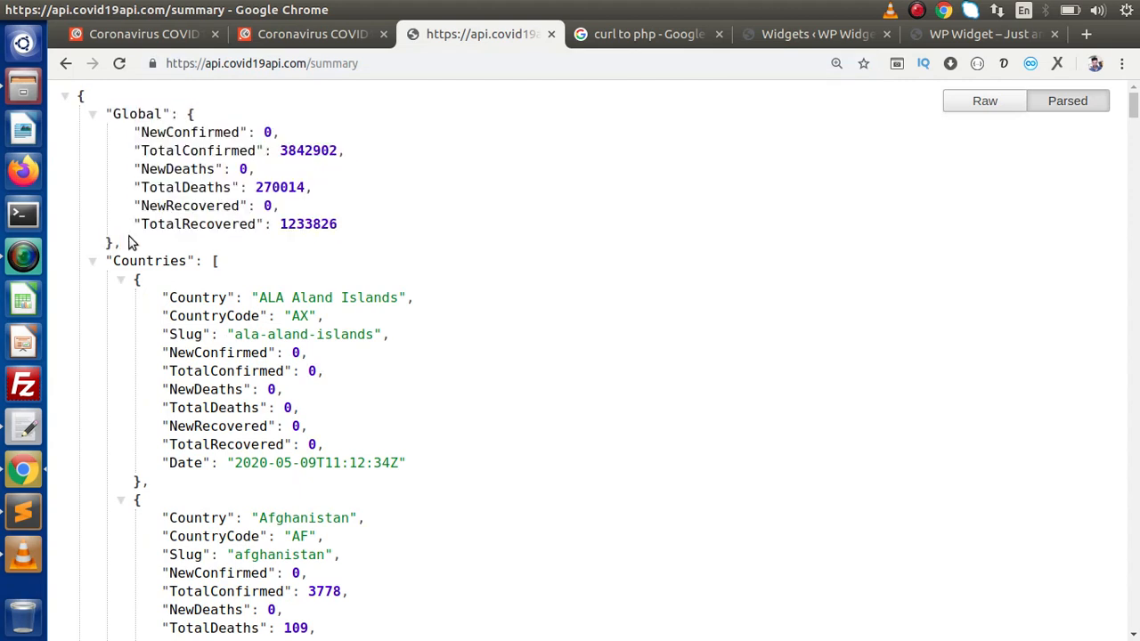
mouse_move(206, 198)
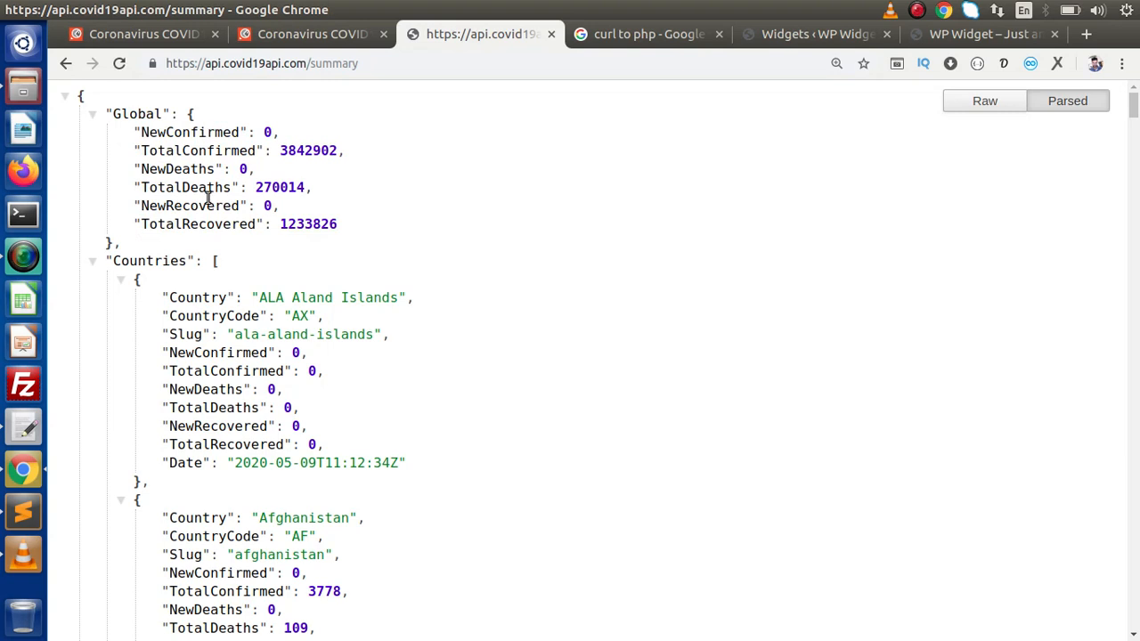
double_click(157, 260)
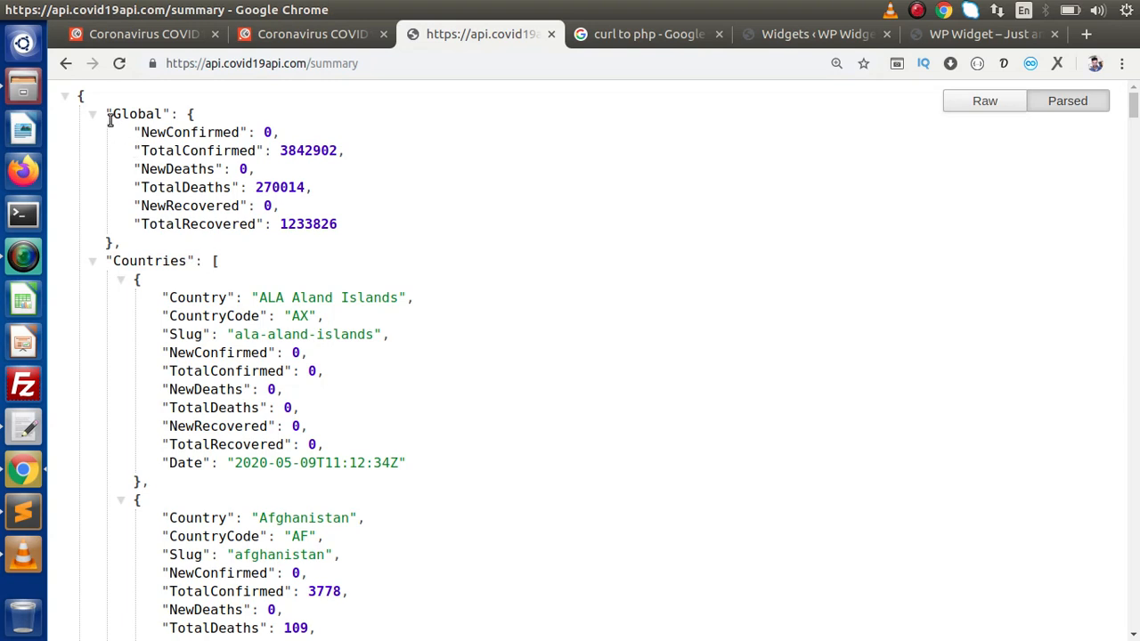
drag(107, 114, 114, 240)
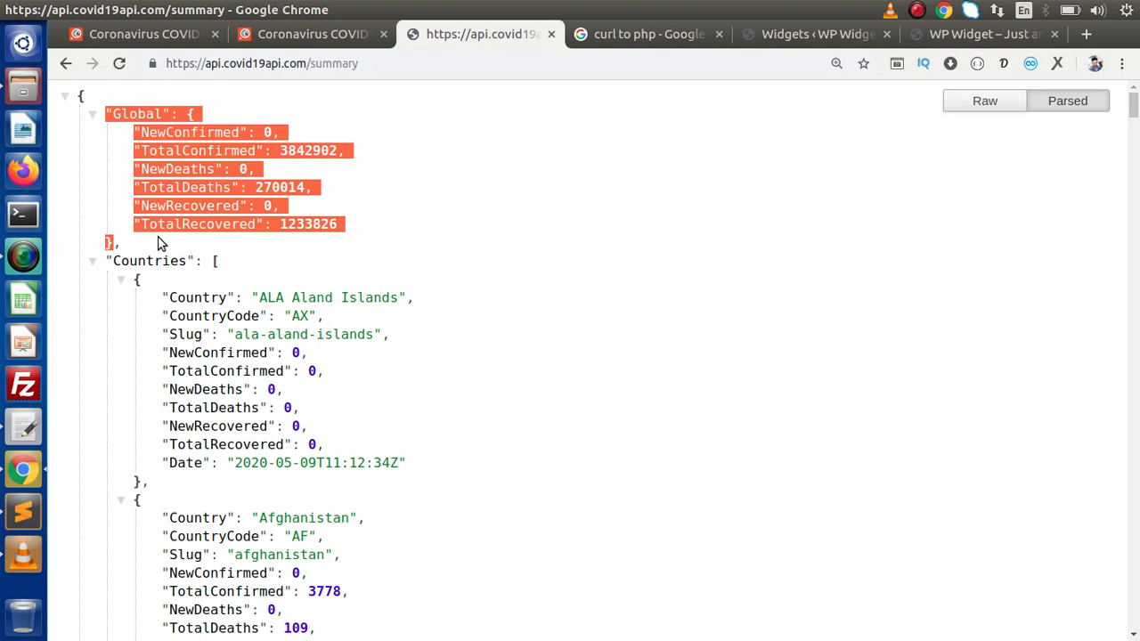
mouse_move(167, 277)
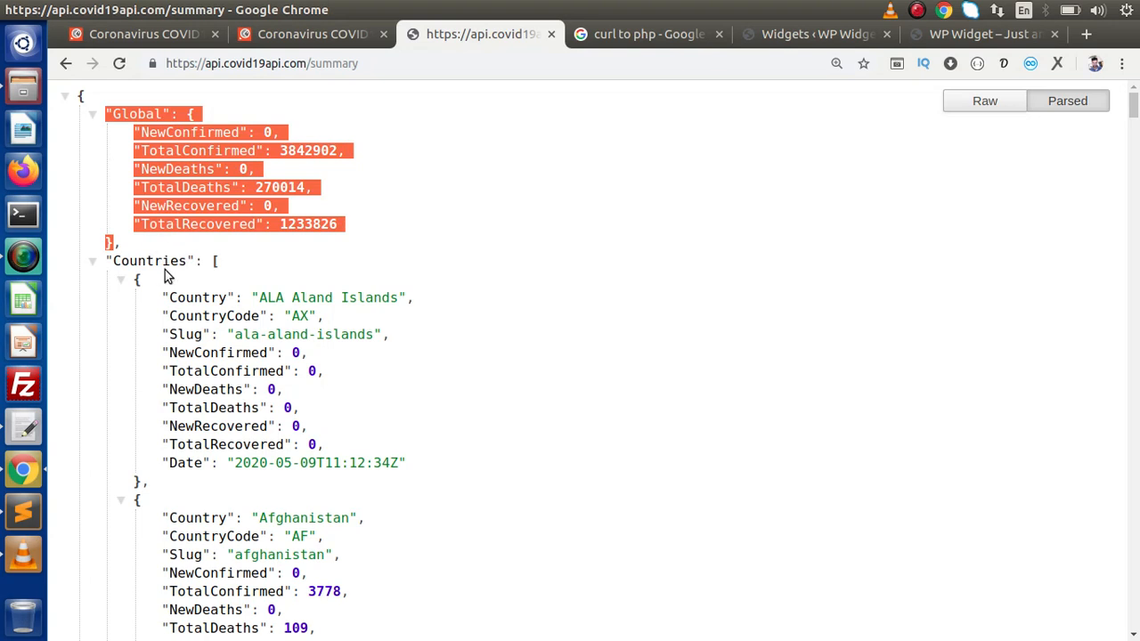
click(449, 349)
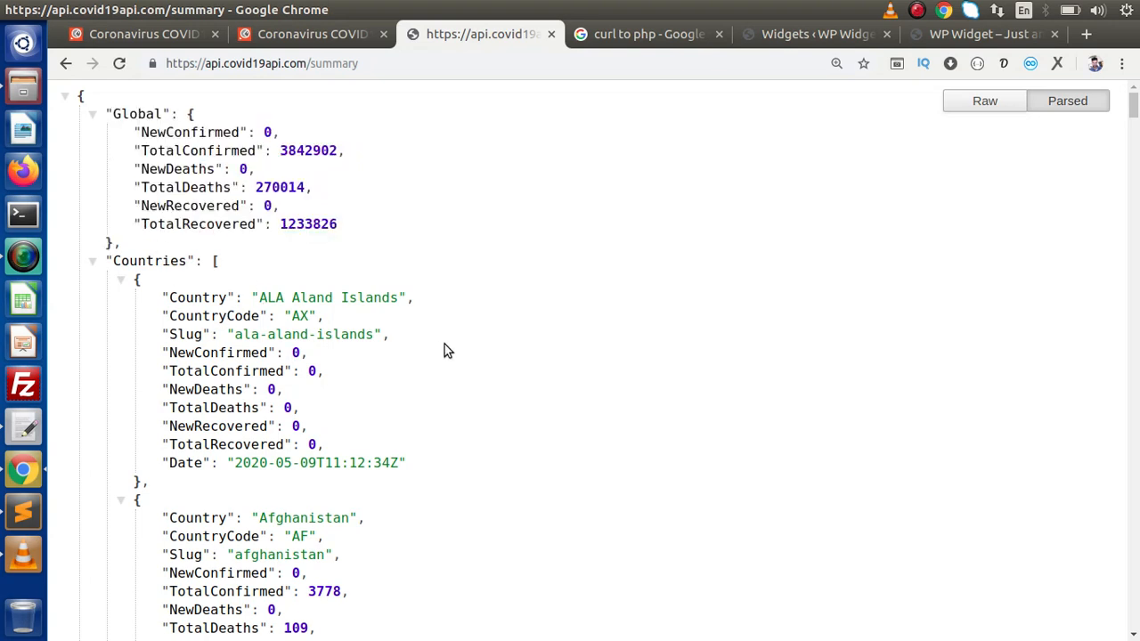
click(264, 64)
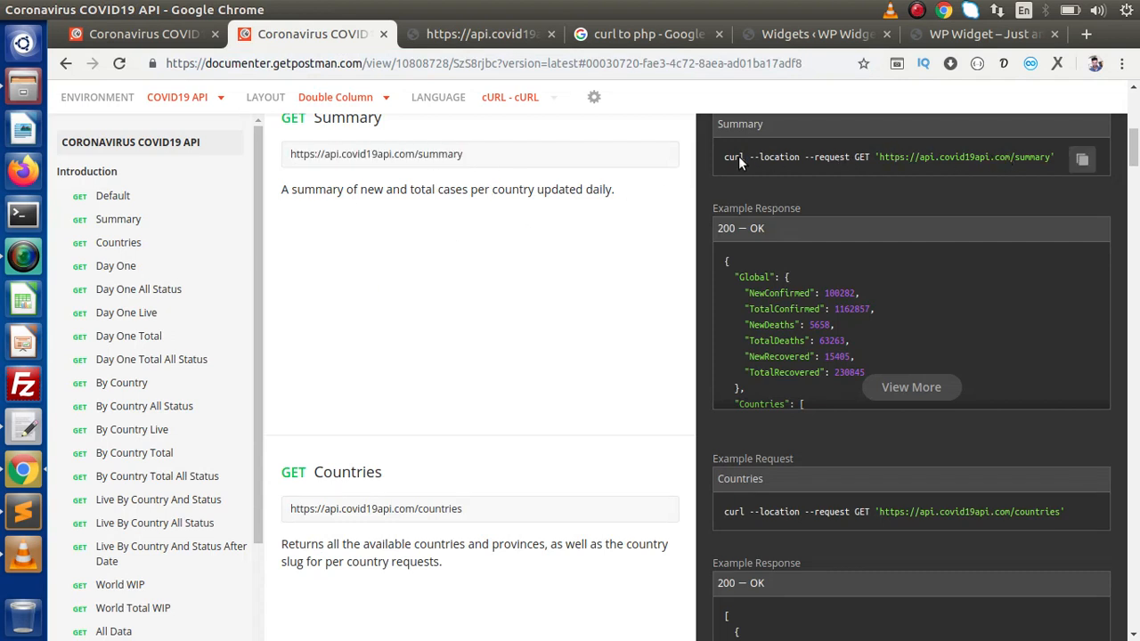
mouse_move(1058, 156)
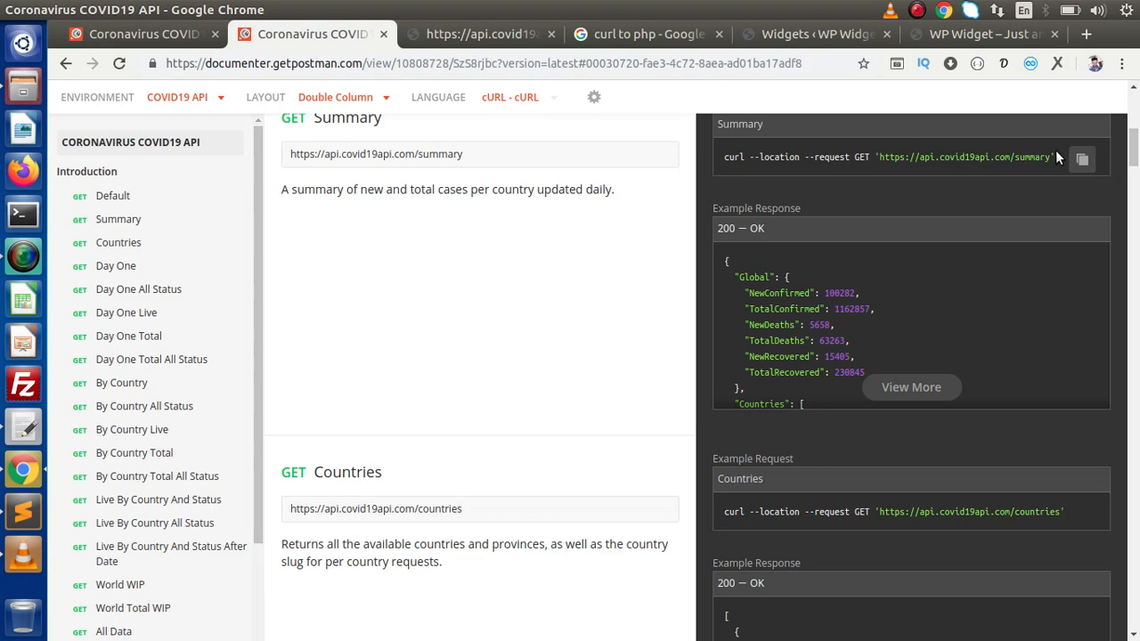
mouse_move(913, 161)
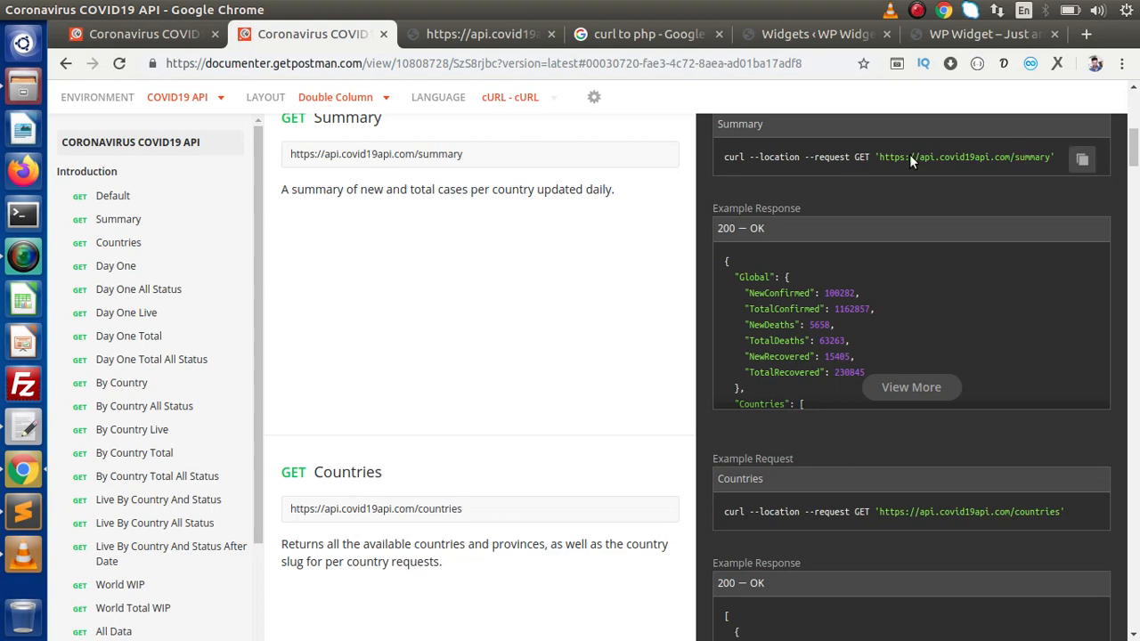
Step: Open the Makers Byte CURL to PHP Converter from the 'curl to php' search results
click(649, 34)
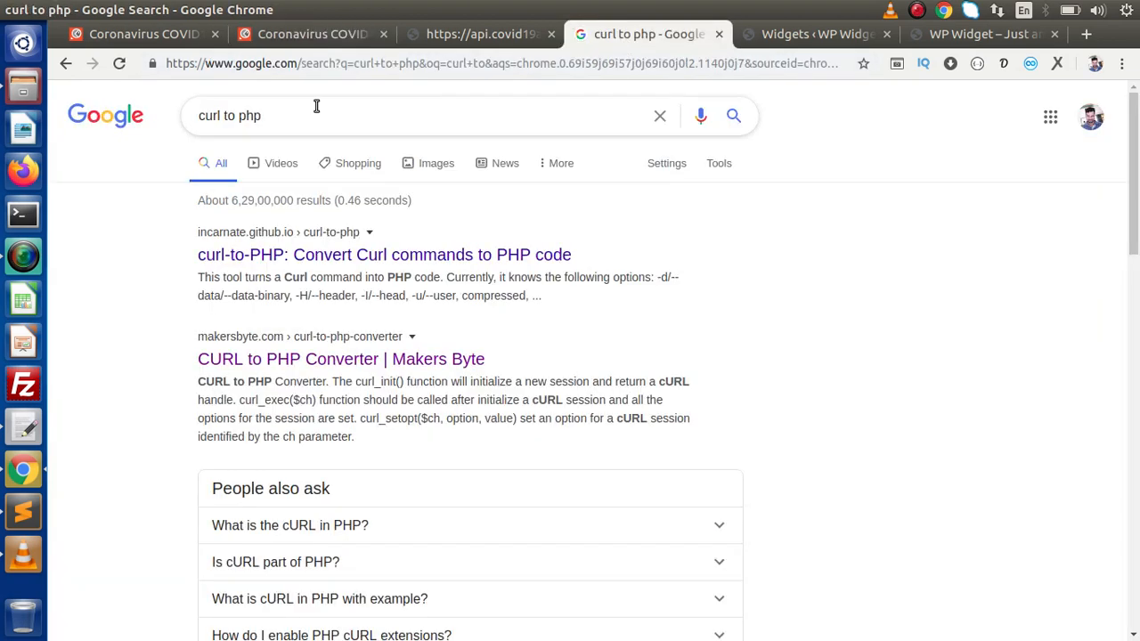
click(312, 114)
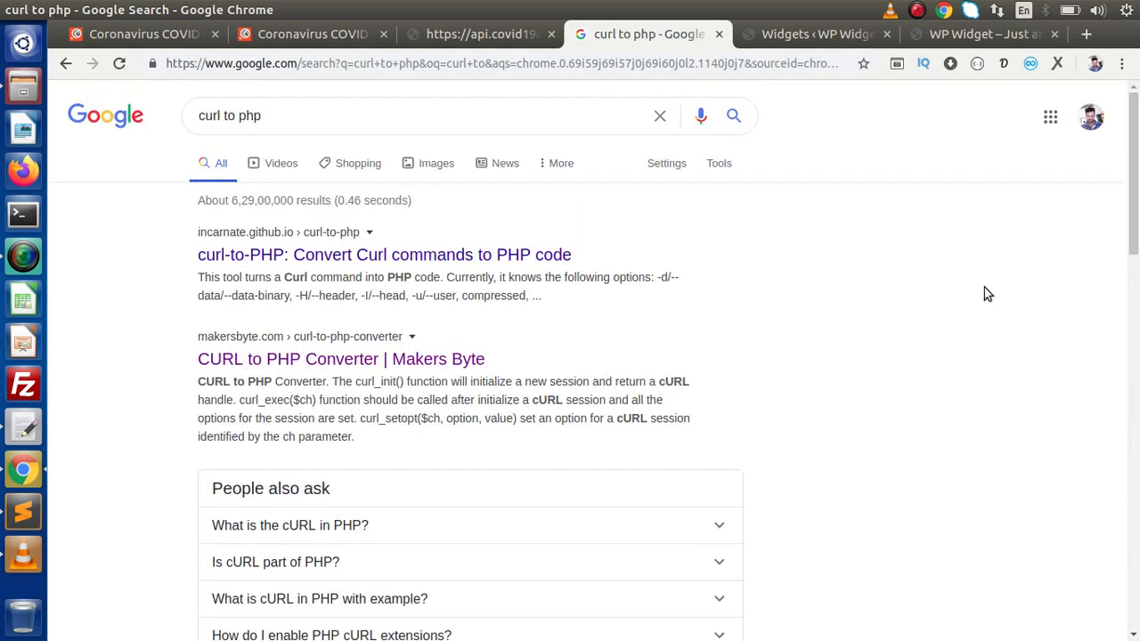
click(342, 360)
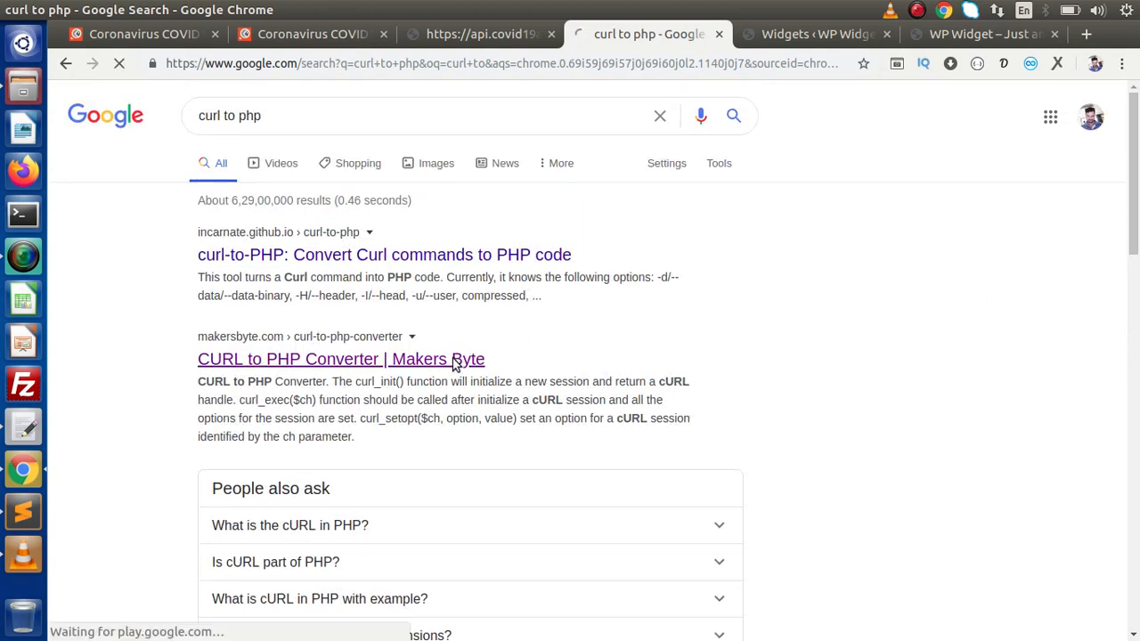
click(342, 359)
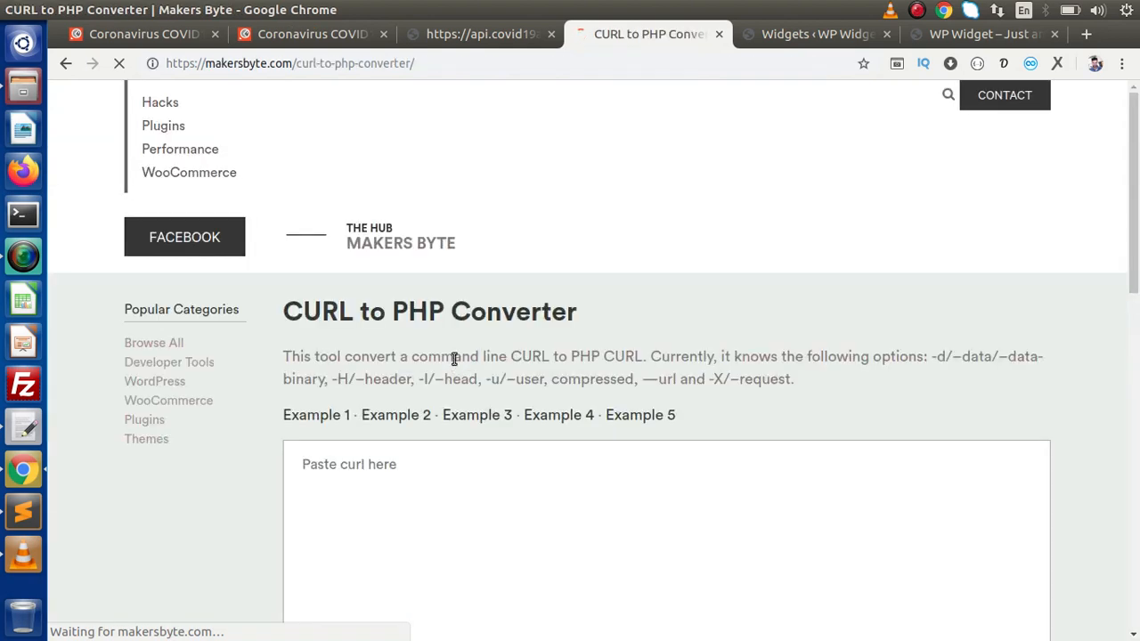
scroll(down, 3)
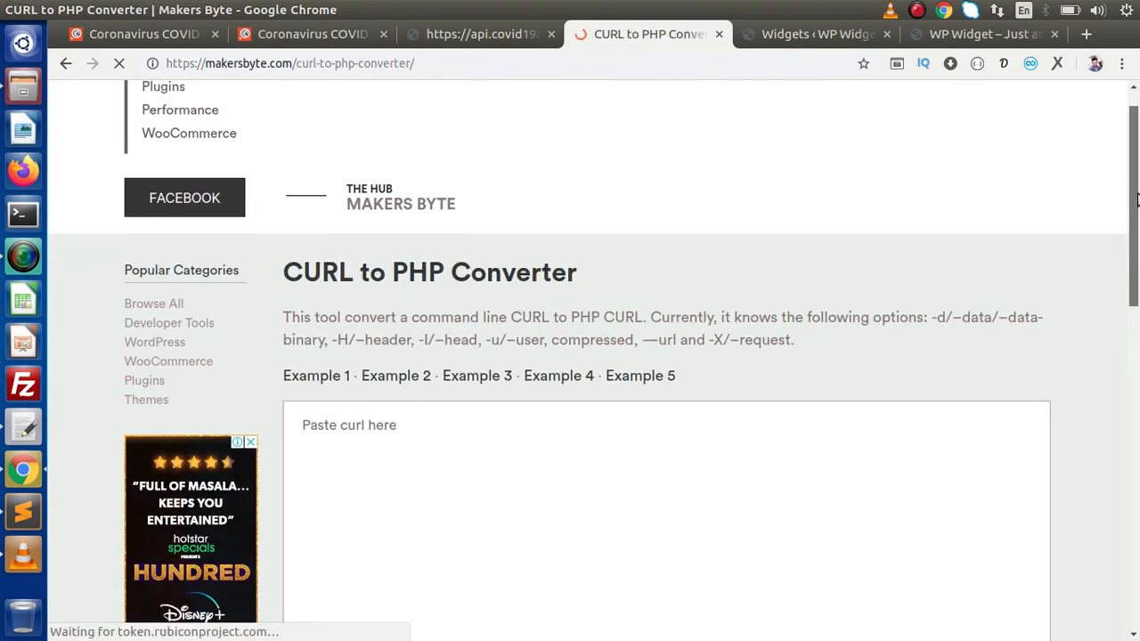
scroll(down, 3)
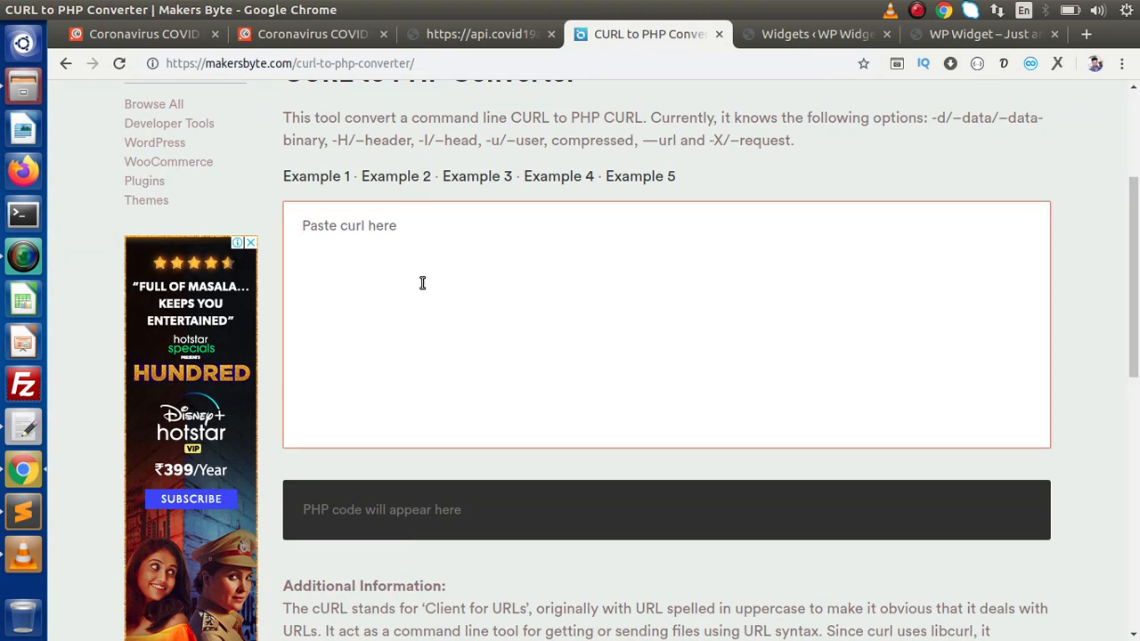
text(curl --location --request GET 'https://api.covid19api.com/summary')
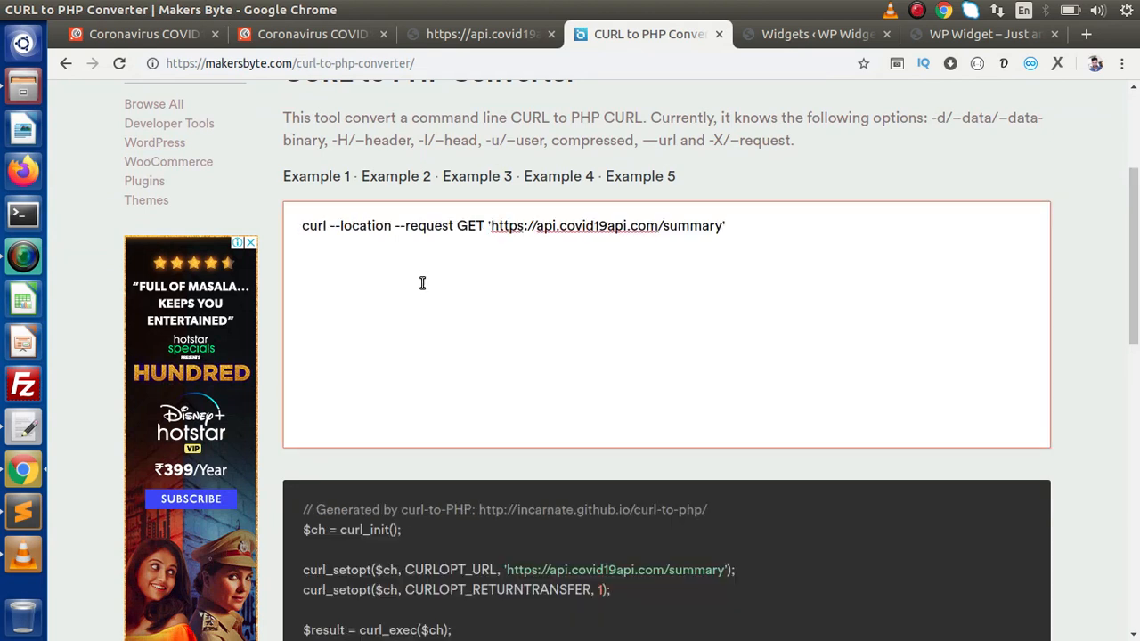
drag(369, 224, 725, 225)
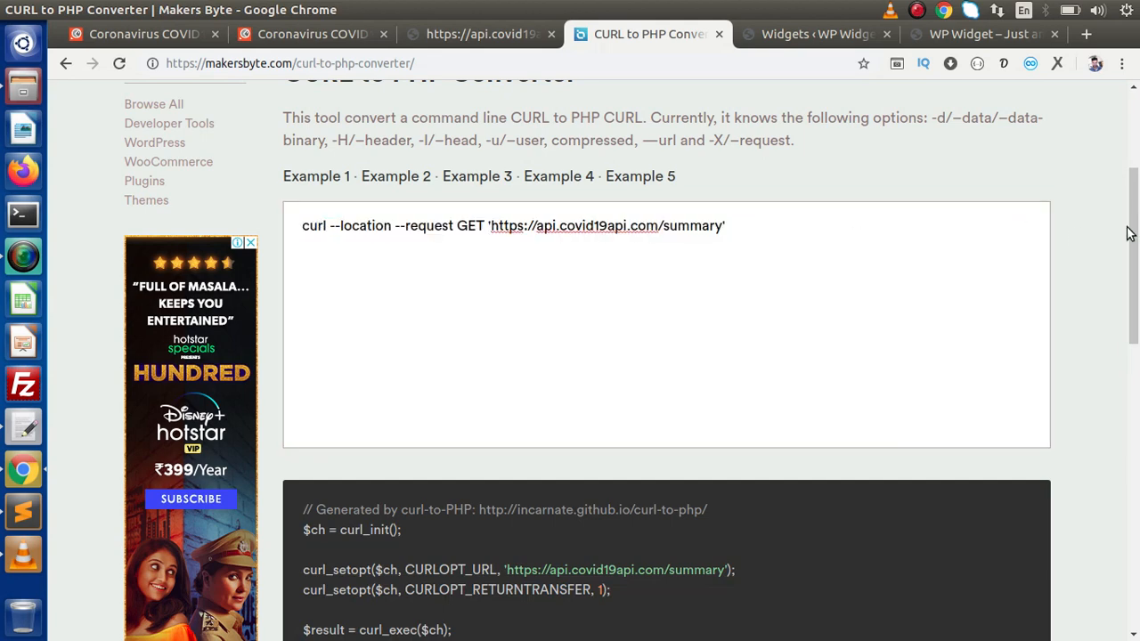
scroll(down, 3)
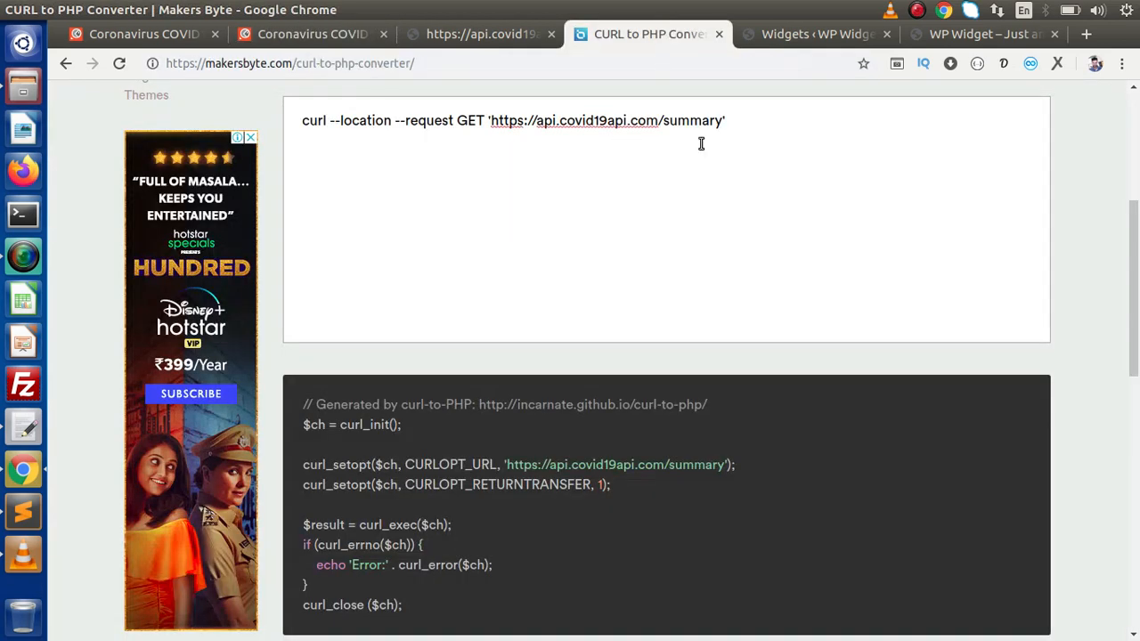
scroll(down, 3)
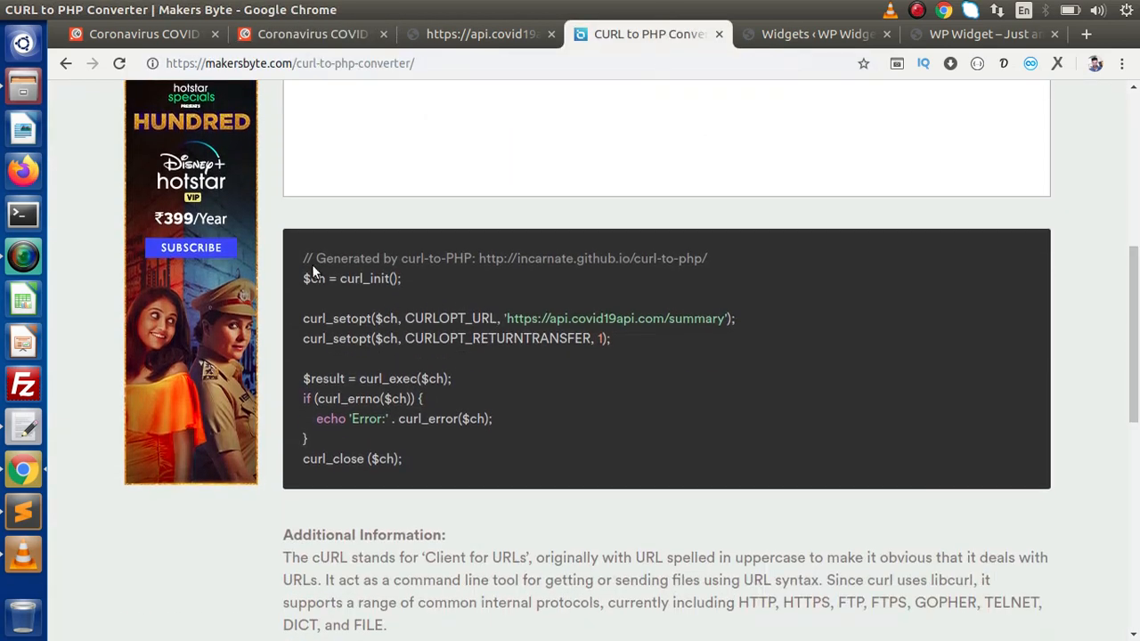
mouse_move(424, 461)
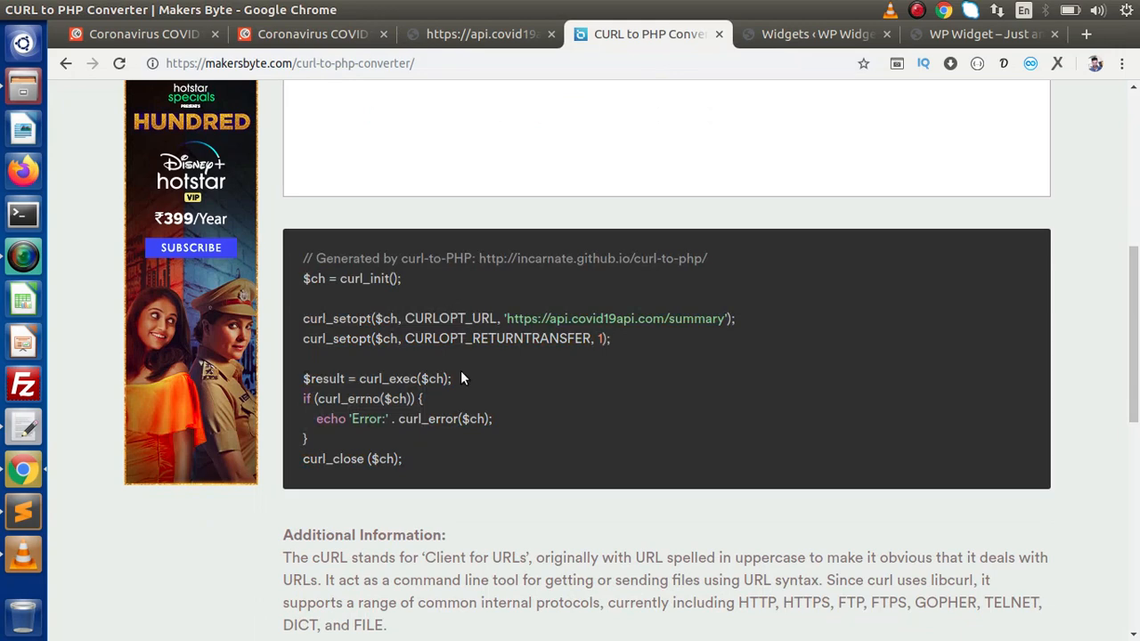
click(481, 34)
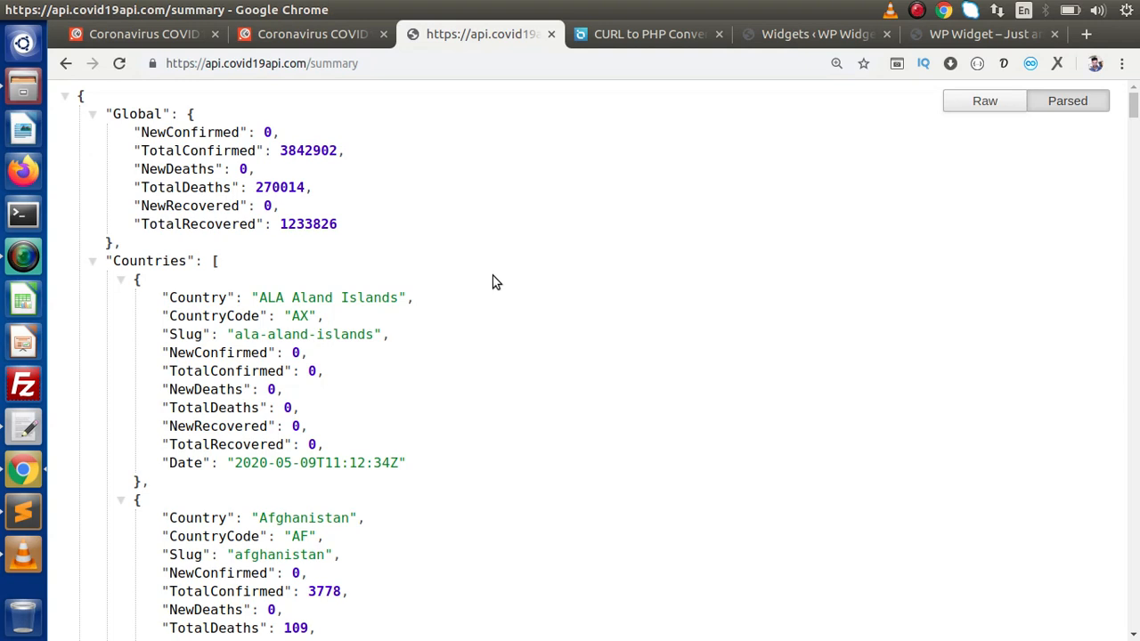
mouse_move(37, 513)
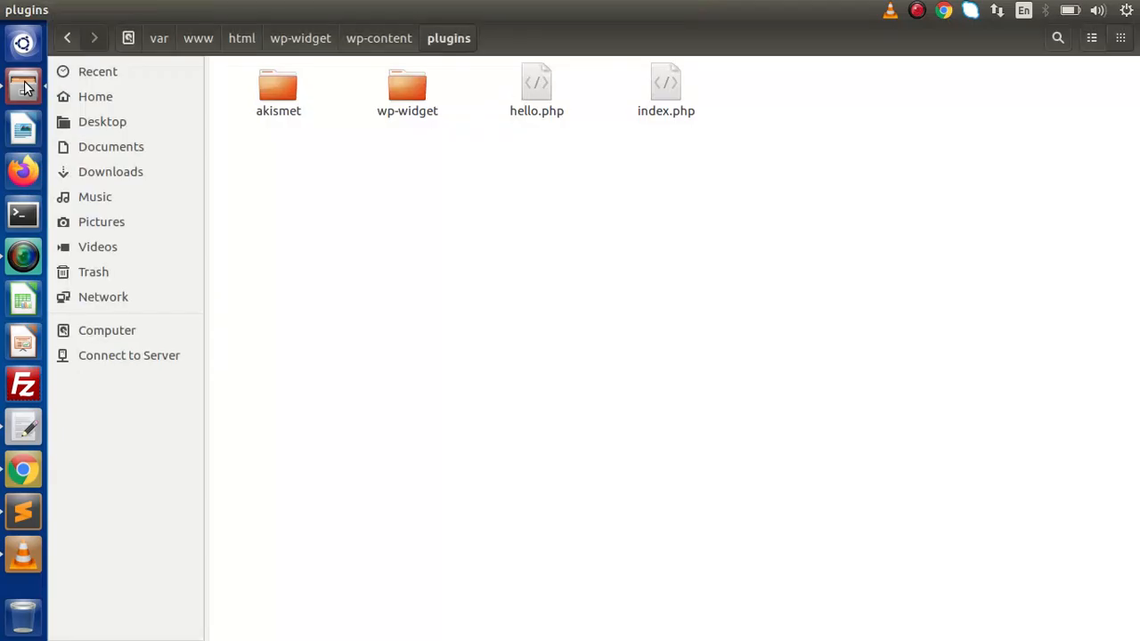
Step: Create folder owt-covid-widget in plugins and a new owt-covid19-widget.php document inside it
right_click(526, 223)
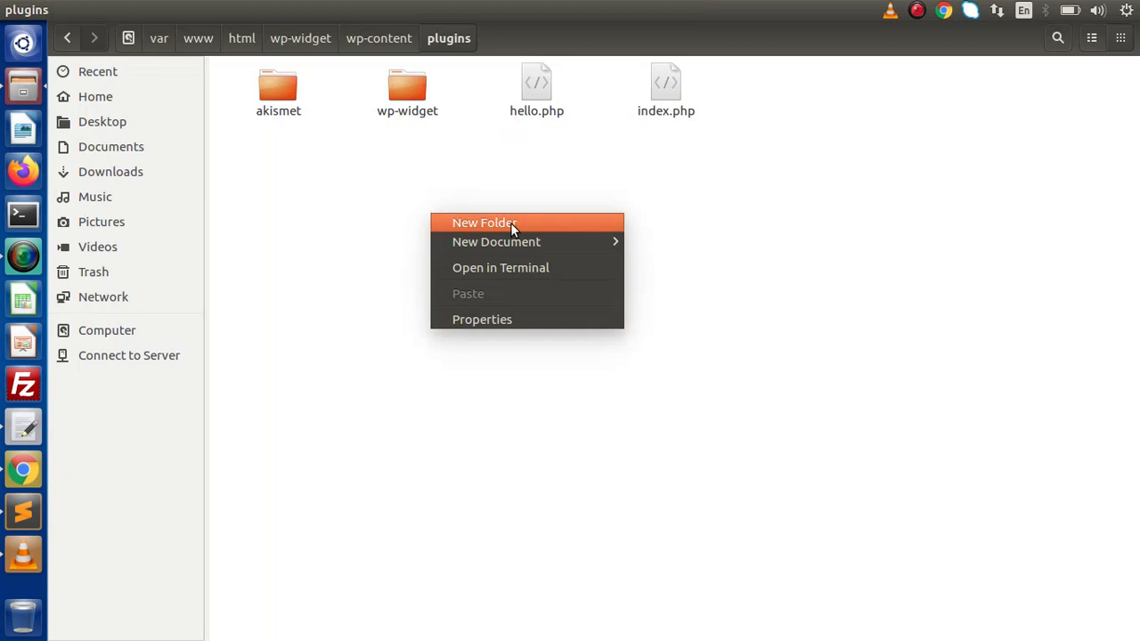
click(485, 223)
text(owt)
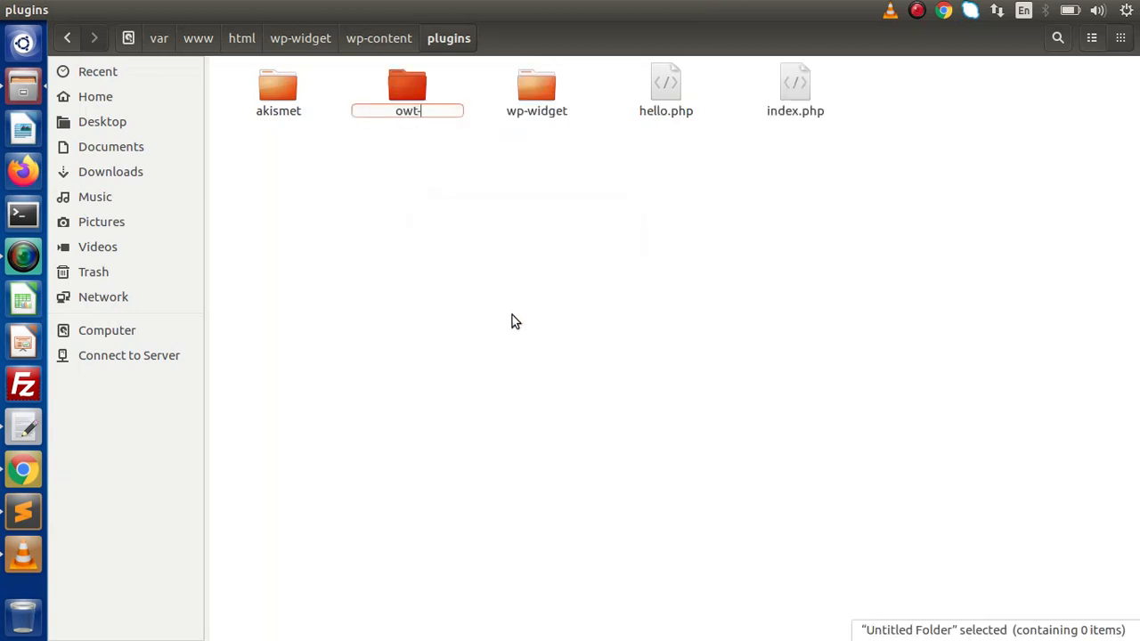
text(-covid)
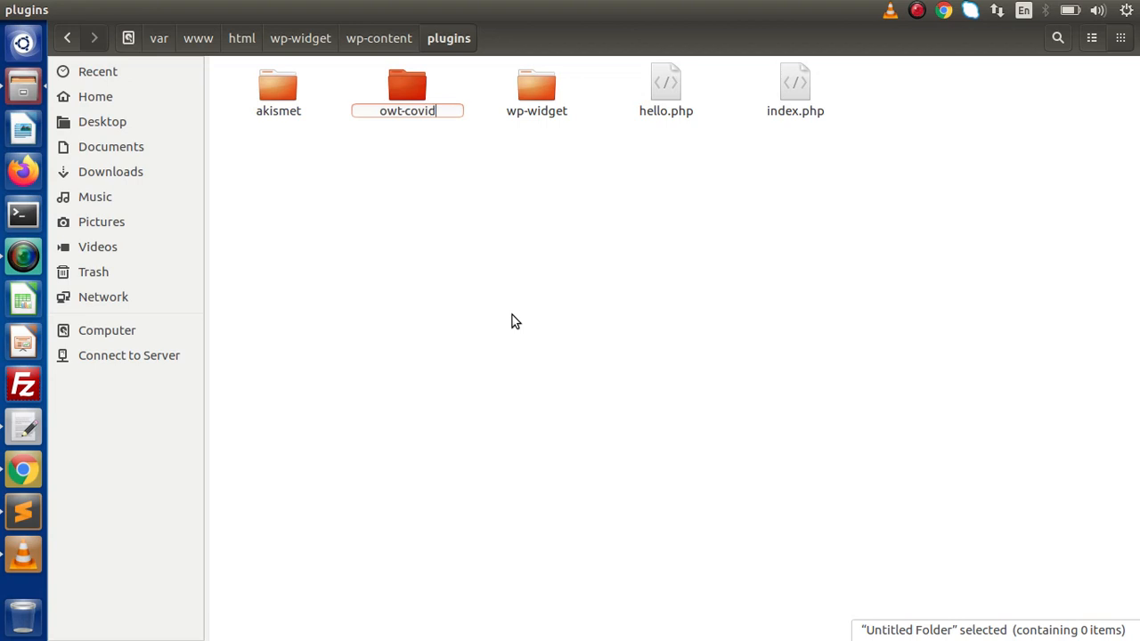
text(-widget)
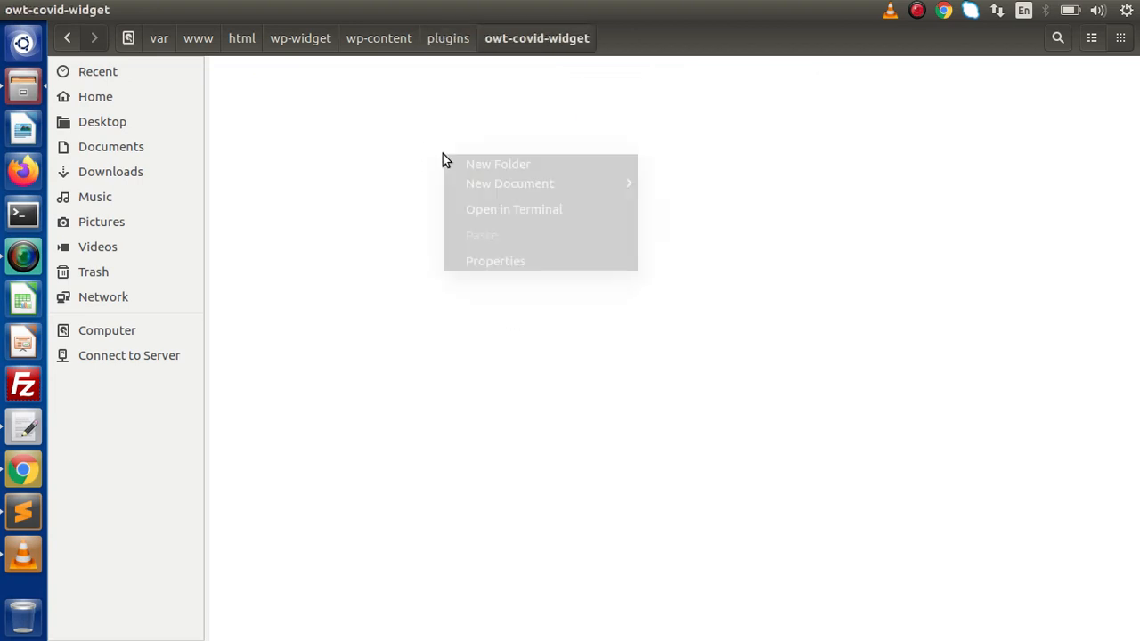
click(509, 184)
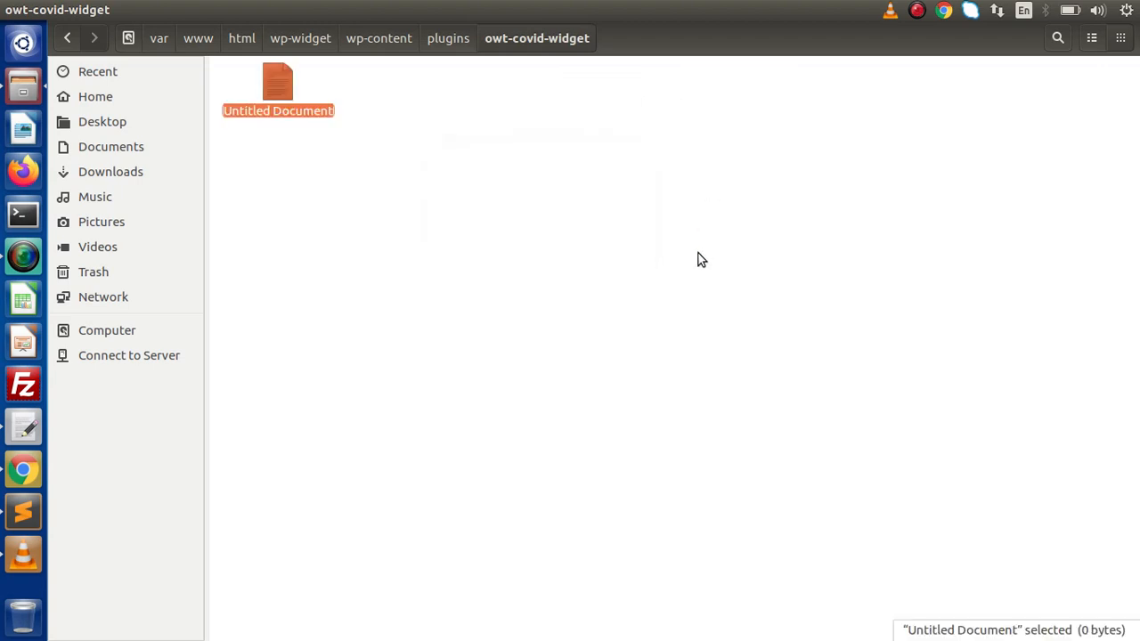
text(owt-co)
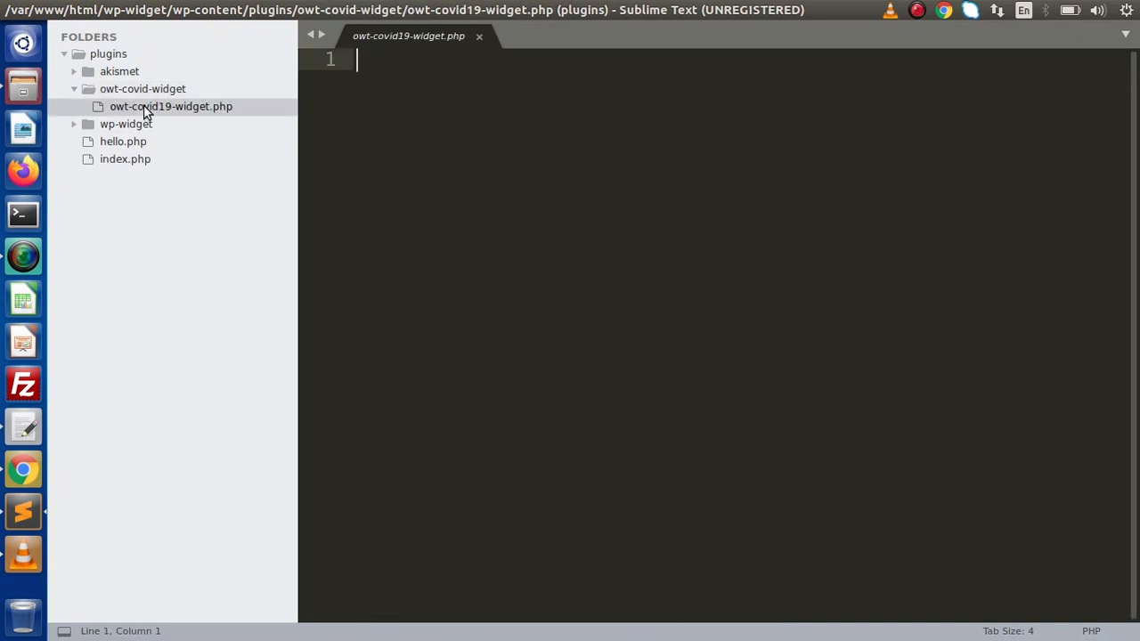
Step: Start the PHP file with a header comment naming the plugin OWT COVID19 Widget
text(<?)
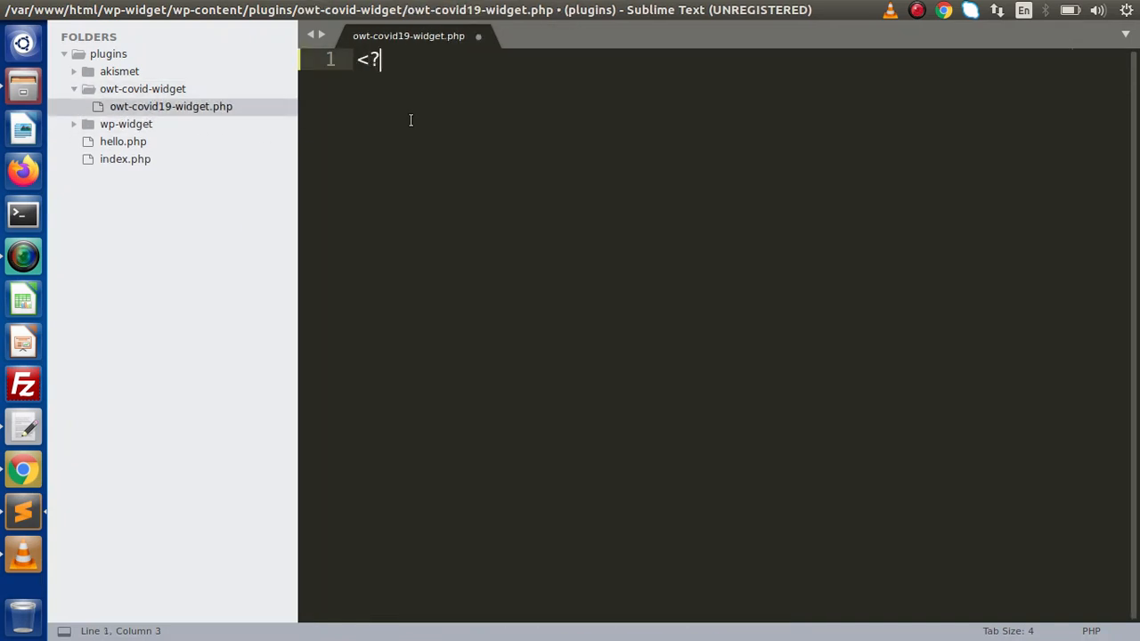
text(php)
text(/*)
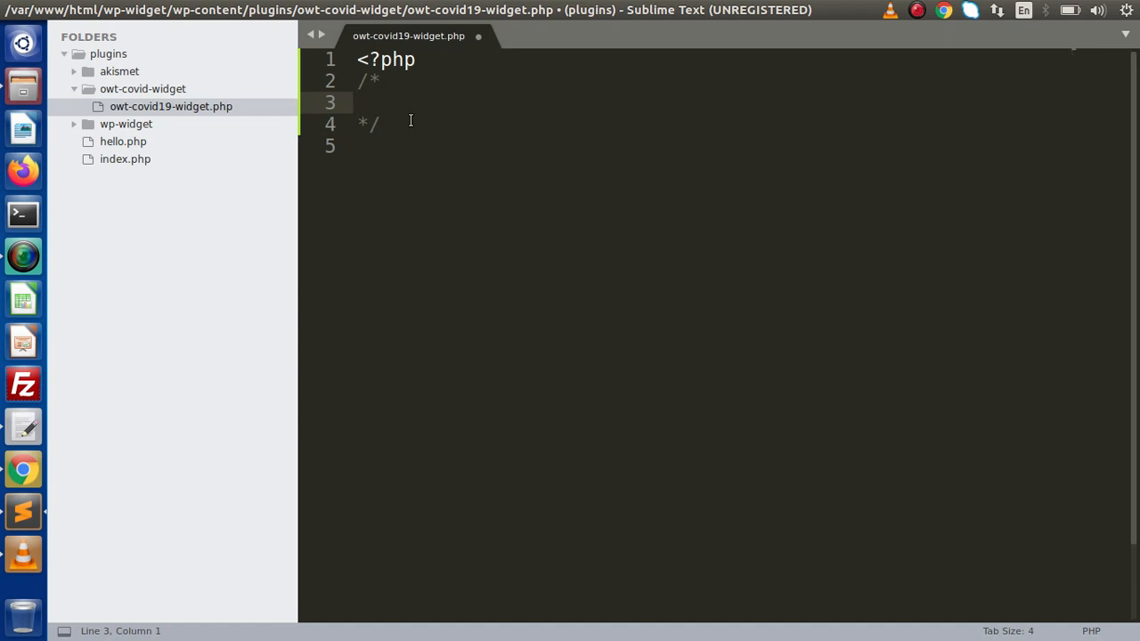
text(Plugin)
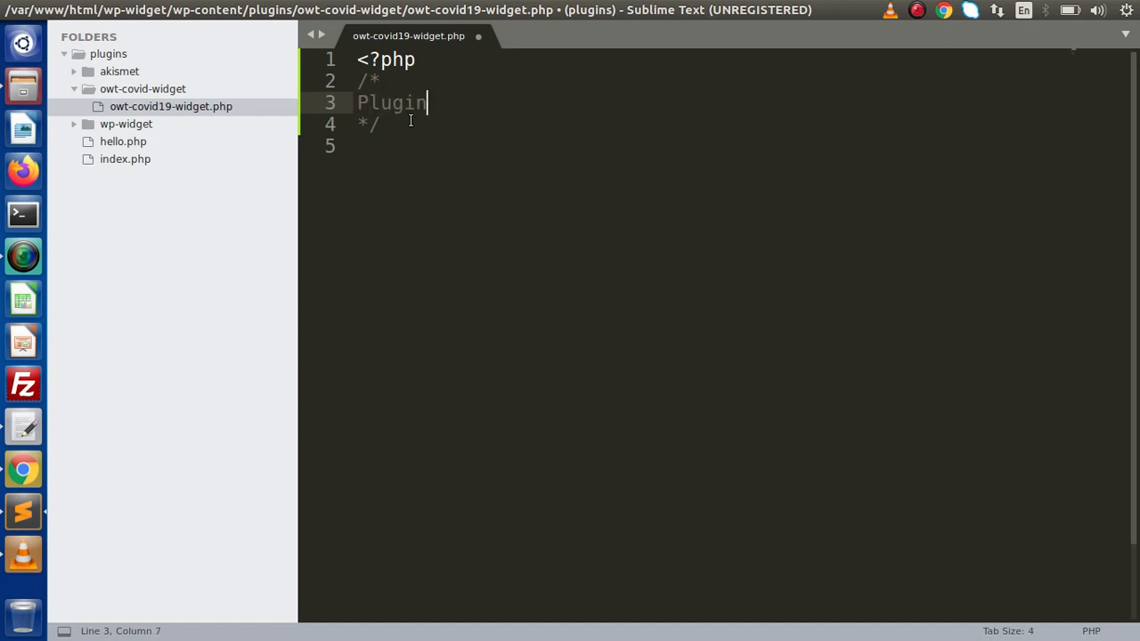
text(name:)
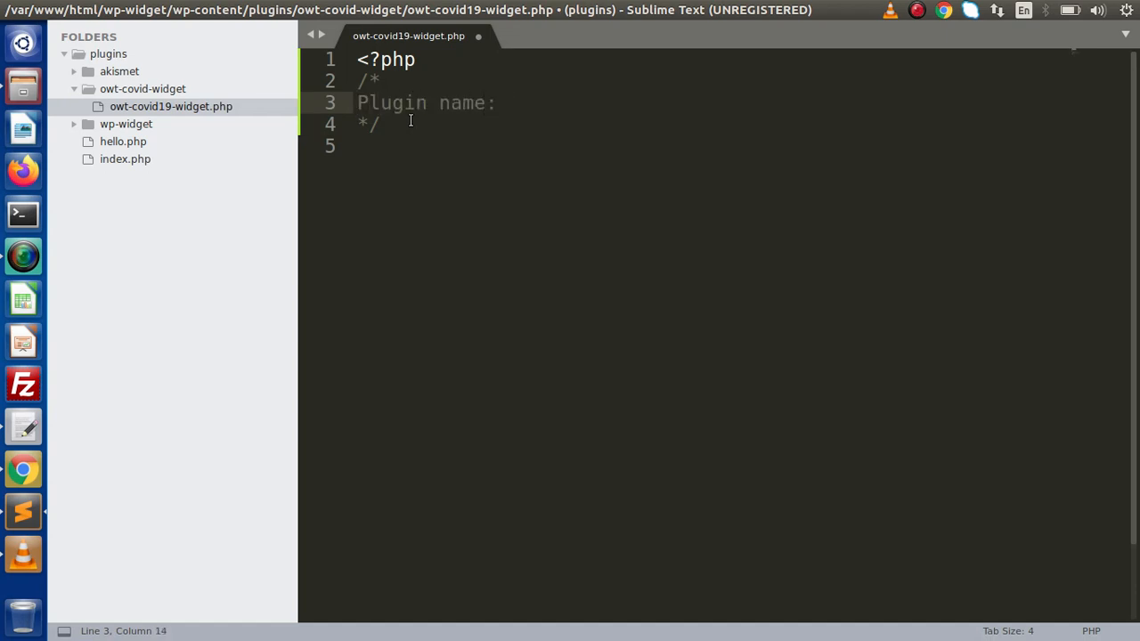
text(OWT VOI)
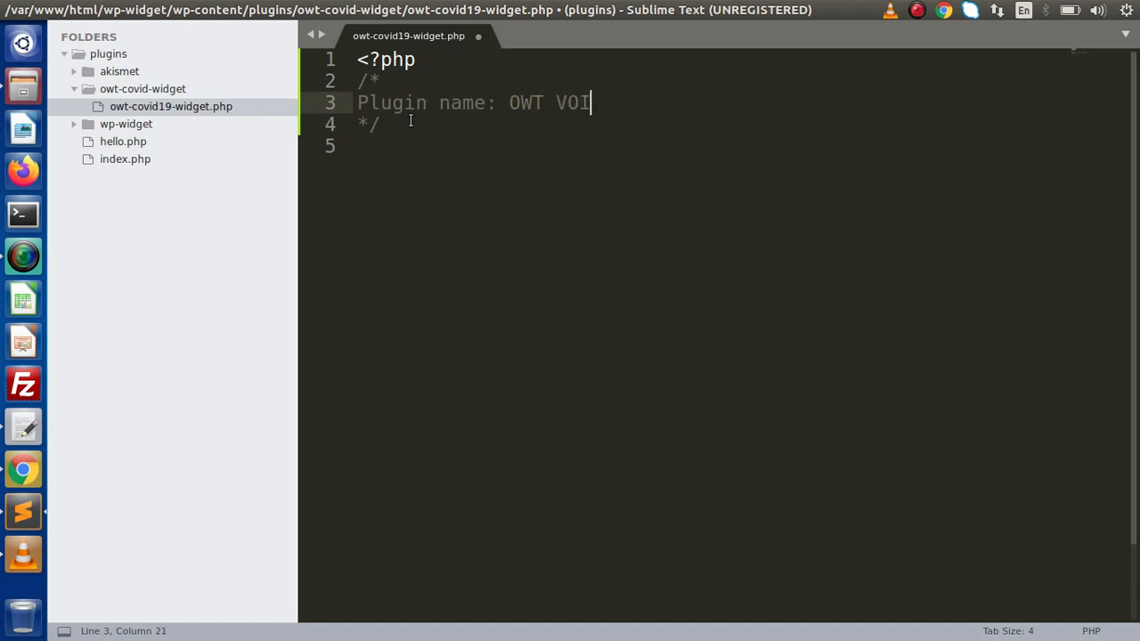
text(COV)
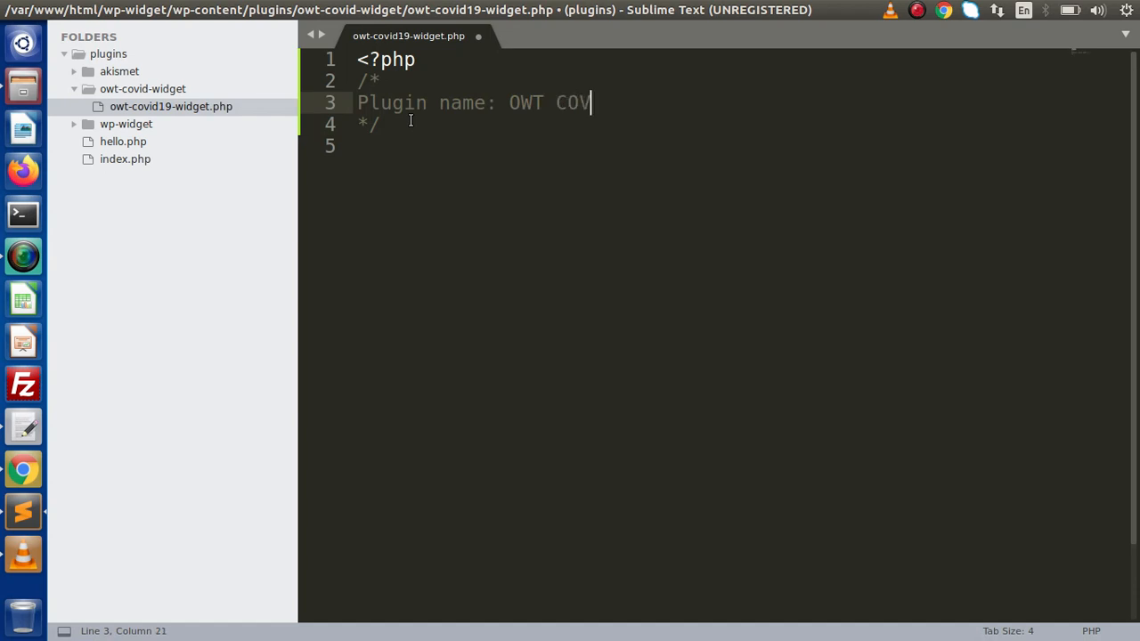
text(ID19 Wd)
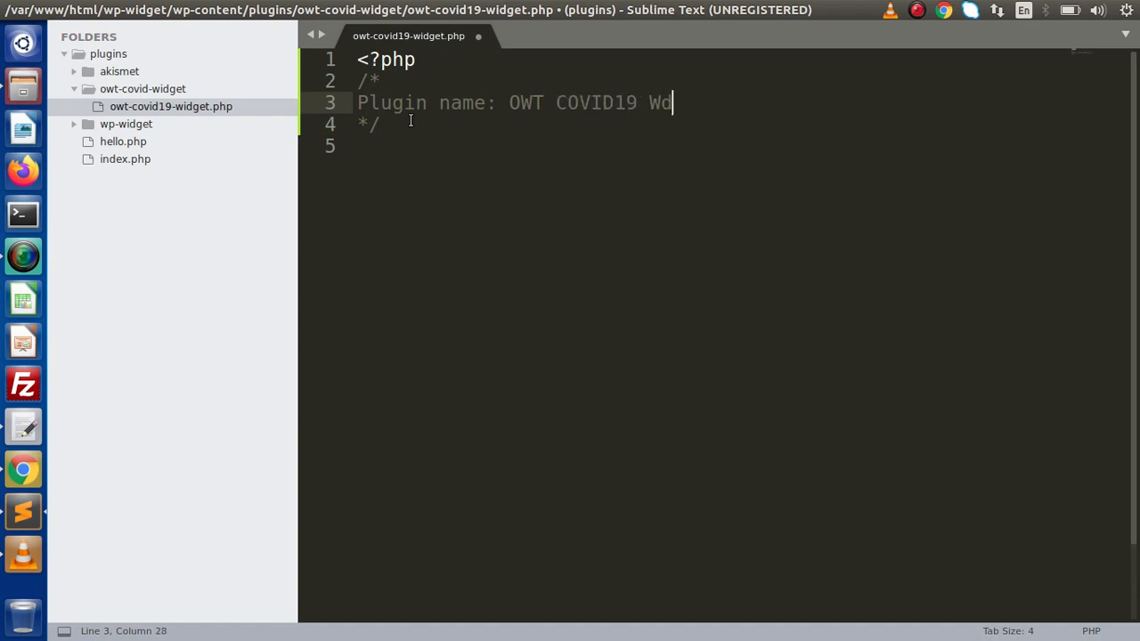
text(idget)
text(Descriptio)
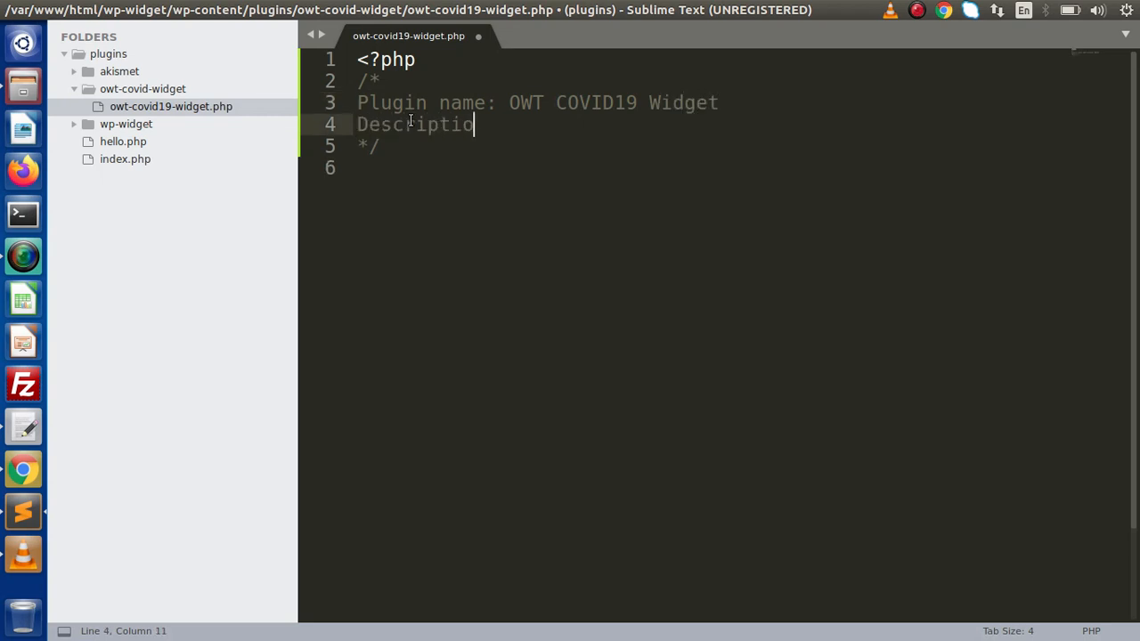
Step: Add the Description: a plugin creating a widget that provides COVID19 stats
text(n: This)
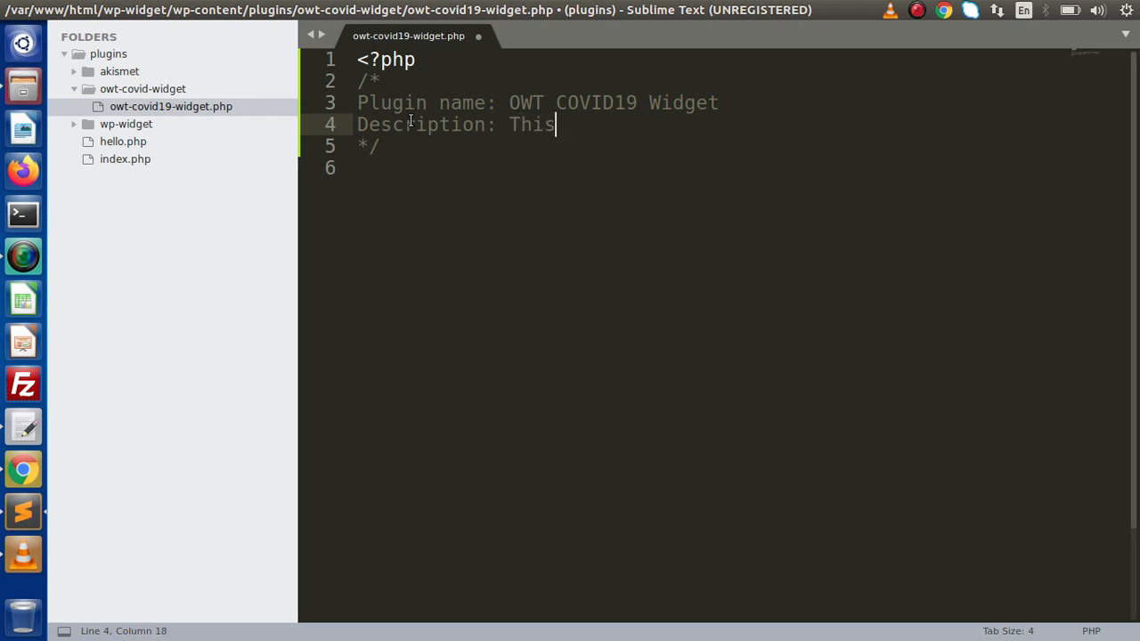
text(plu)
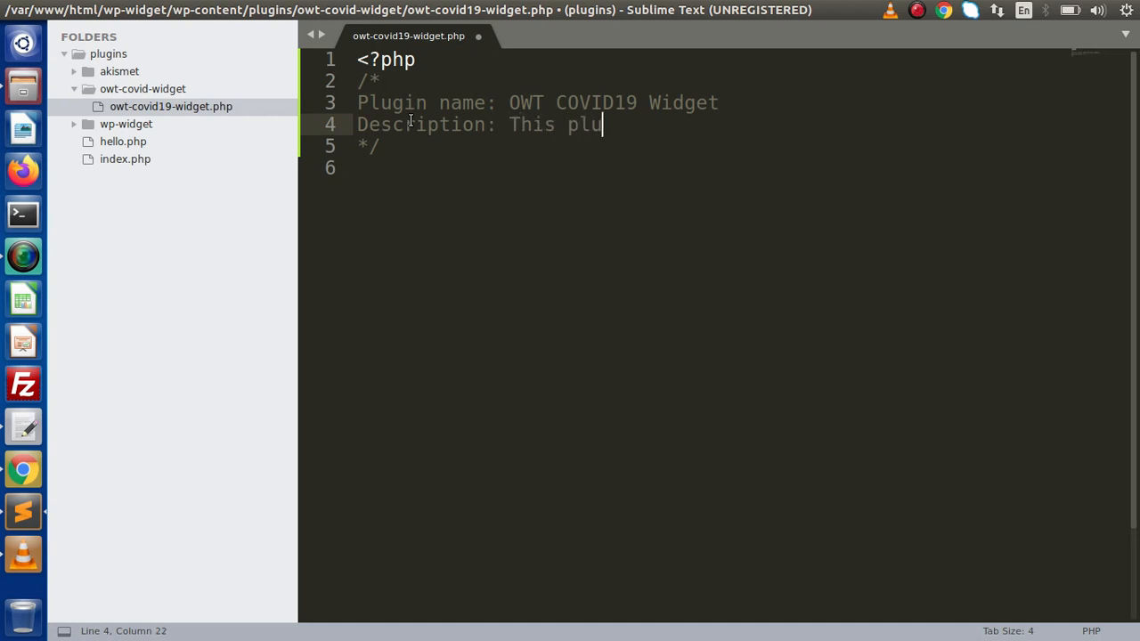
text(gin will ceates a)
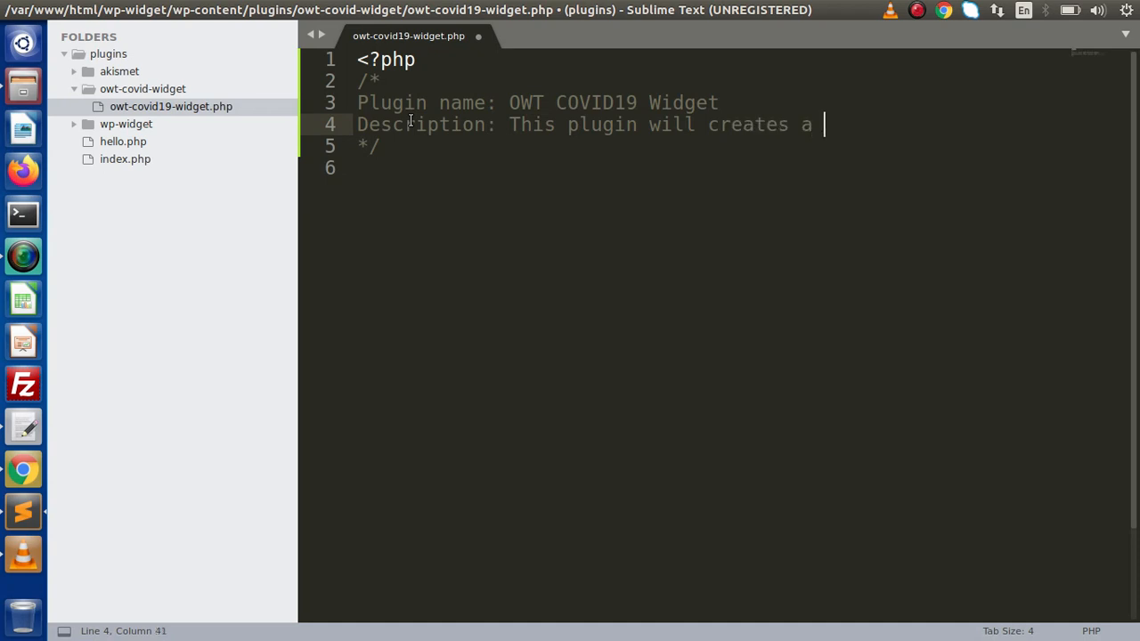
text(widget which)
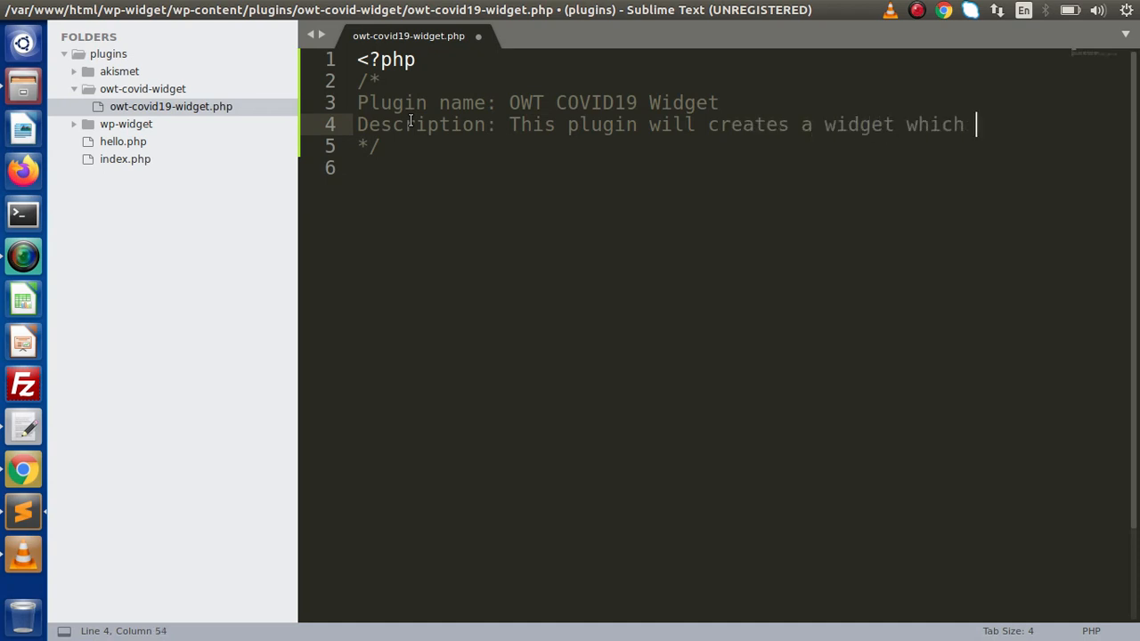
text(provides)
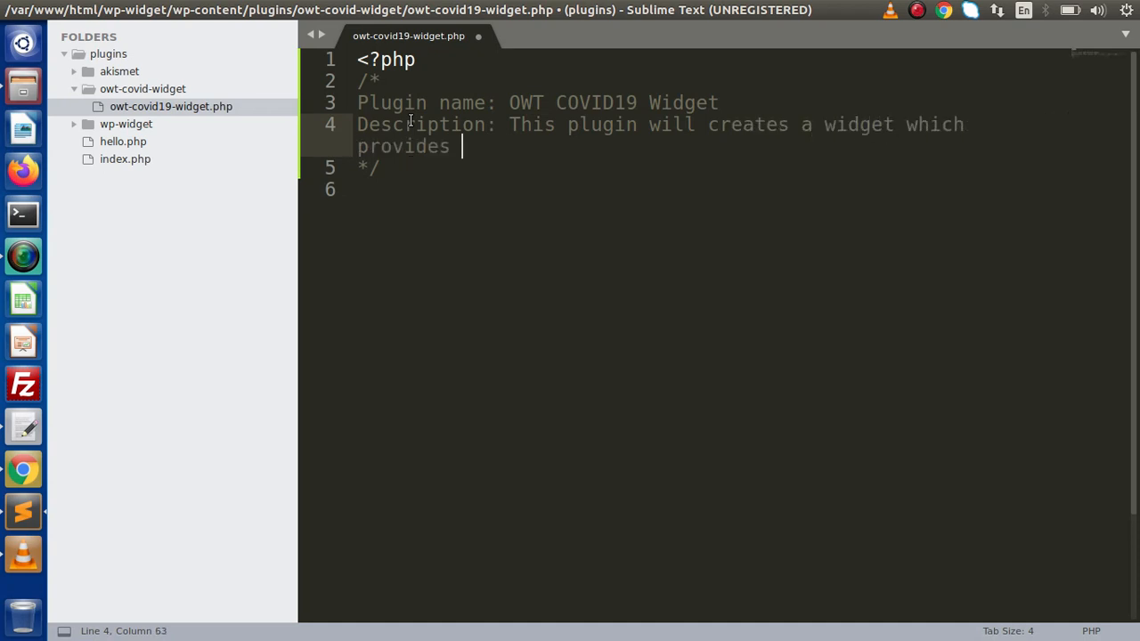
text(the)
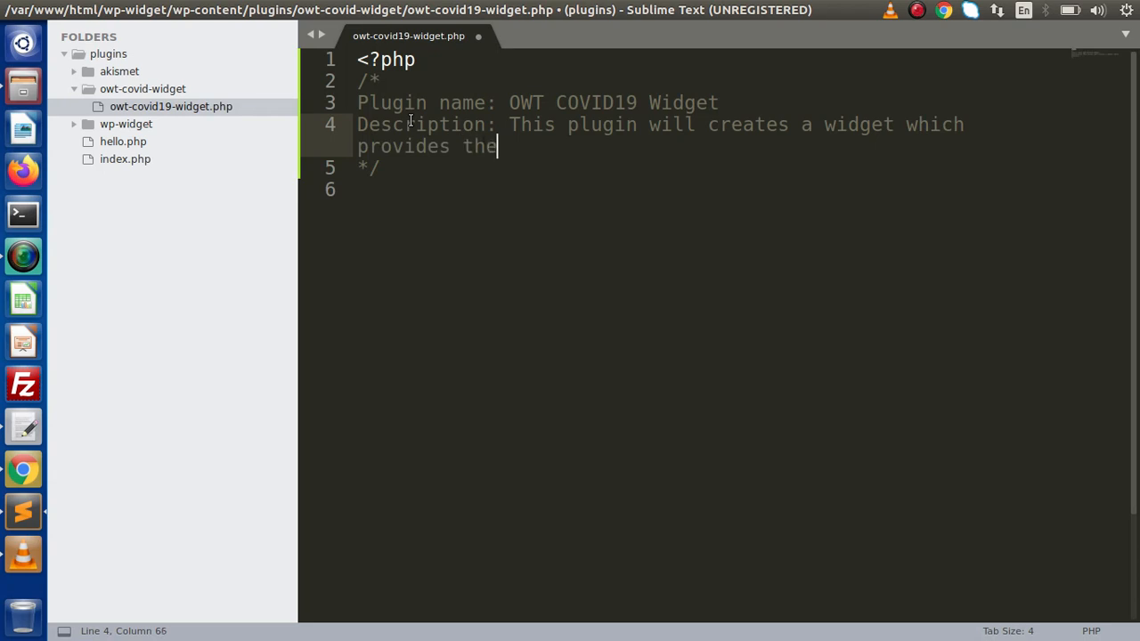
text(stats)
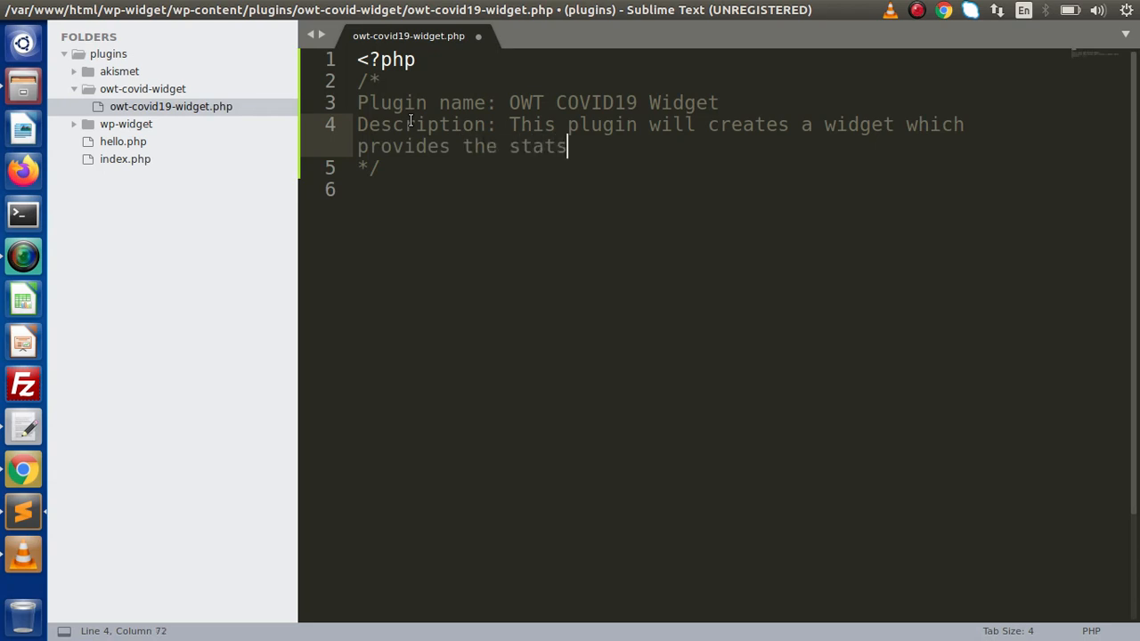
text(of V)
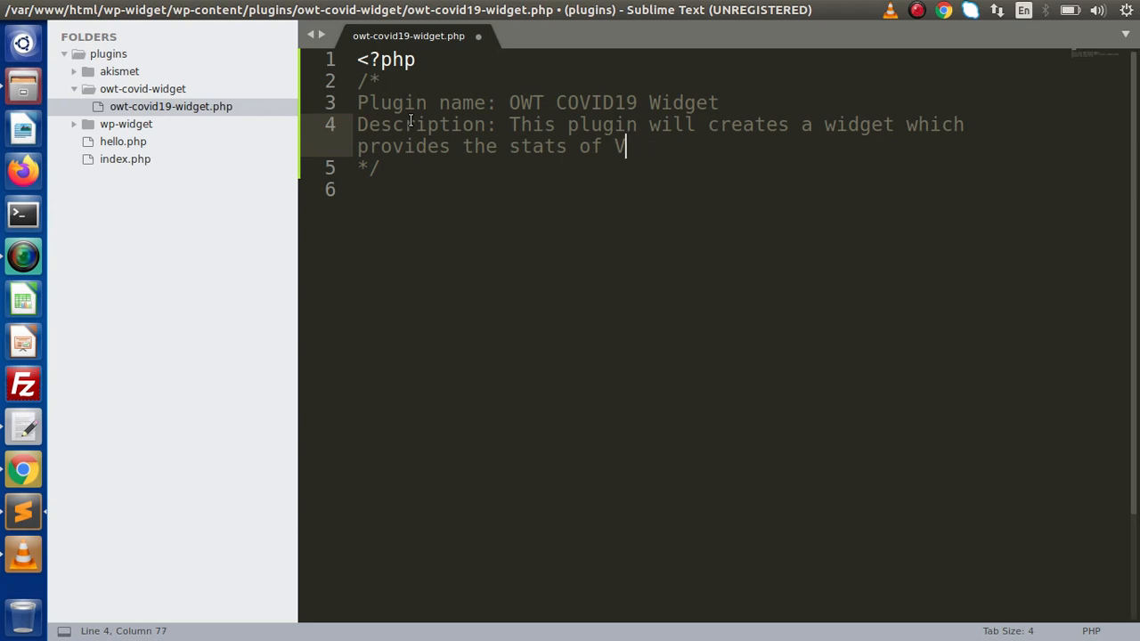
text(O)
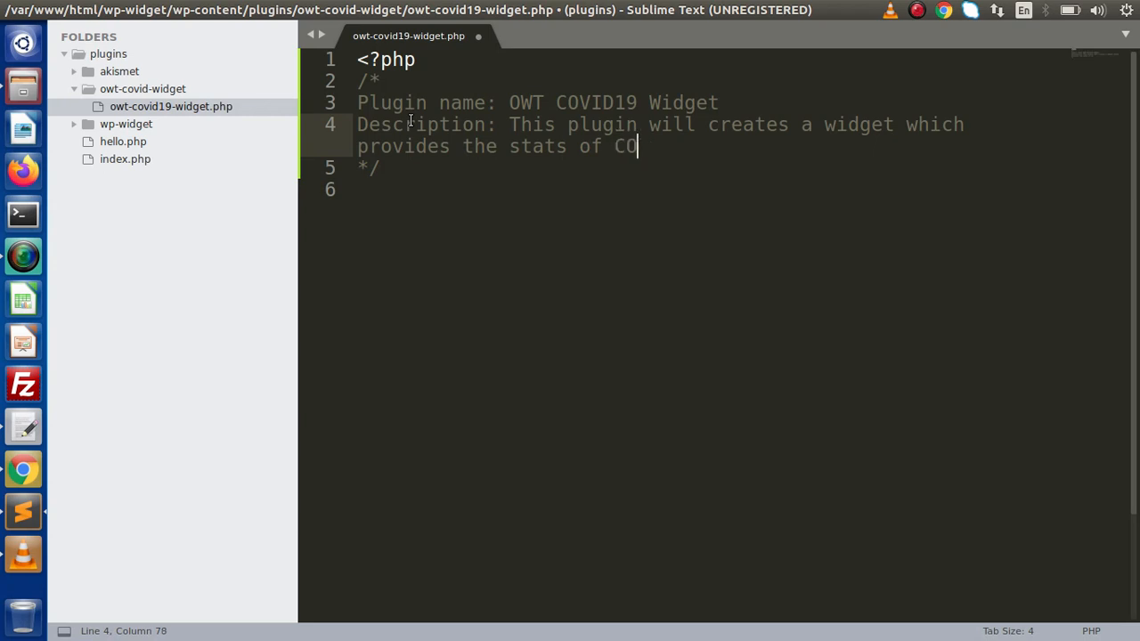
text(VID19.)
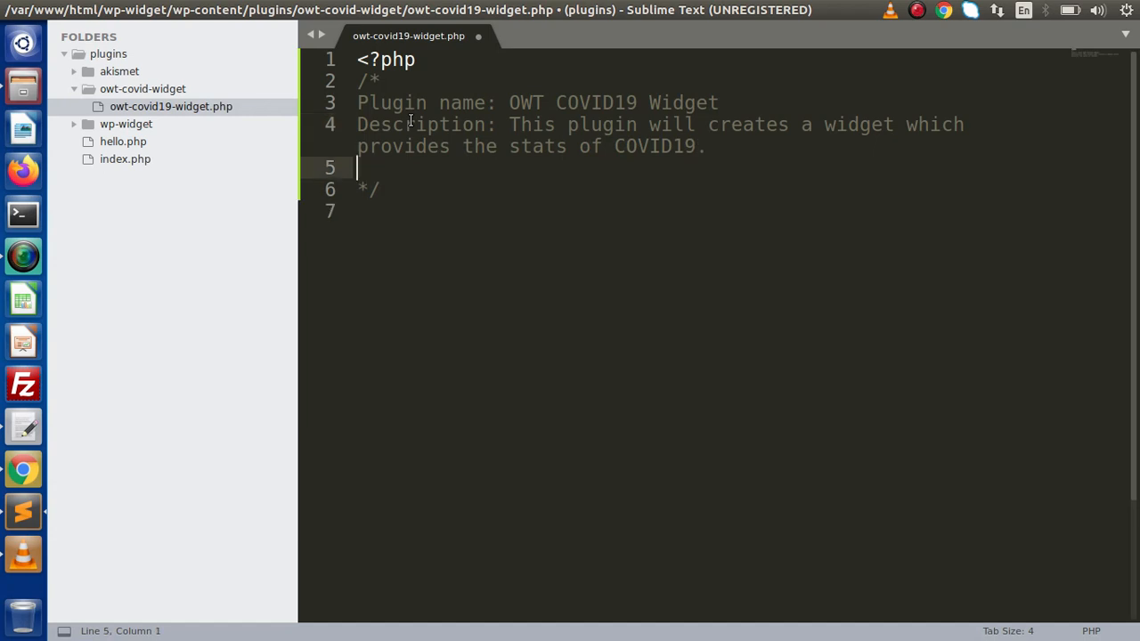
Step: Add Author: Online Web Tutor and Version 1.0, then save the plugin file
text(Author:)
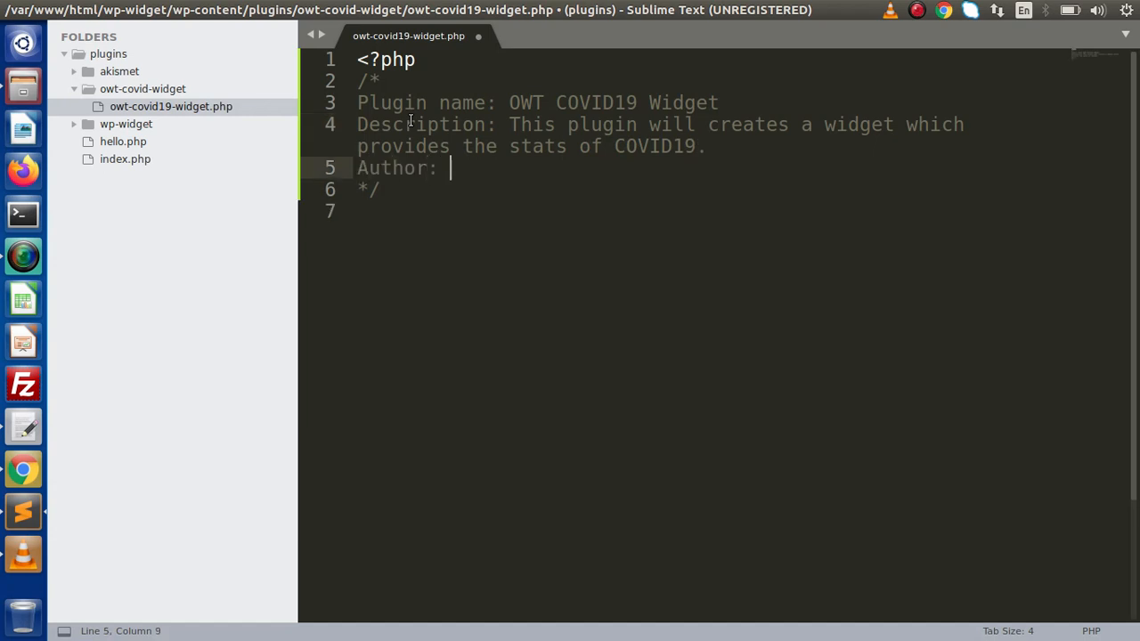
text(Onlin)
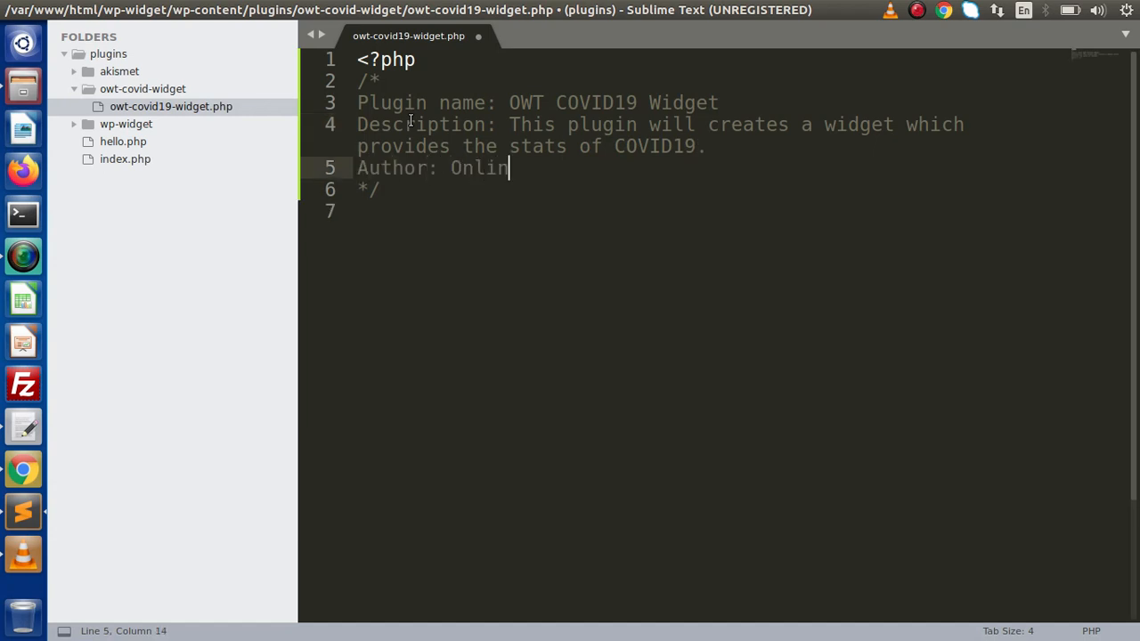
text(e Web Tutor)
text(Version: 1)
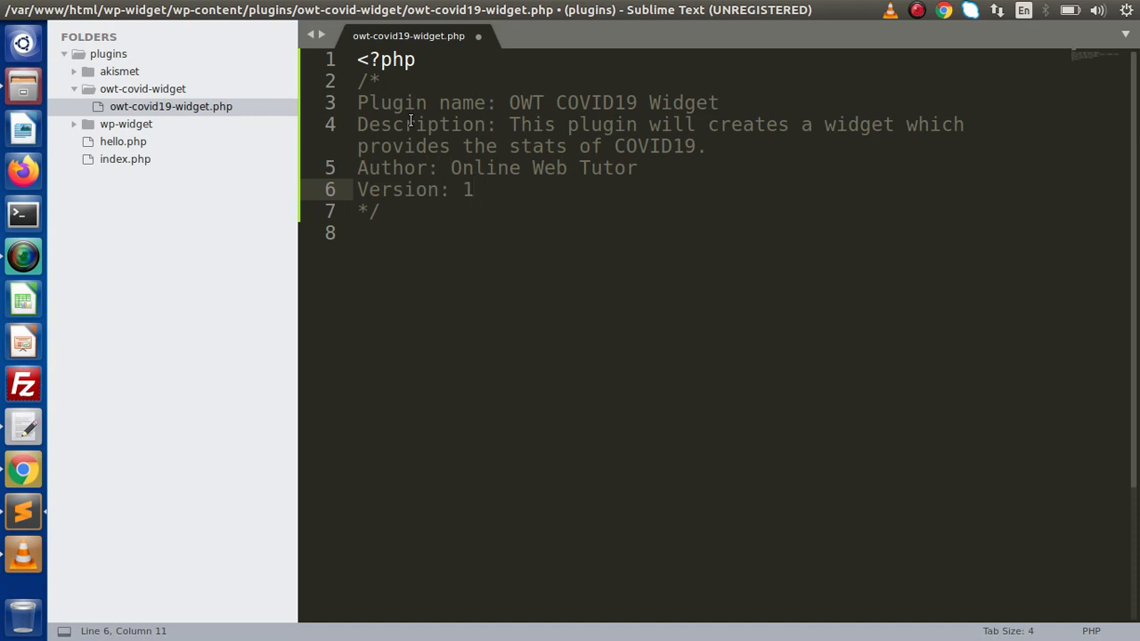
text(.0)
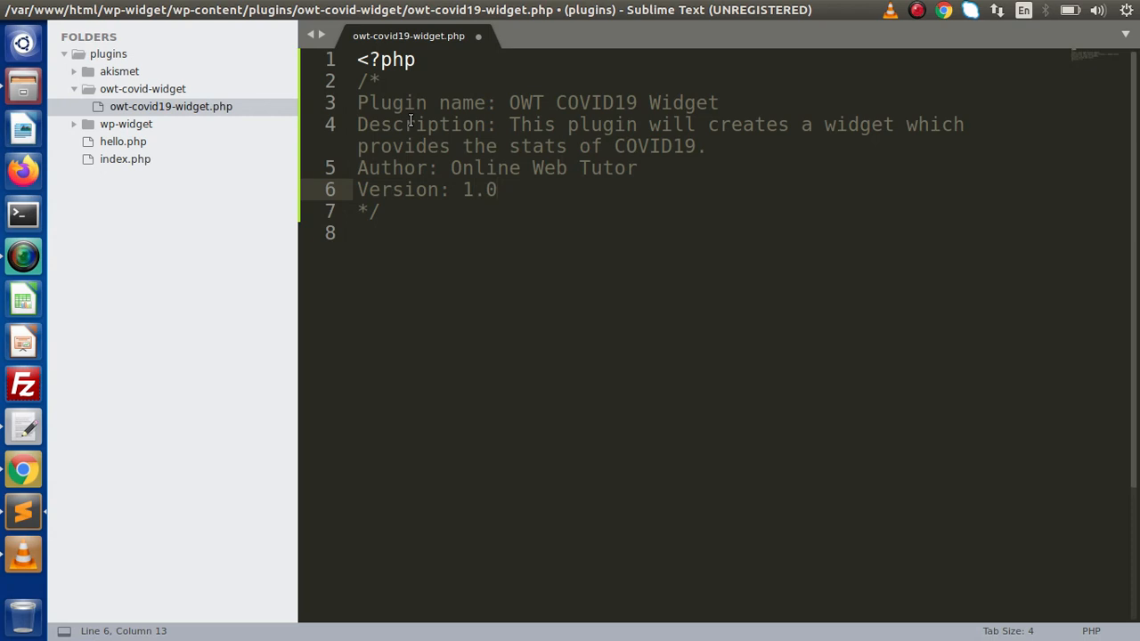
click(497, 188)
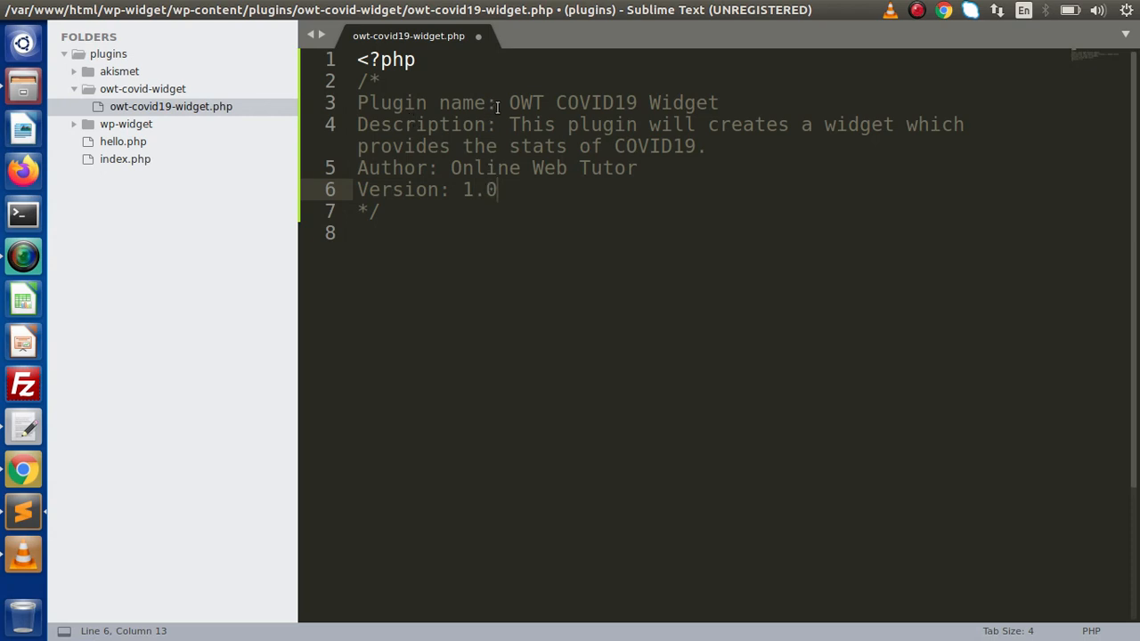
click(478, 159)
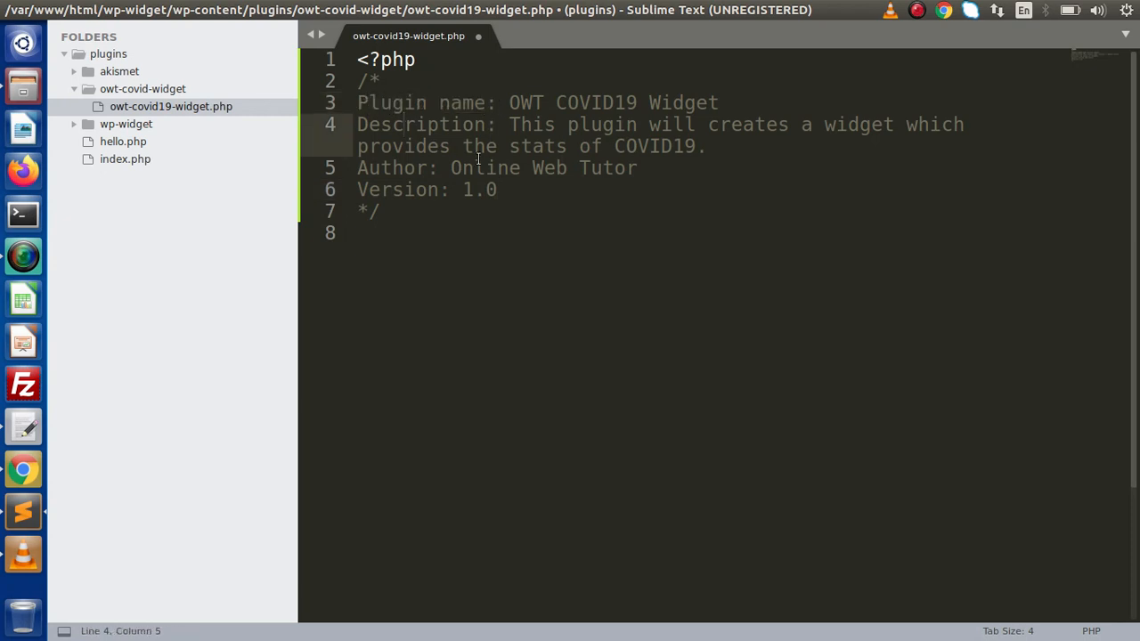
key(ctrl+s)
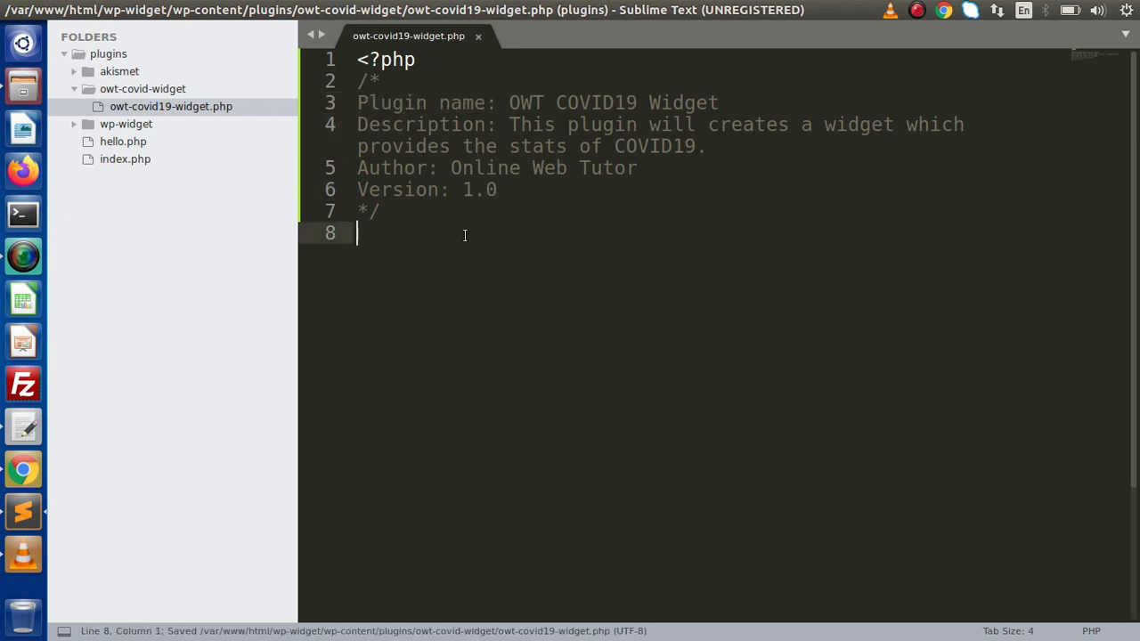
Step: Declare class OWT_COVID19_Widget extending WP_Widget
text(class)
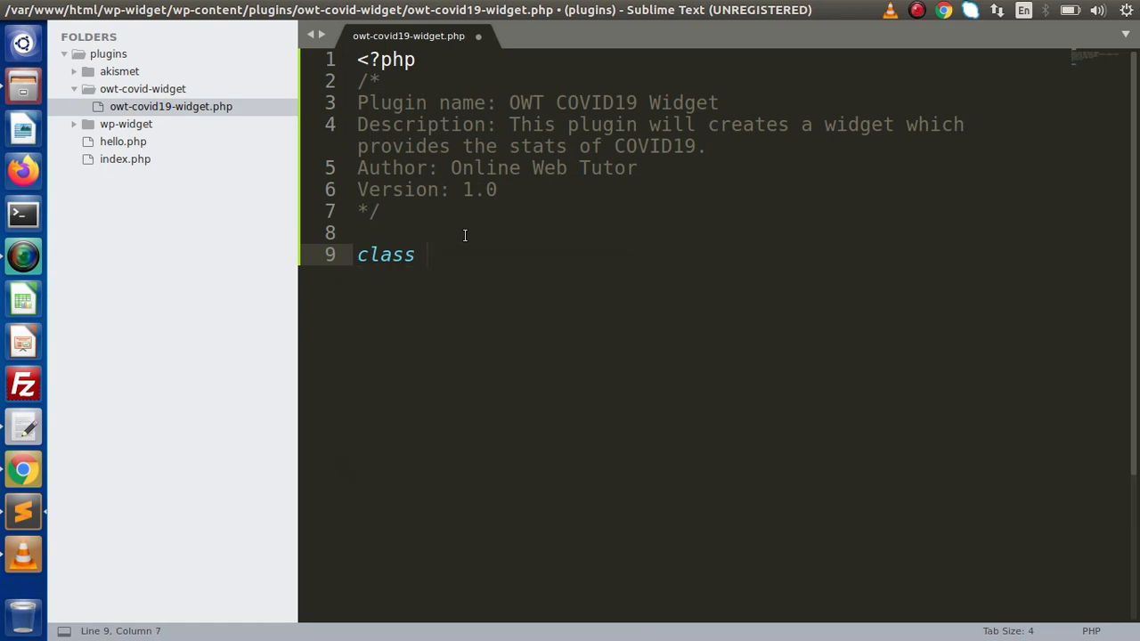
text(OWT)
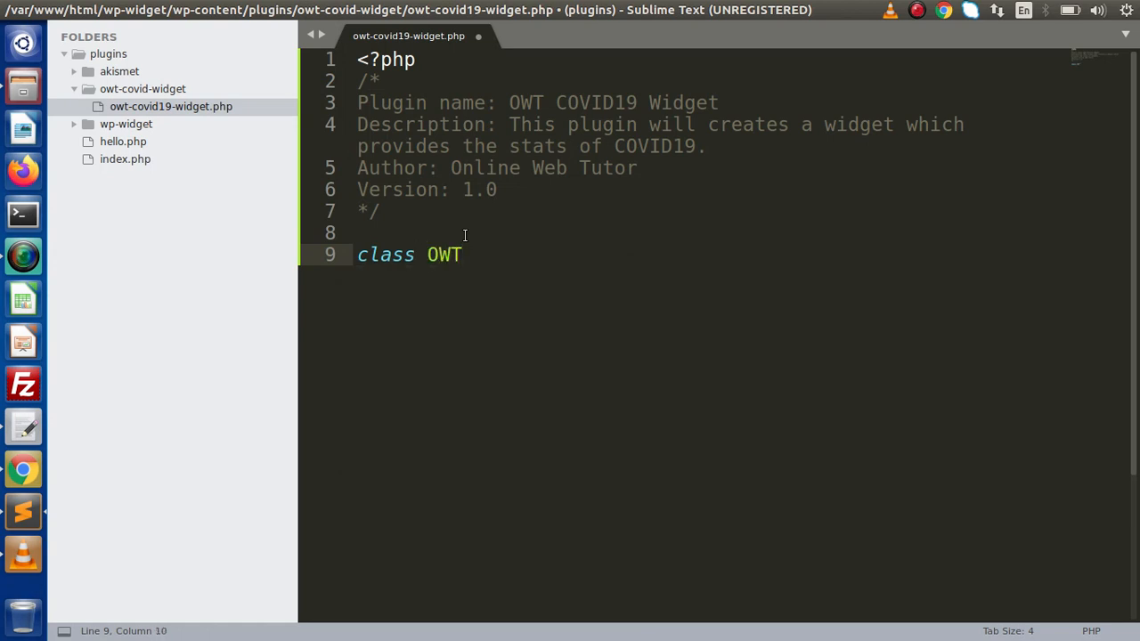
text(_COVID)
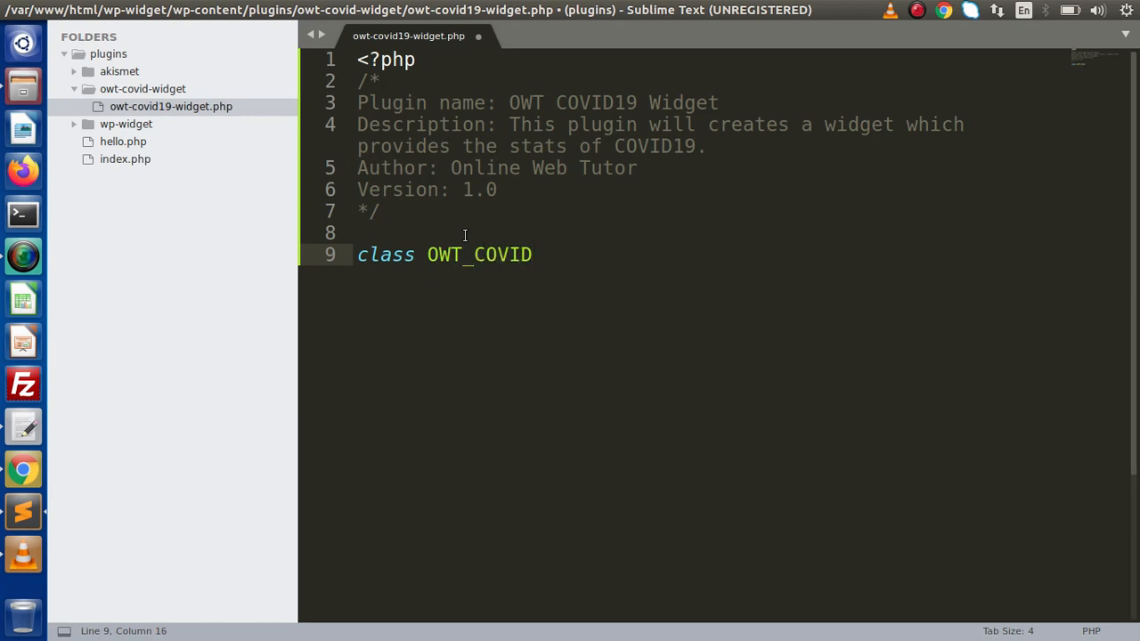
text(19_Wdiget)
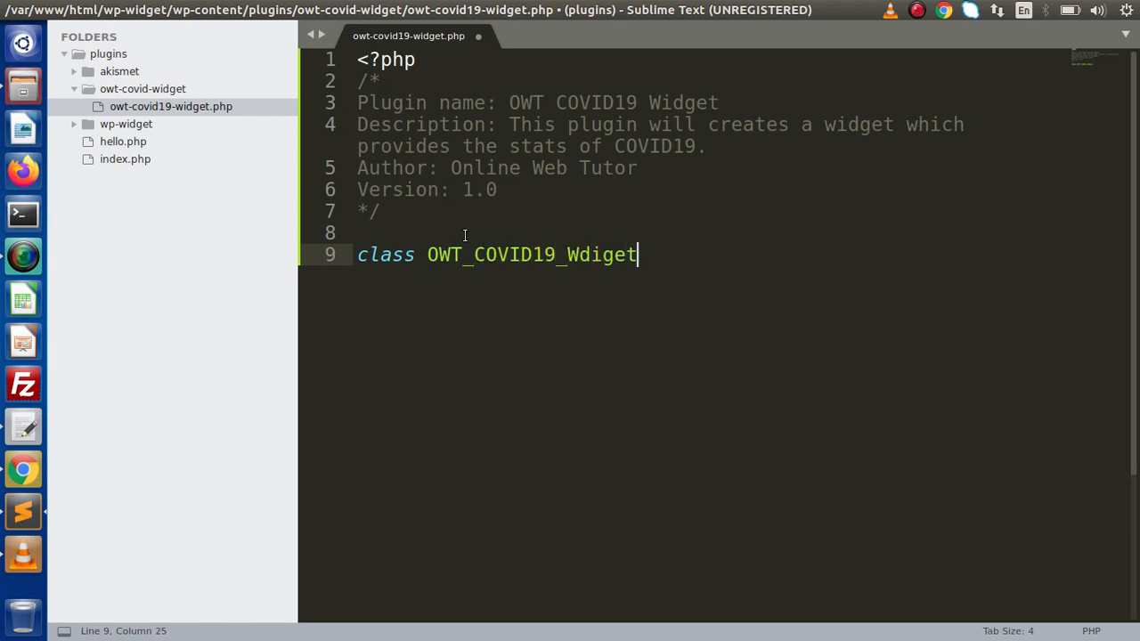
key(BackSpace)
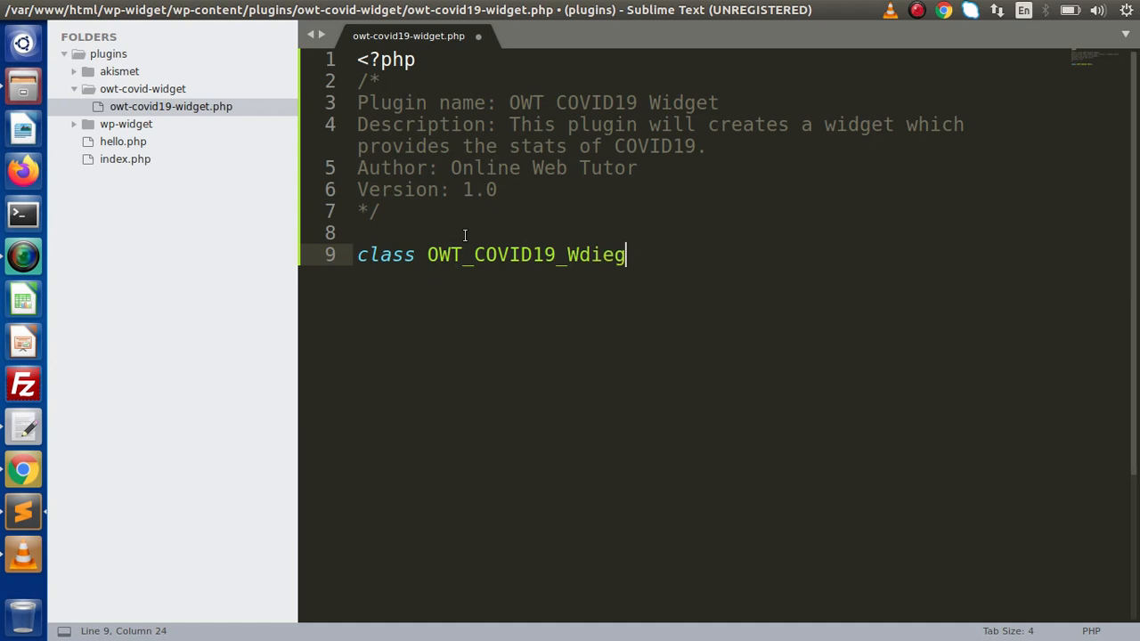
text(get)
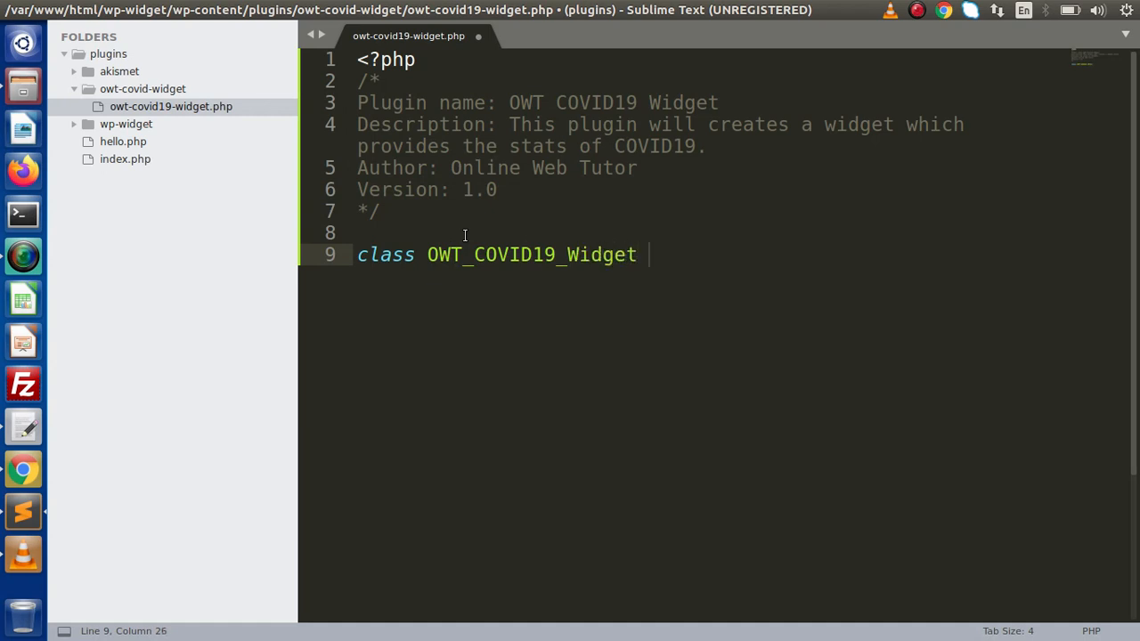
text(extends)
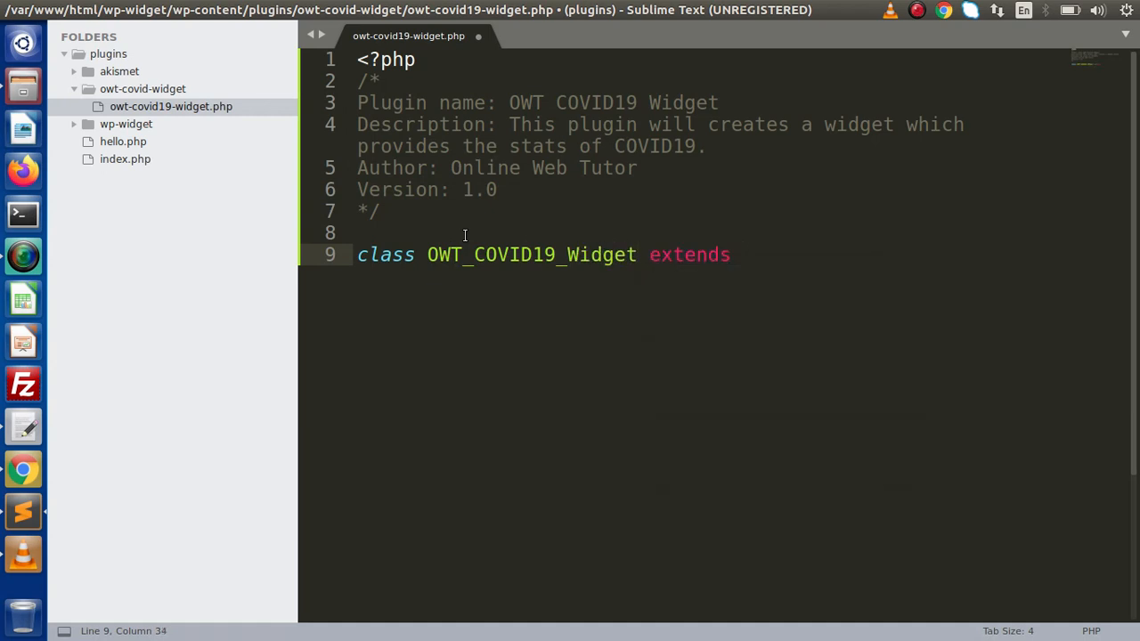
text(WP W)
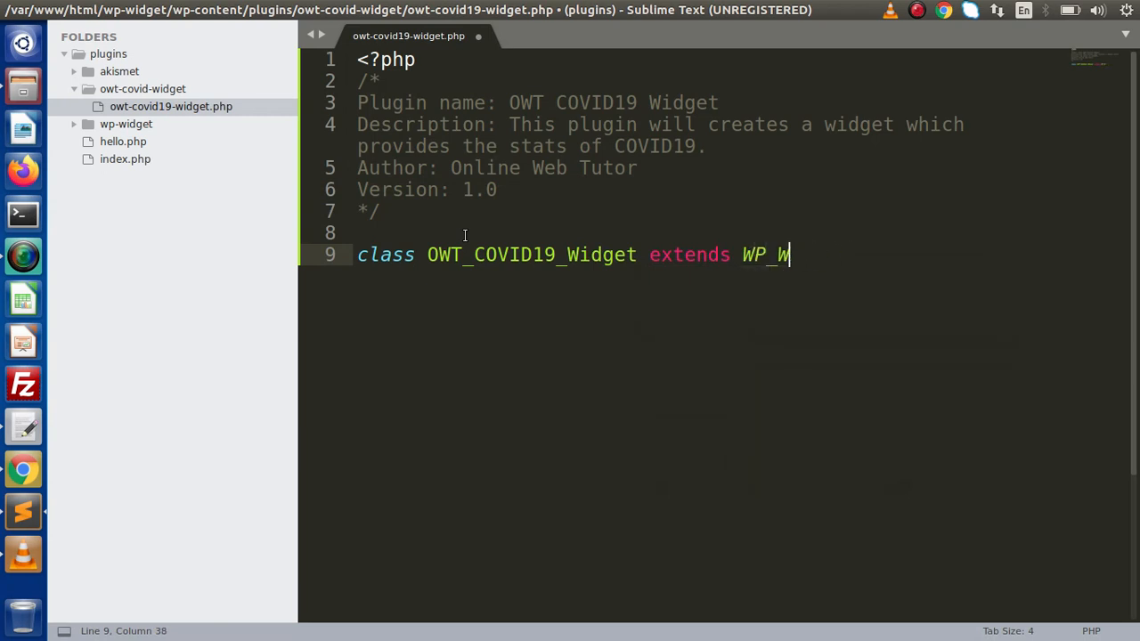
text(idget{)
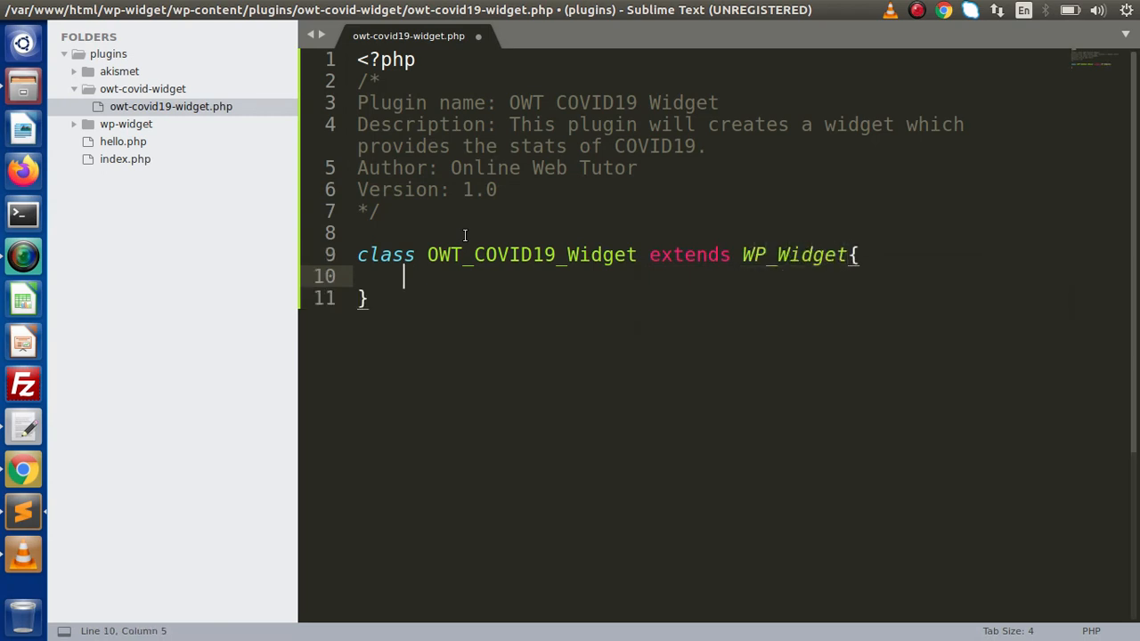
Step: Write __construct() calling parent::__construct("covid-19-widget", "OWT COVID19")
text(p)
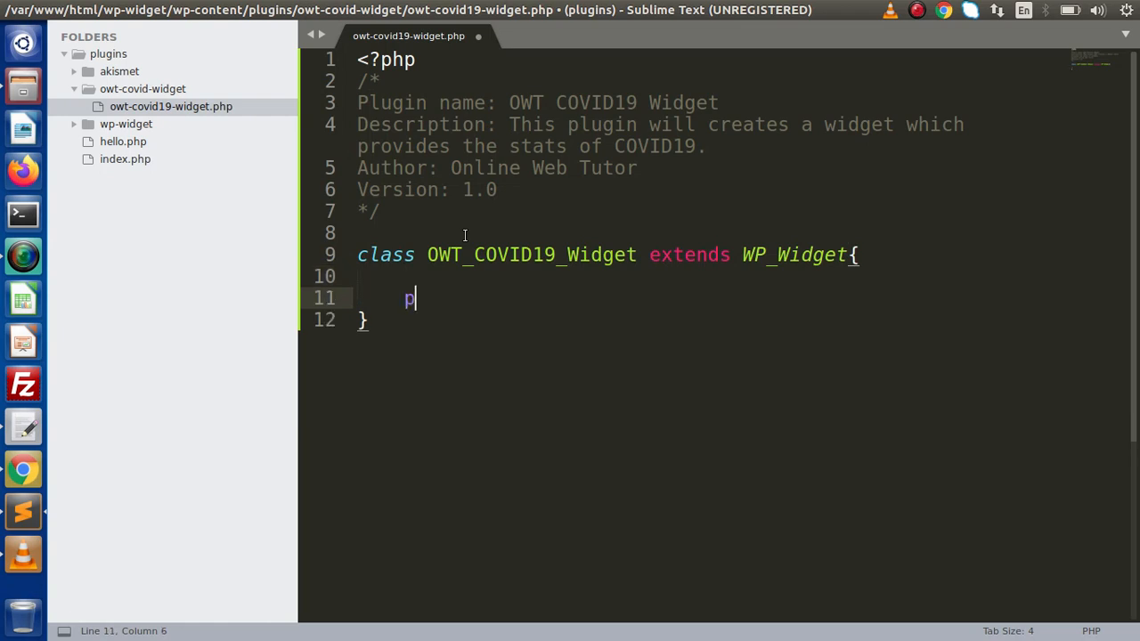
text(ublic function __const)
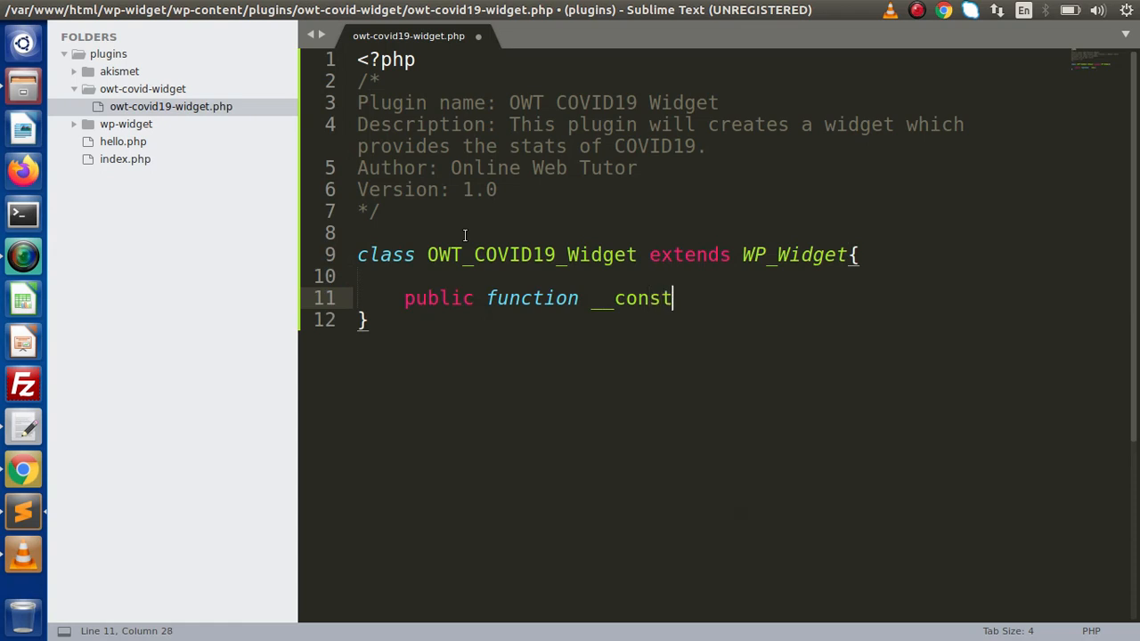
text(ruct(){)
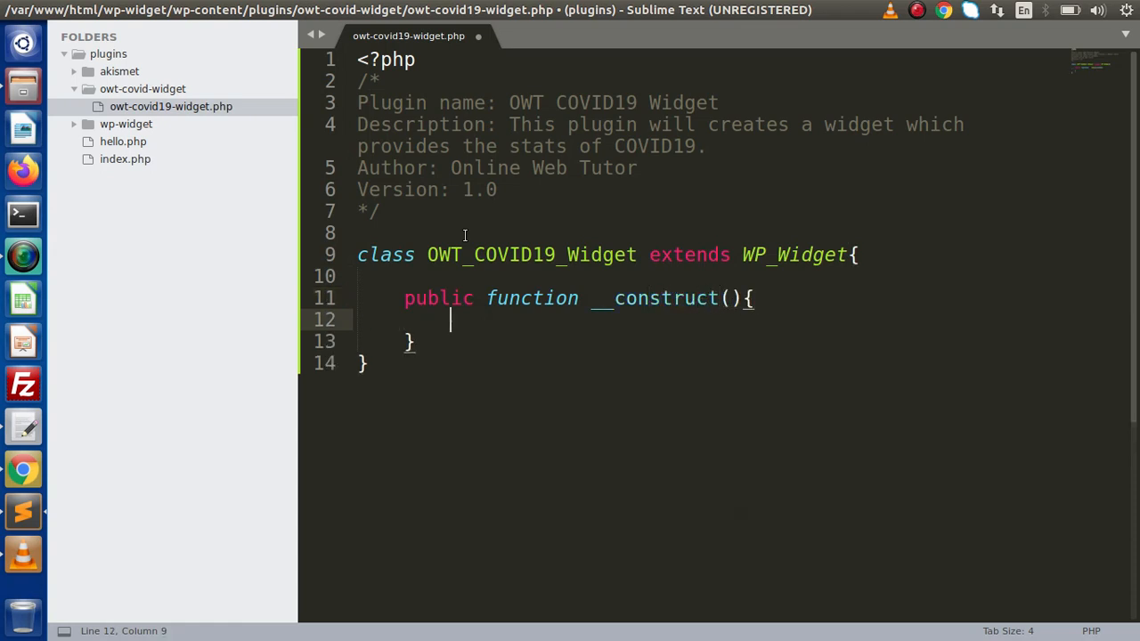
text(parent::)
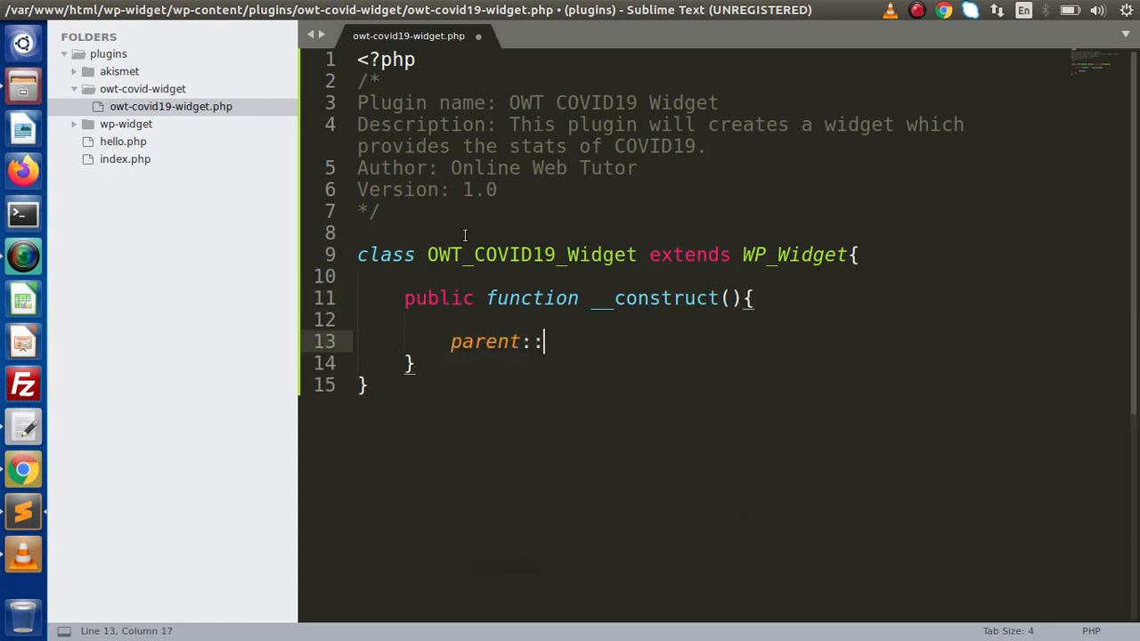
text(construct();)
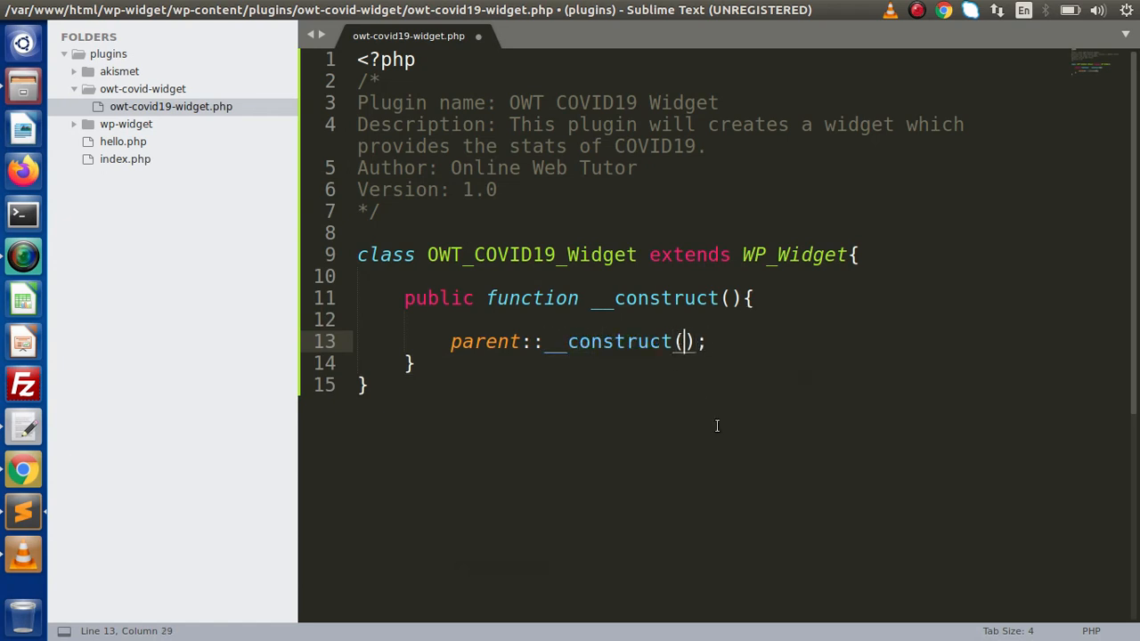
text("")
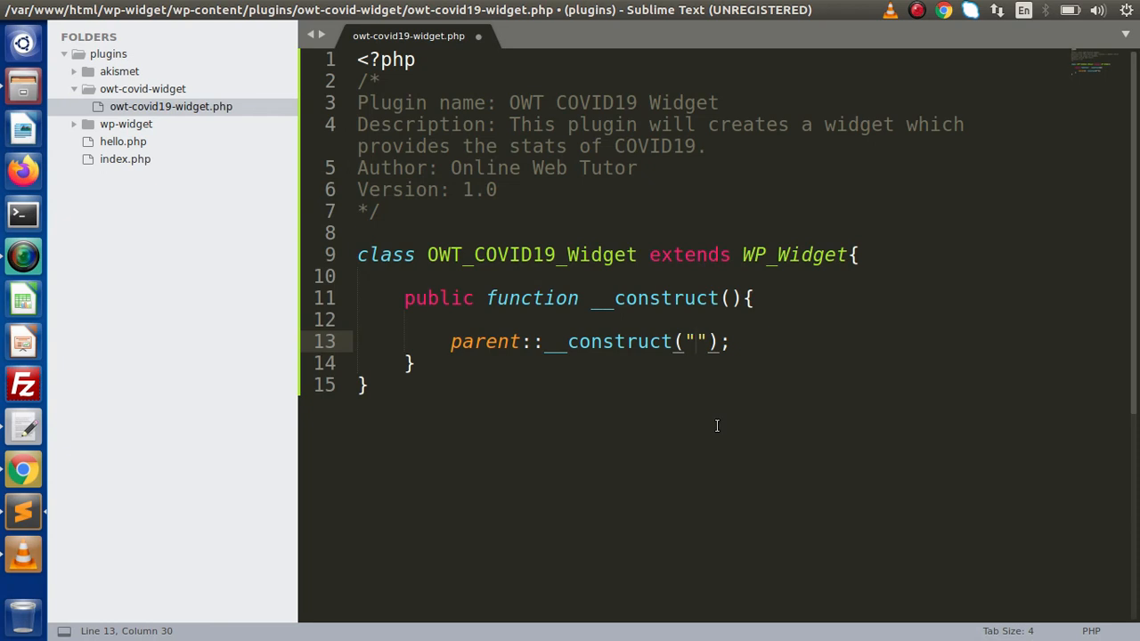
text(covid)
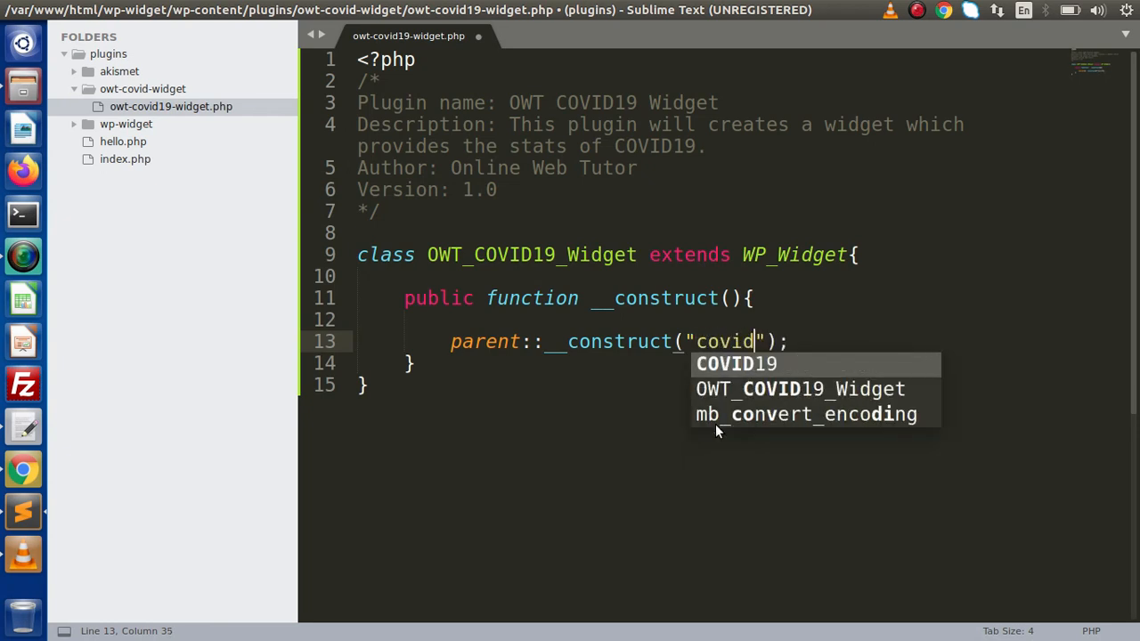
text(-19-wd)
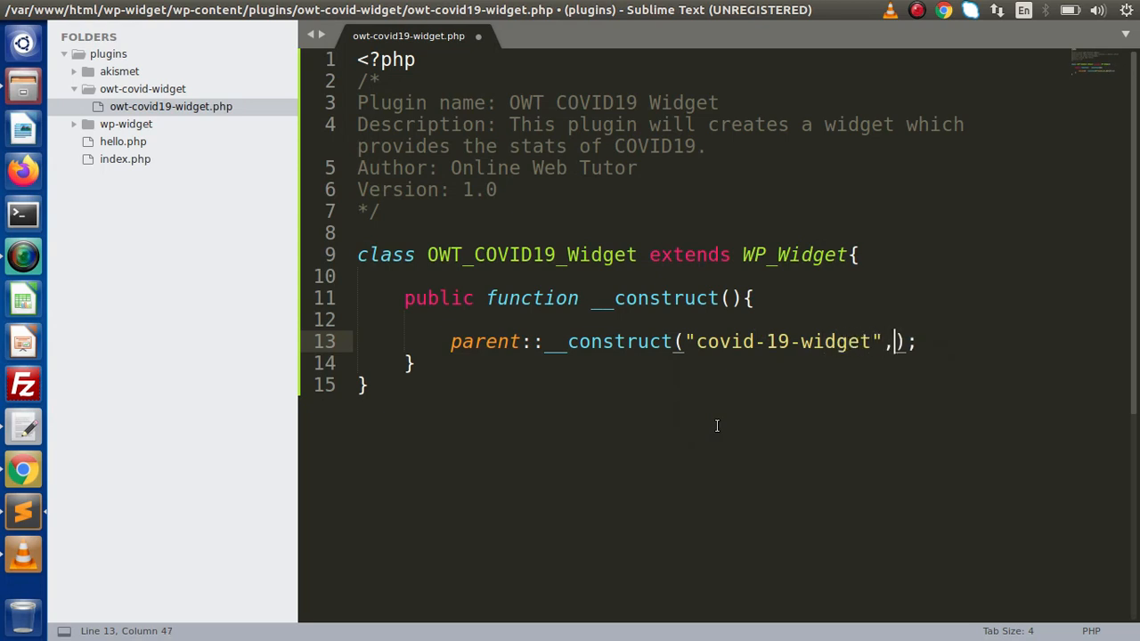
text(")
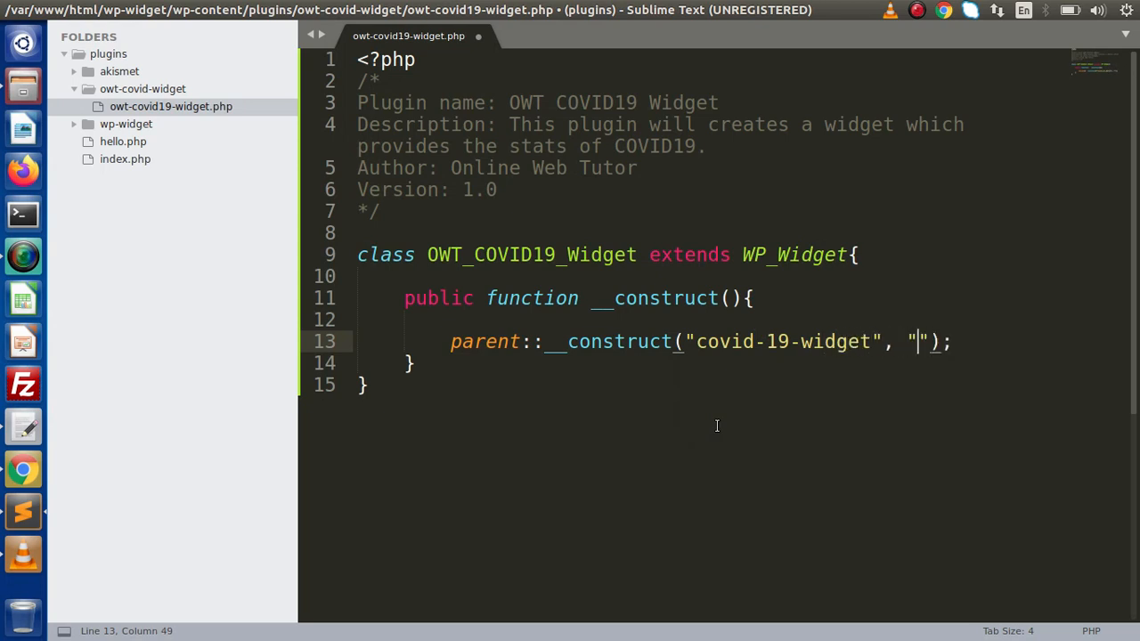
text(OWT COVID19)
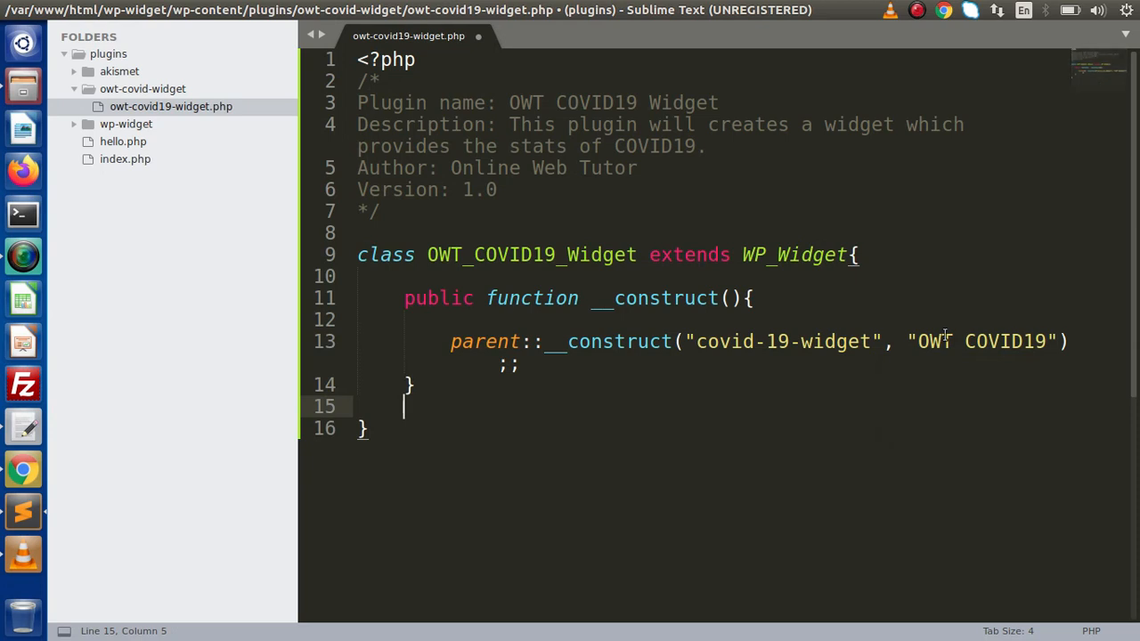
Step: Add public function form($instance) with an // admin layout placeholder comment
text(publicf)
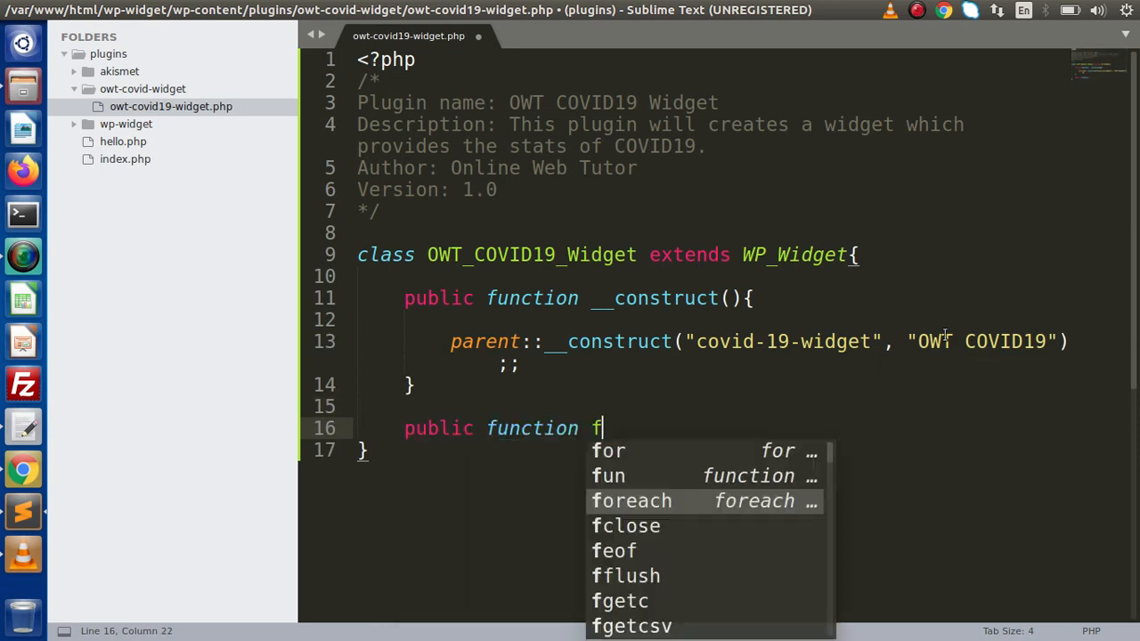
text(orm(){)
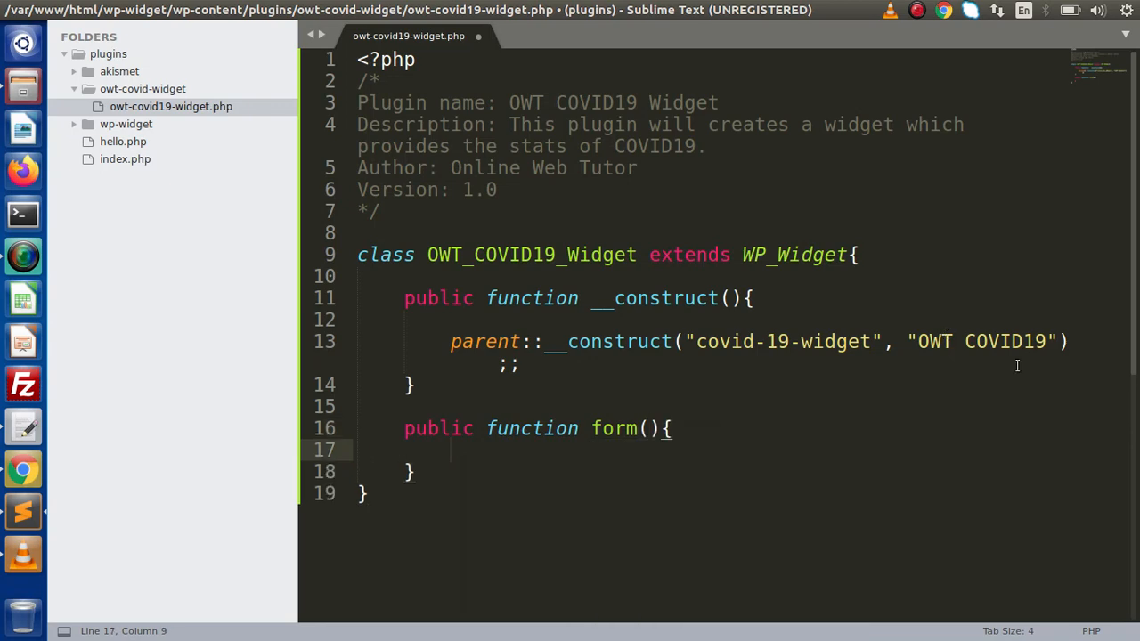
text($i)
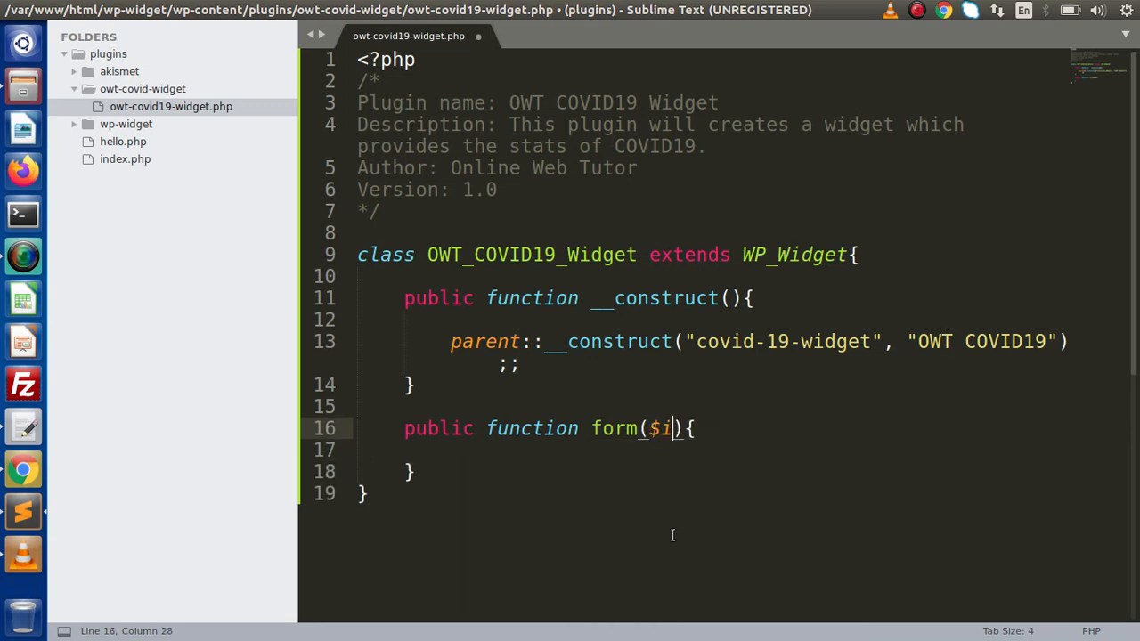
text(nstance)
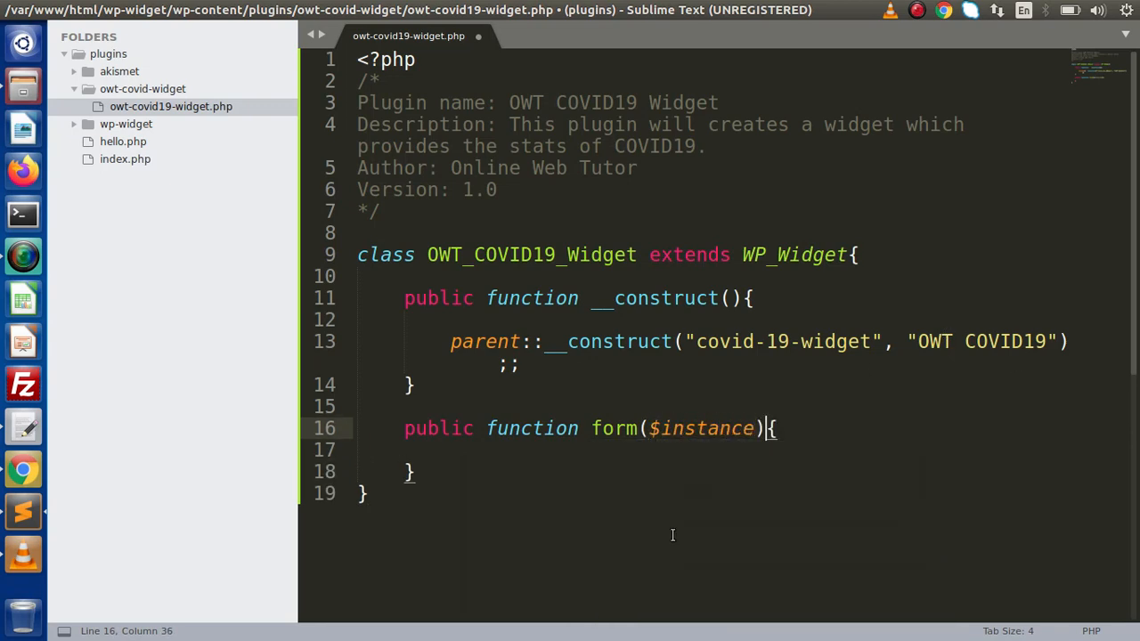
key(enter)
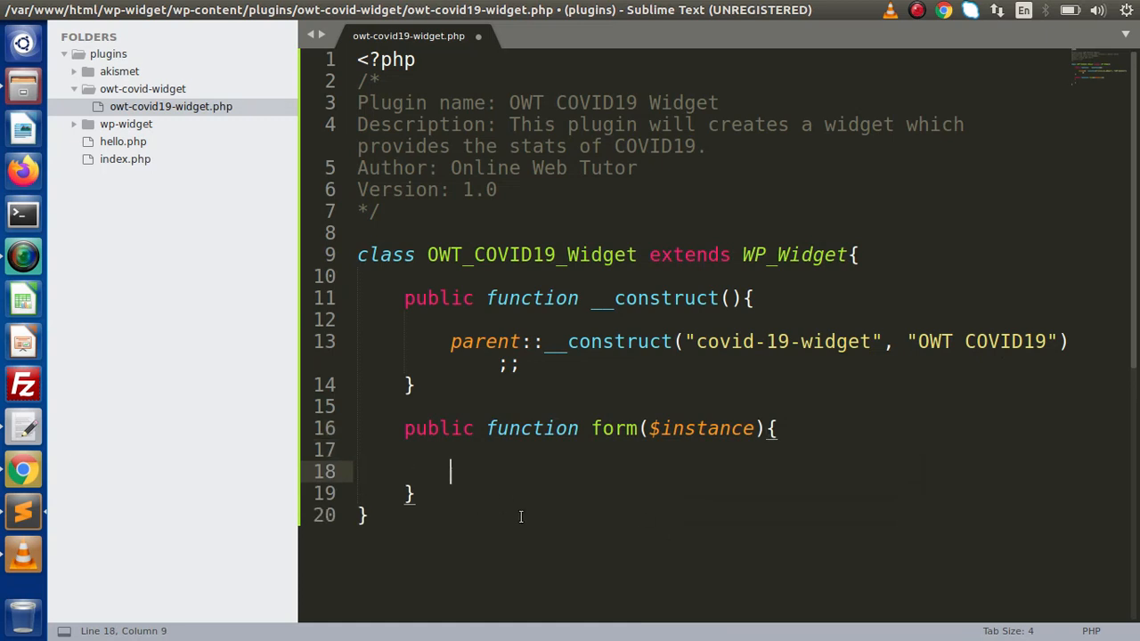
text(// admin layout)
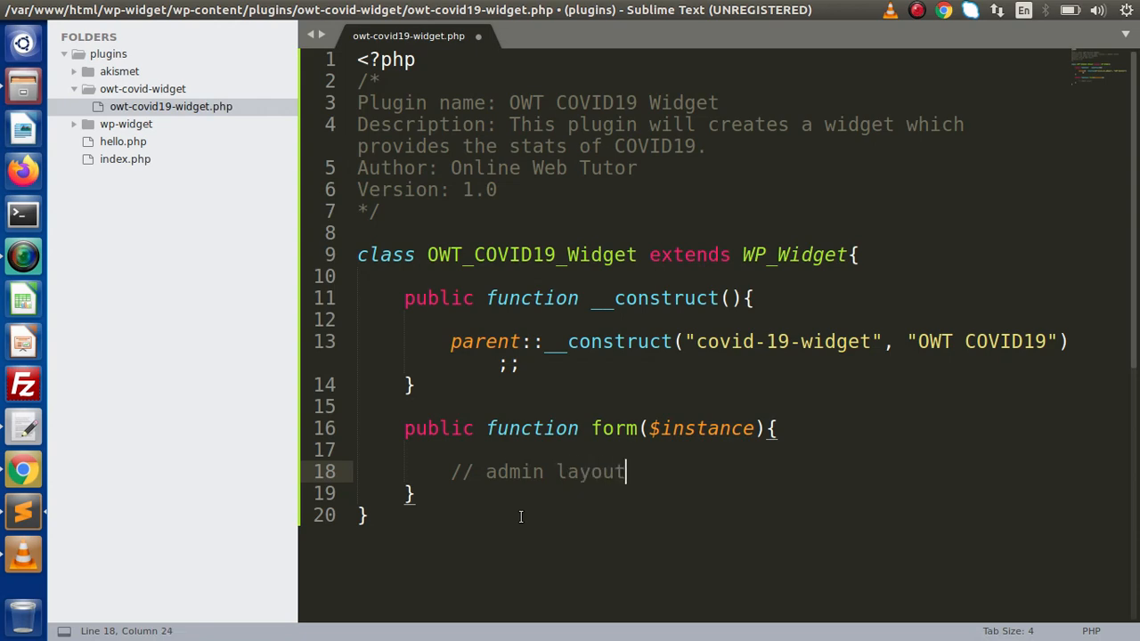
Step: Add update($new_instance, $old_instance) with a // save data to database comment
text(pb)
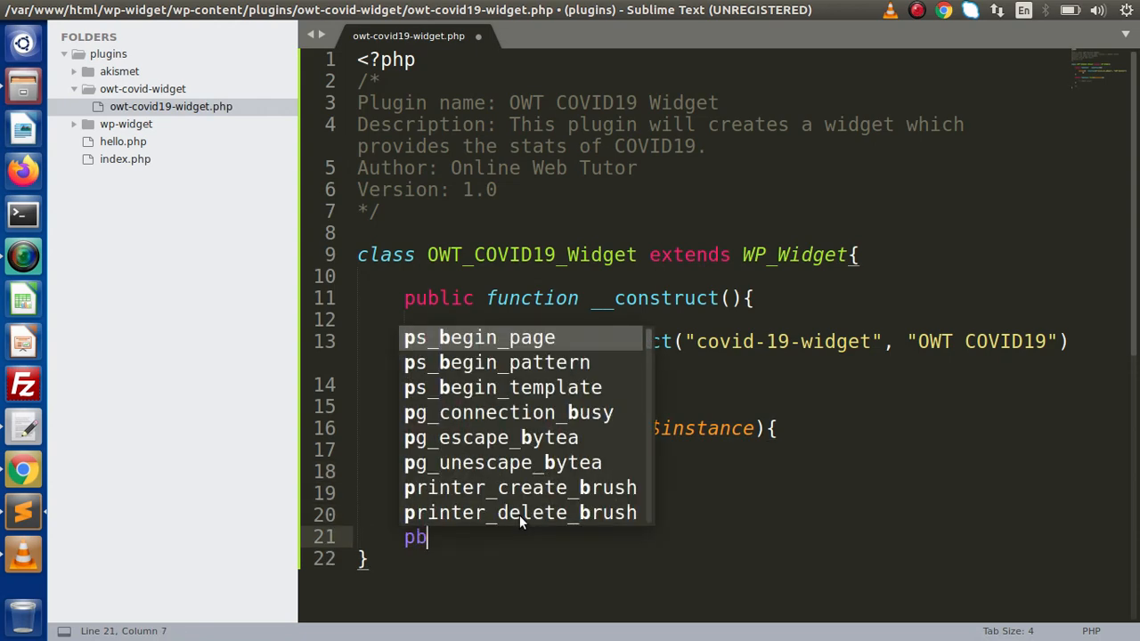
text(lic function update()
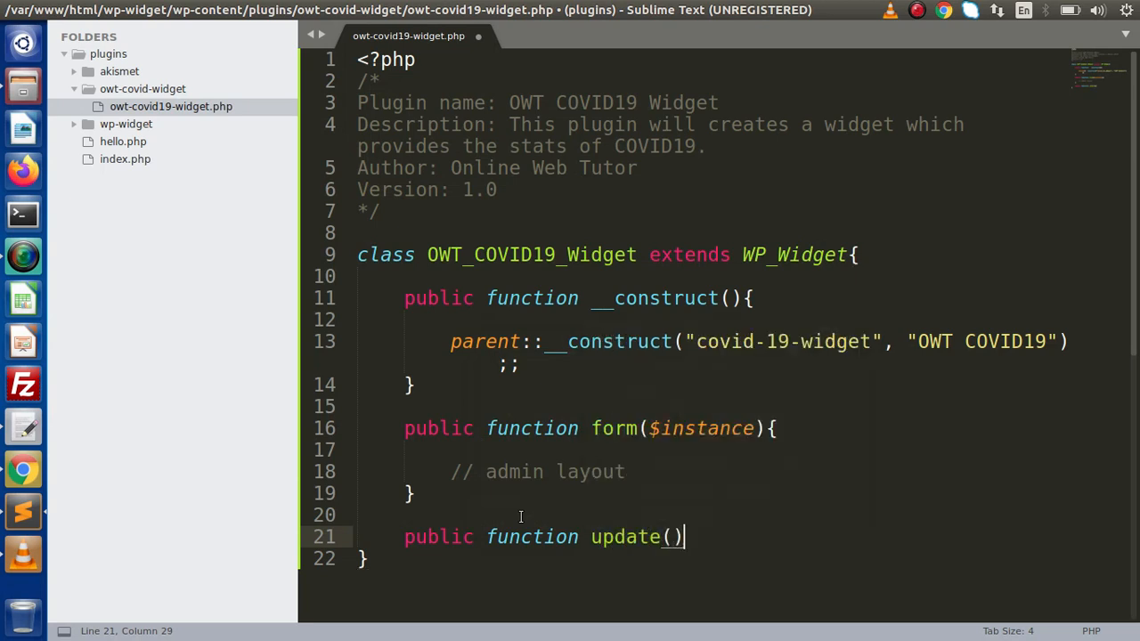
text({)
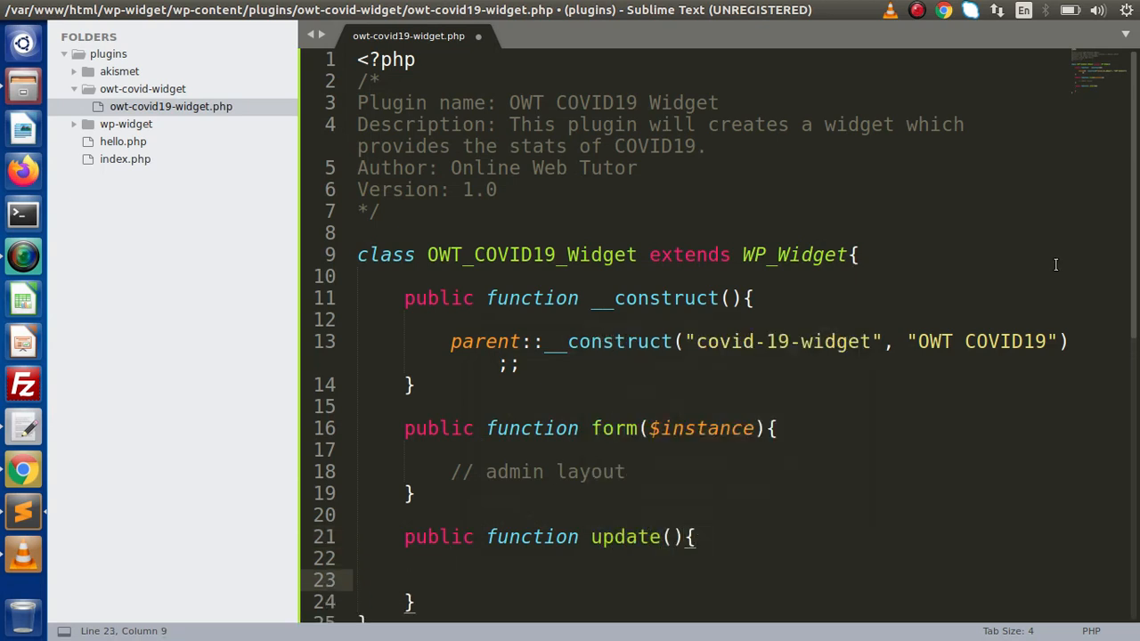
scroll(down, 3)
text(//)
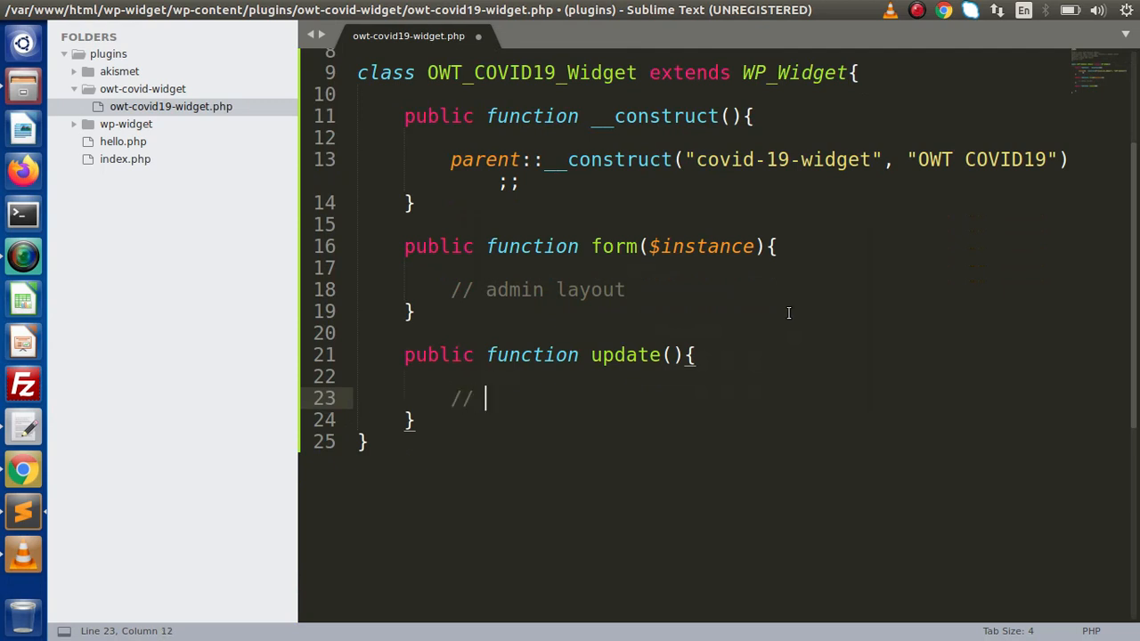
text(save data to)
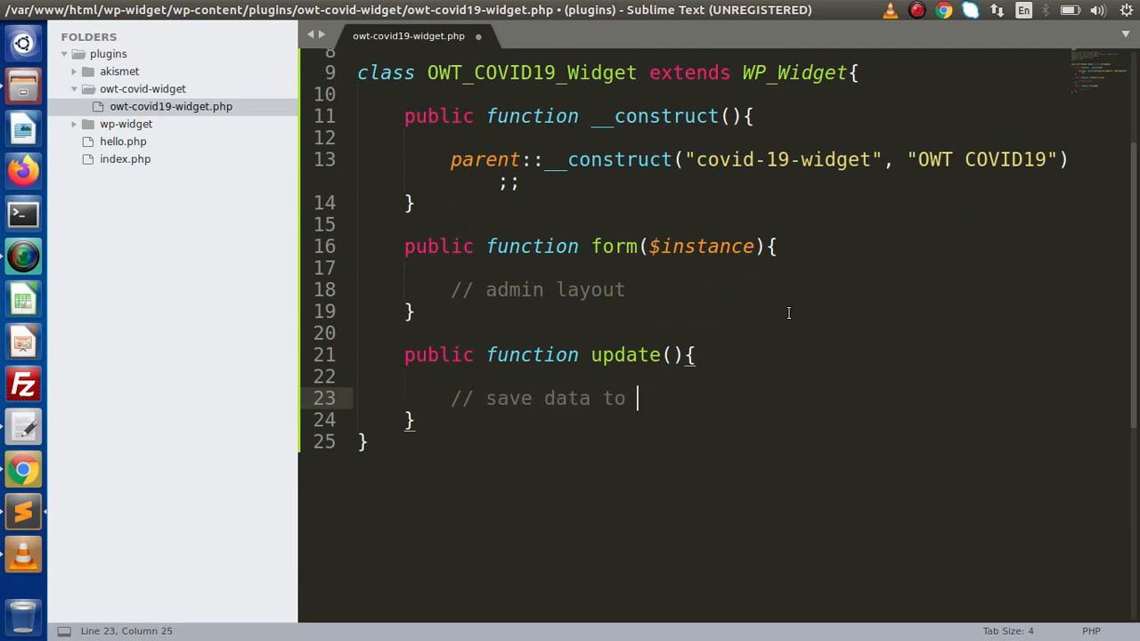
text(database)
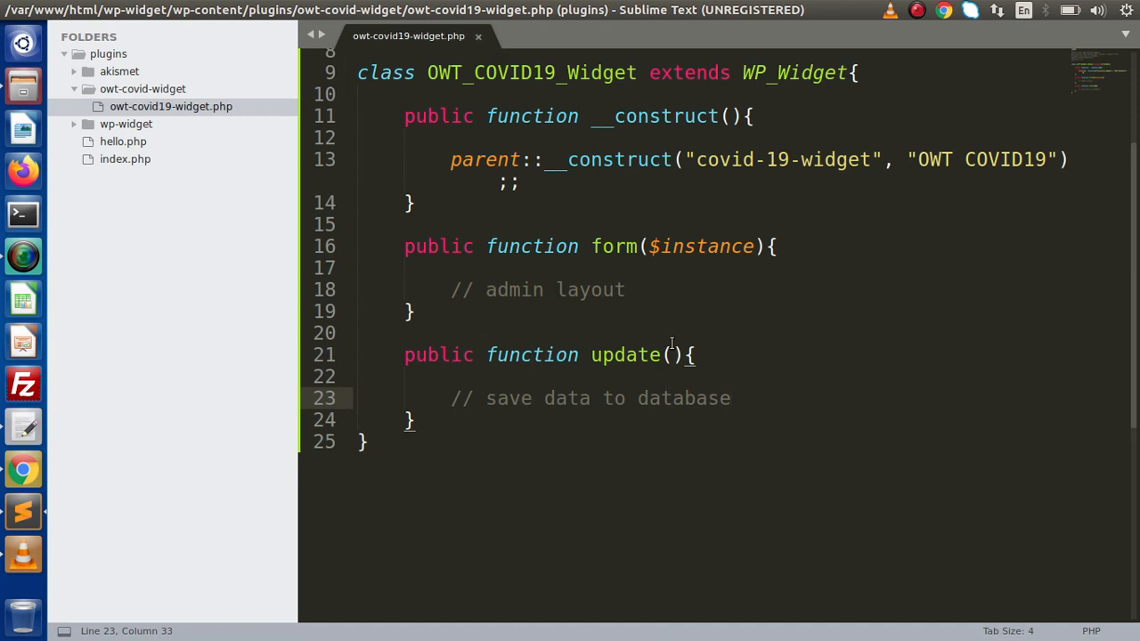
text($new)
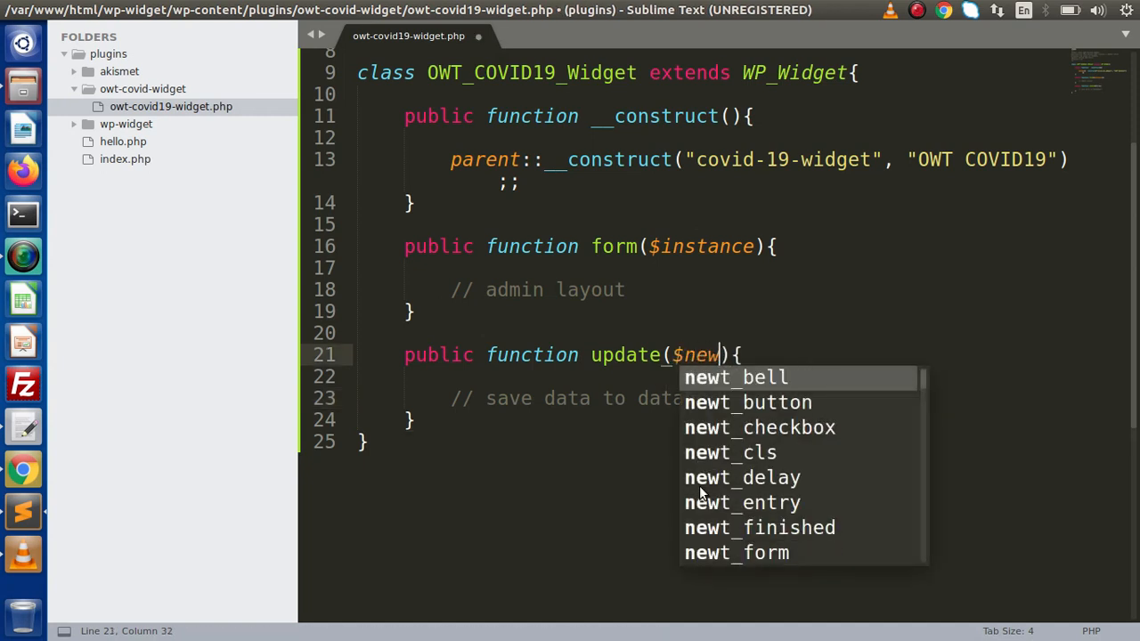
text(_instance)
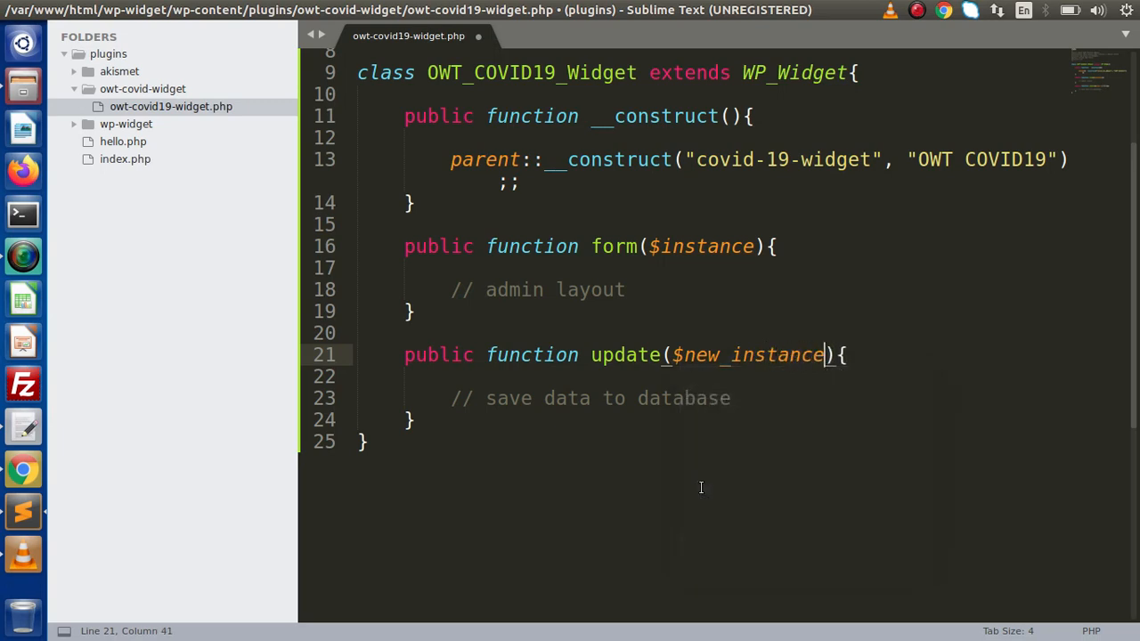
text(, $old)
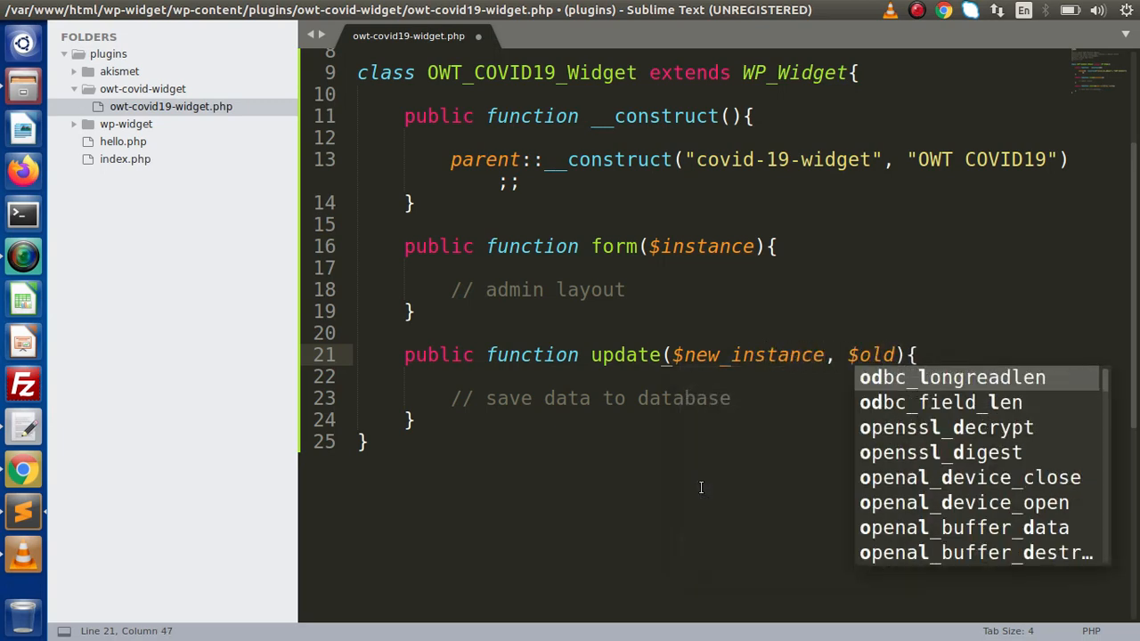
text(_instance)
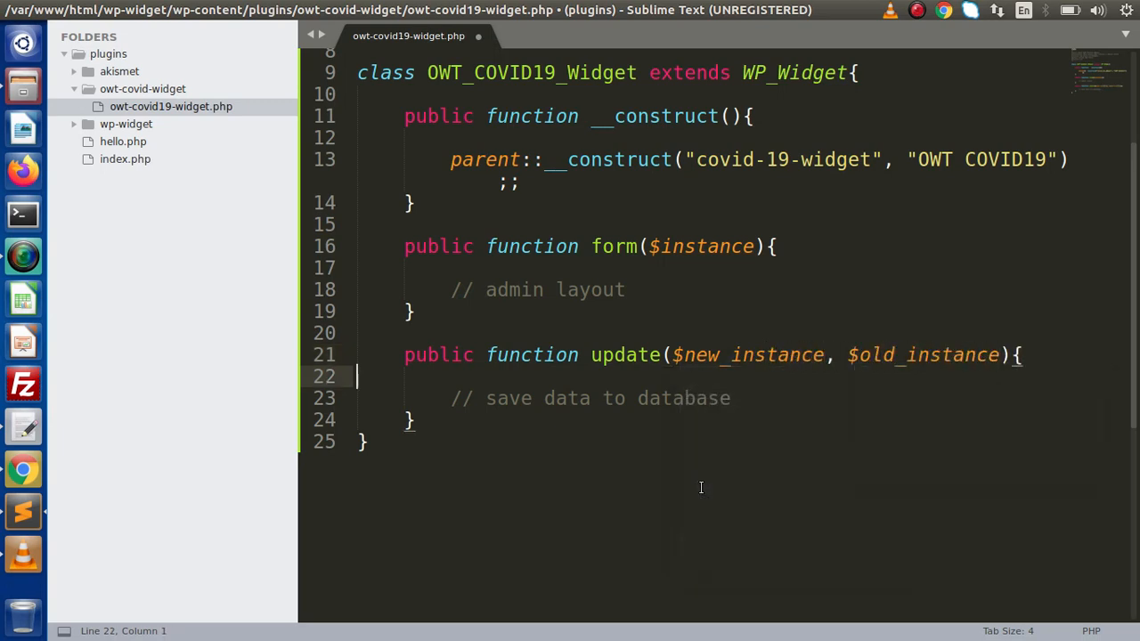
Step: Add the public function widget($args, $instance) method
text(p)
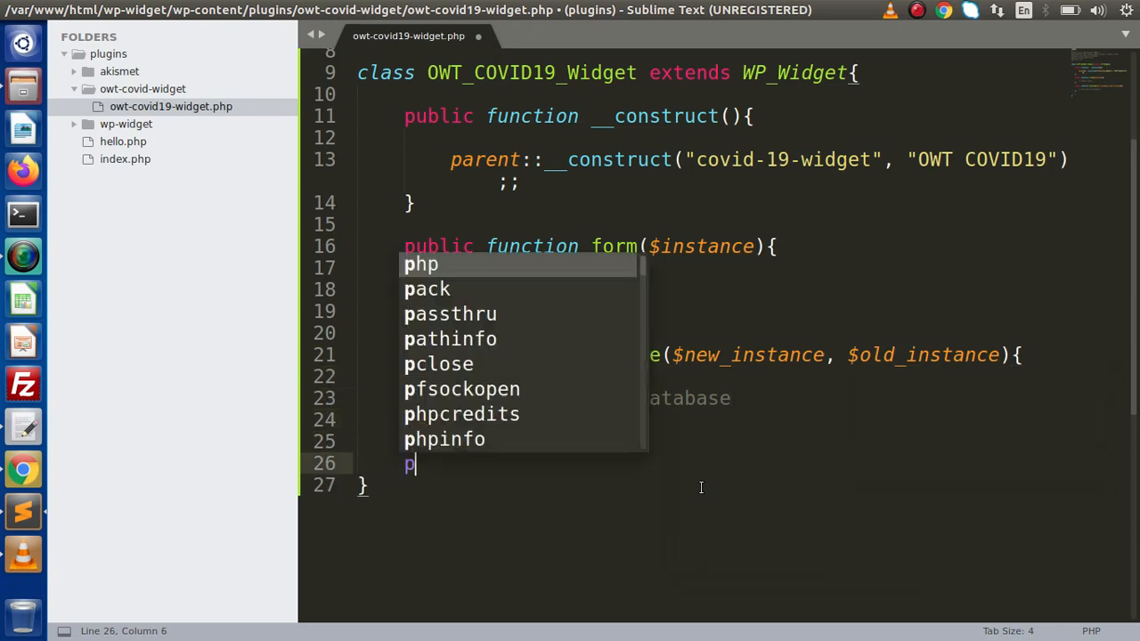
text(ublic function)
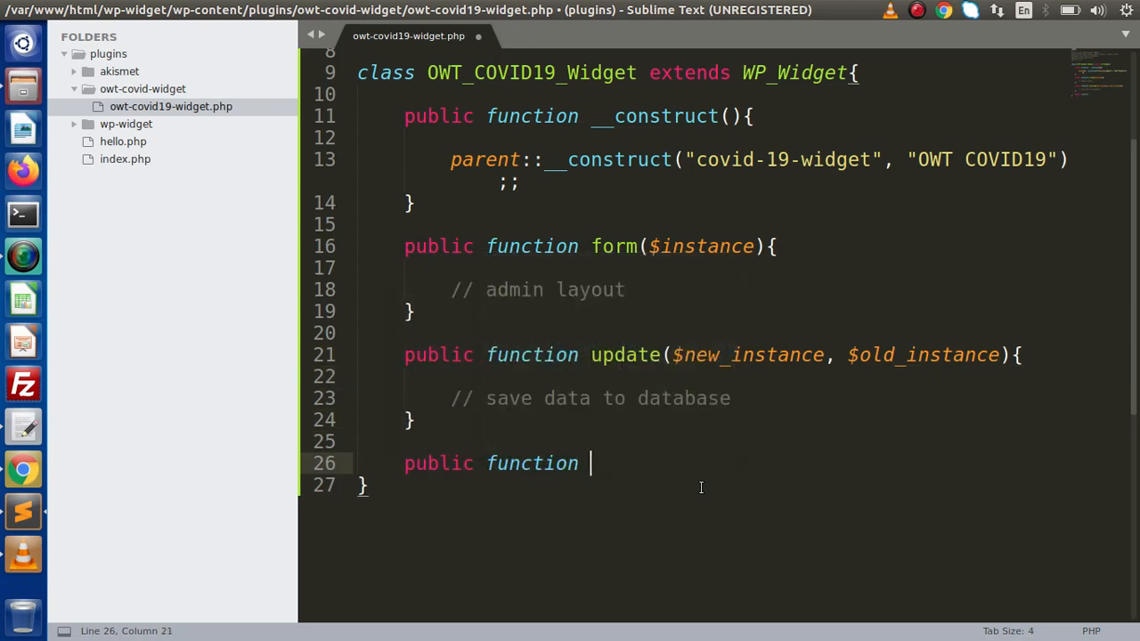
key(backspace)
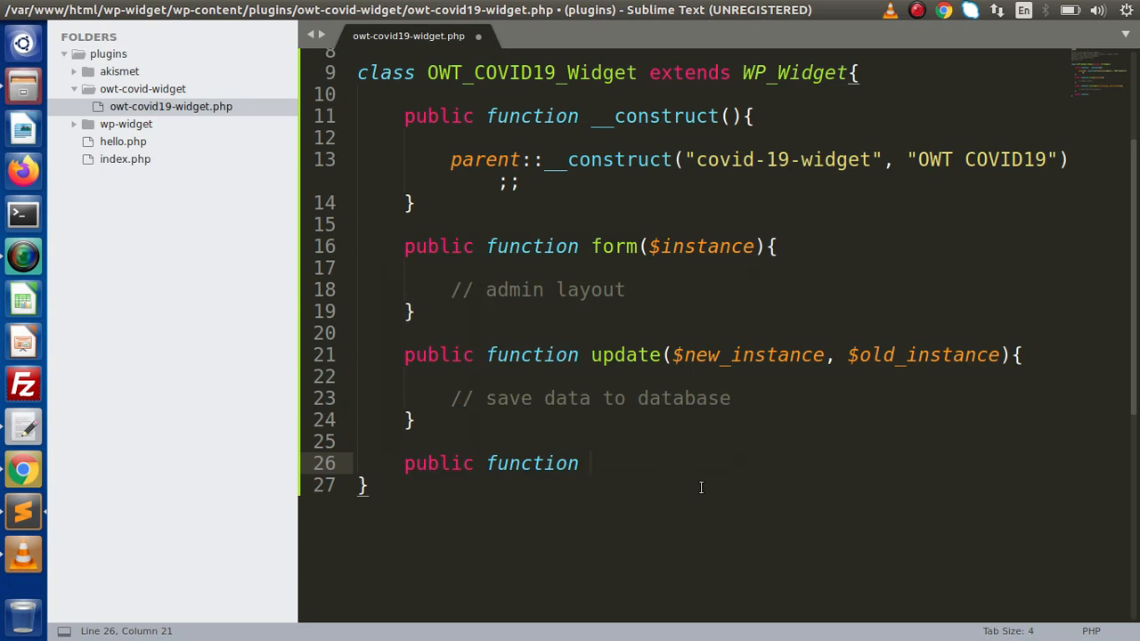
text(widget())
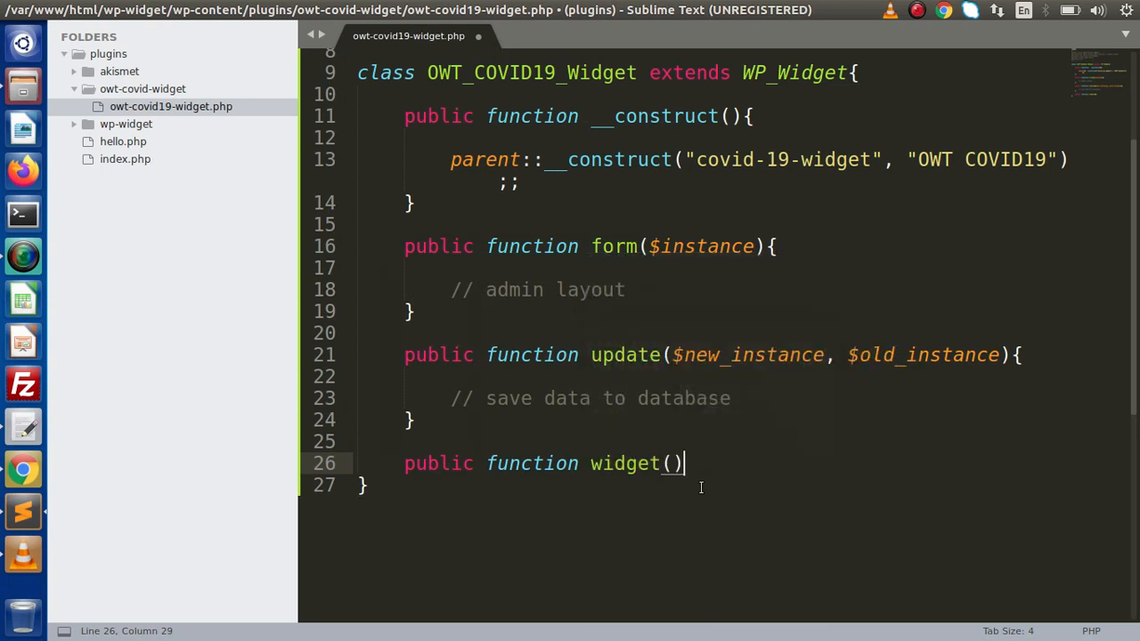
text({)
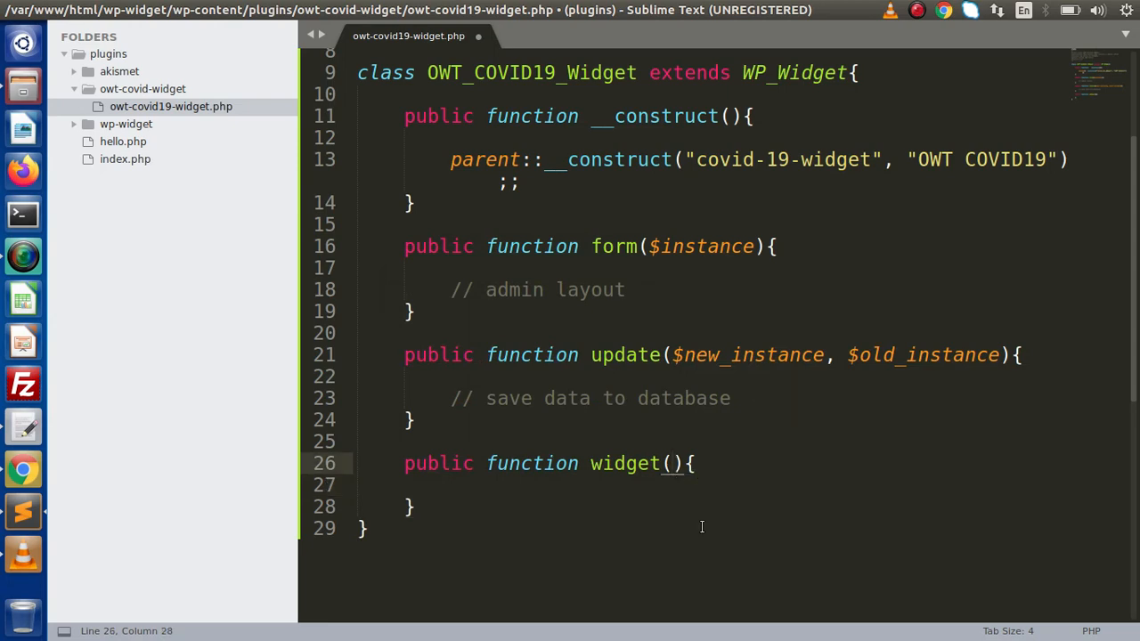
text($args,)
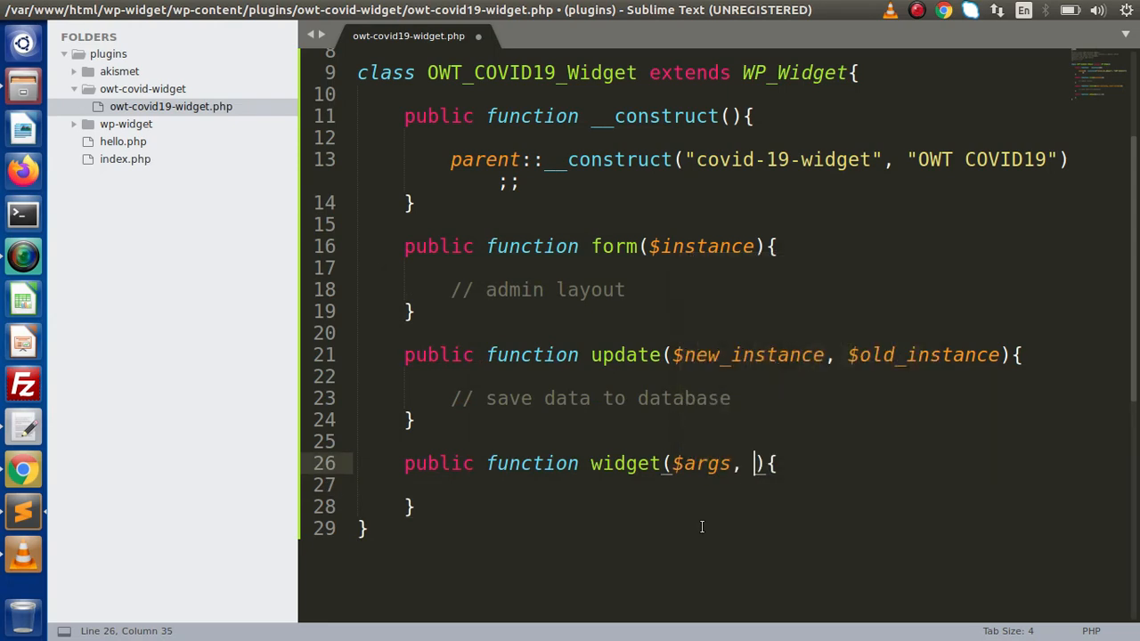
text($instance)
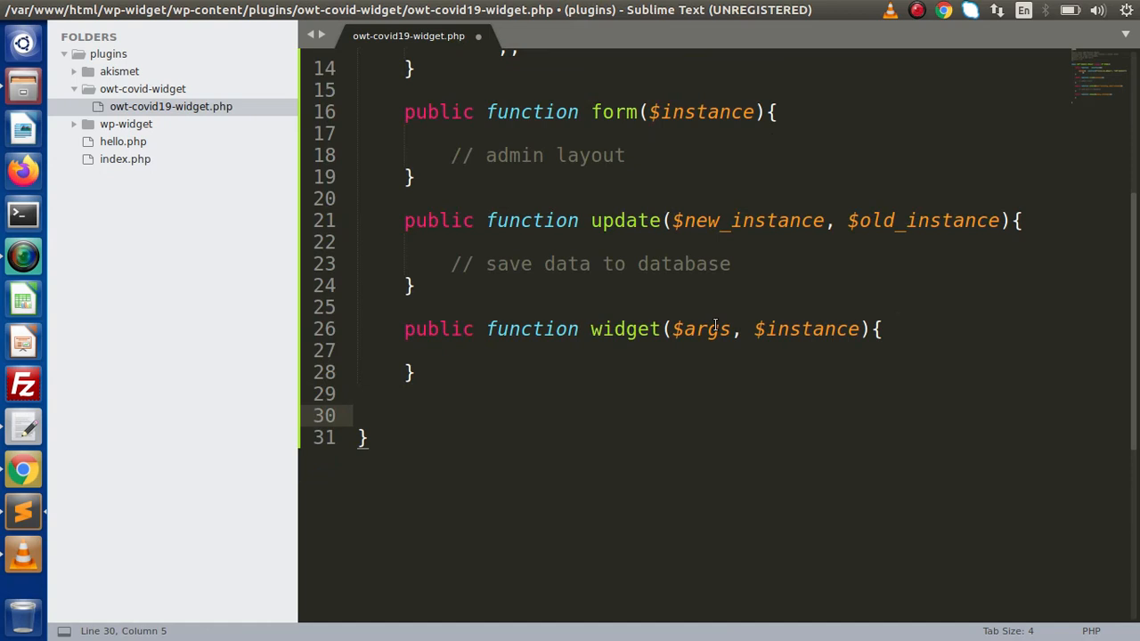
Step: Add get_covid19_data() holding the pasted cURL summary request code, and save
text(public func)
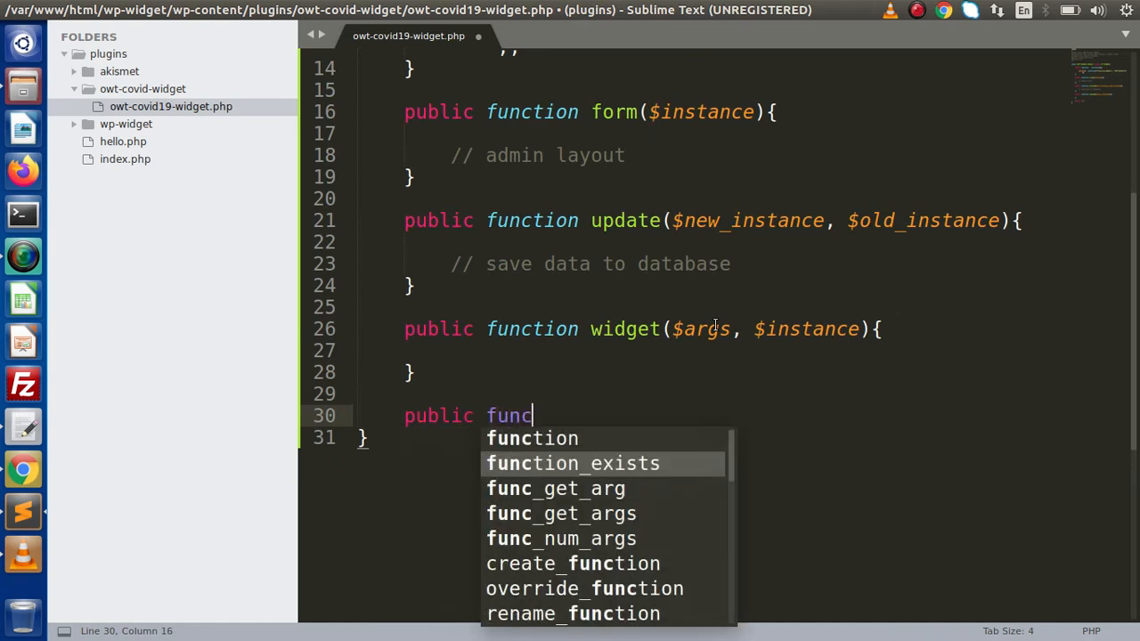
text(tion get cov)
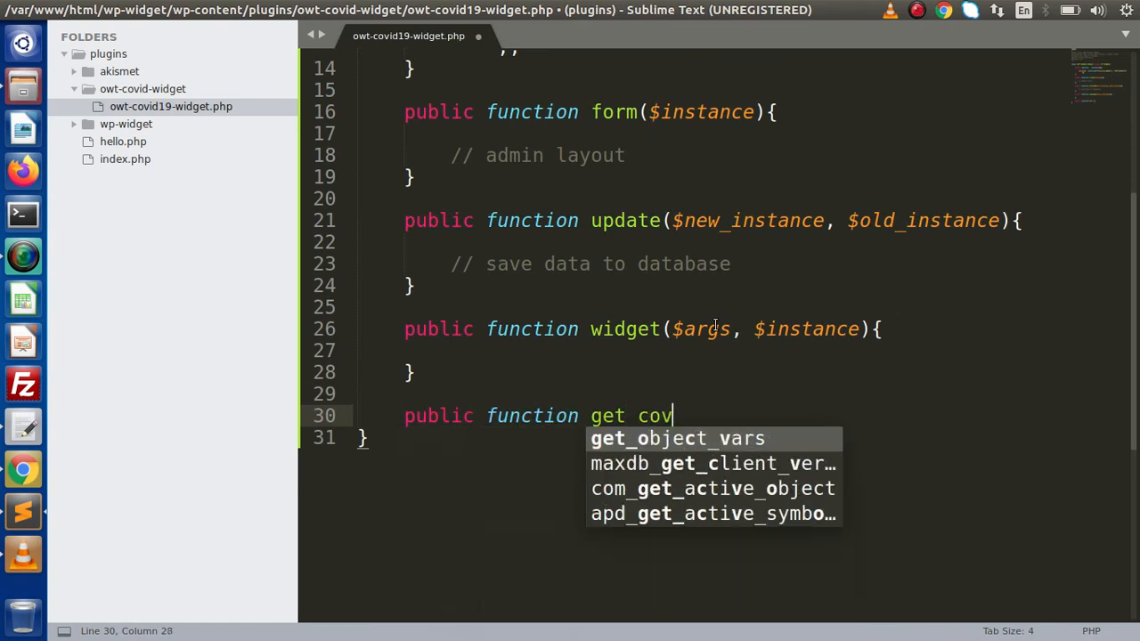
text(id19_data)
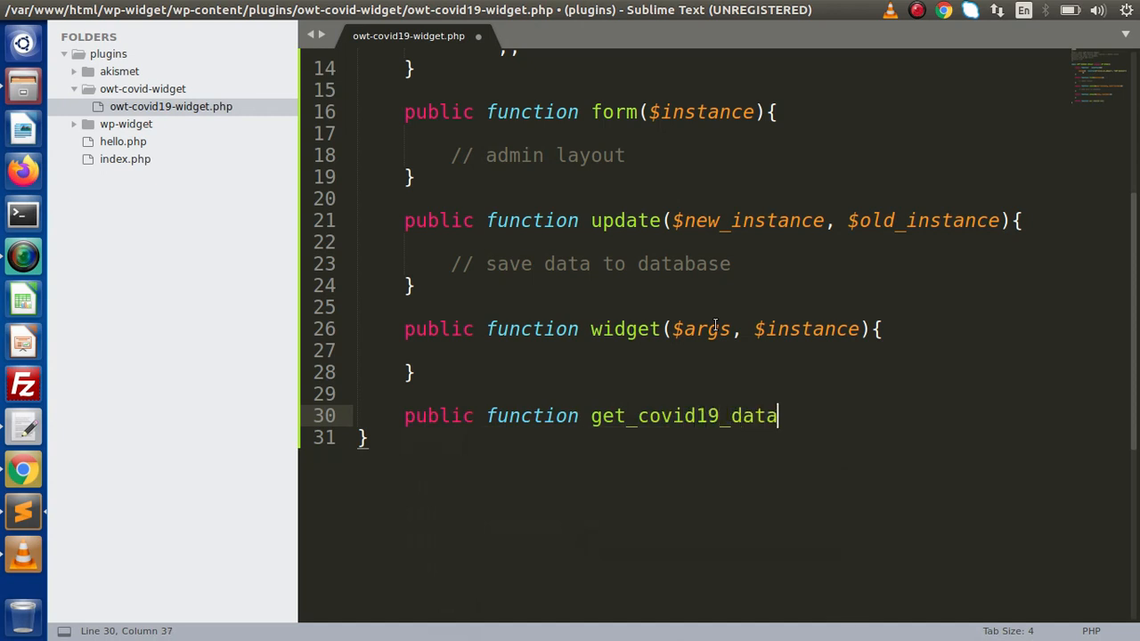
text((){)
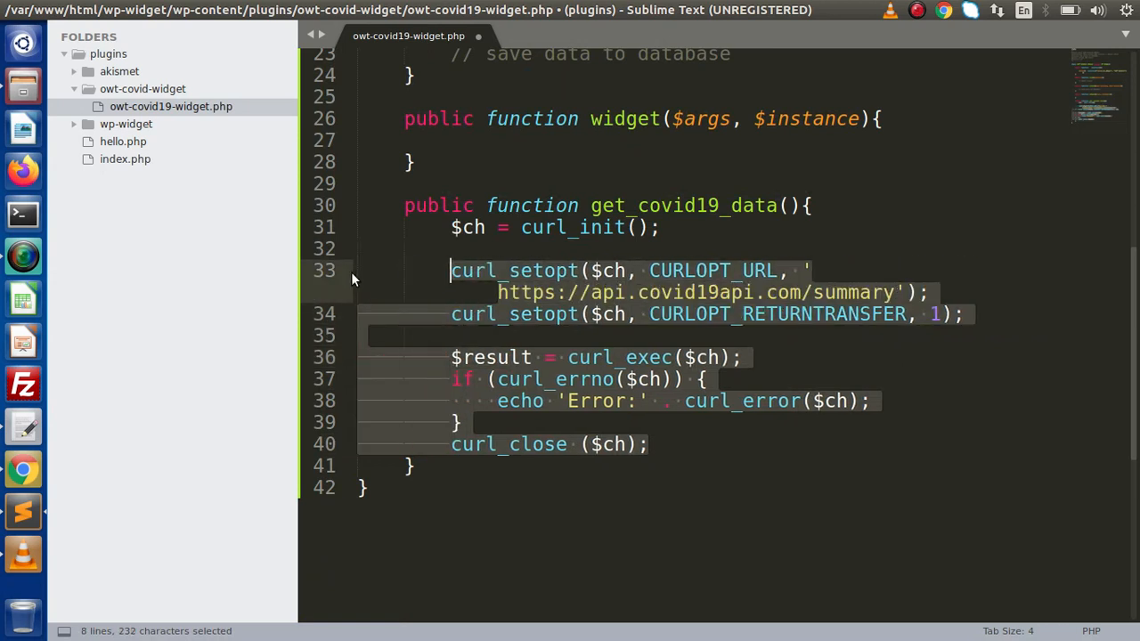
key(ctrl+s)
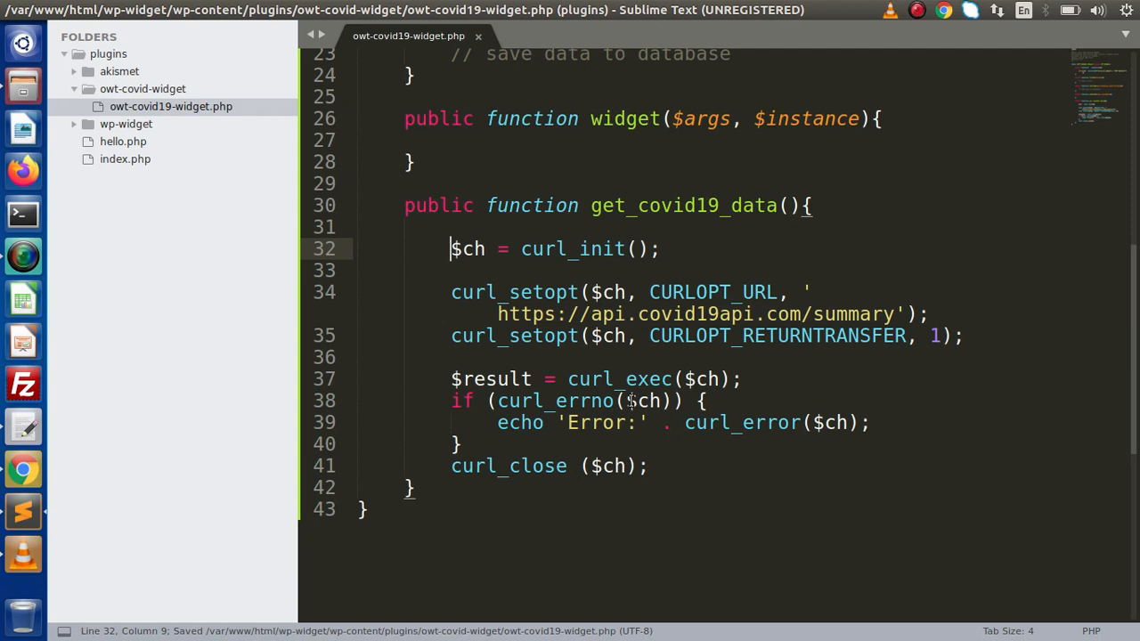
mouse_move(837, 282)
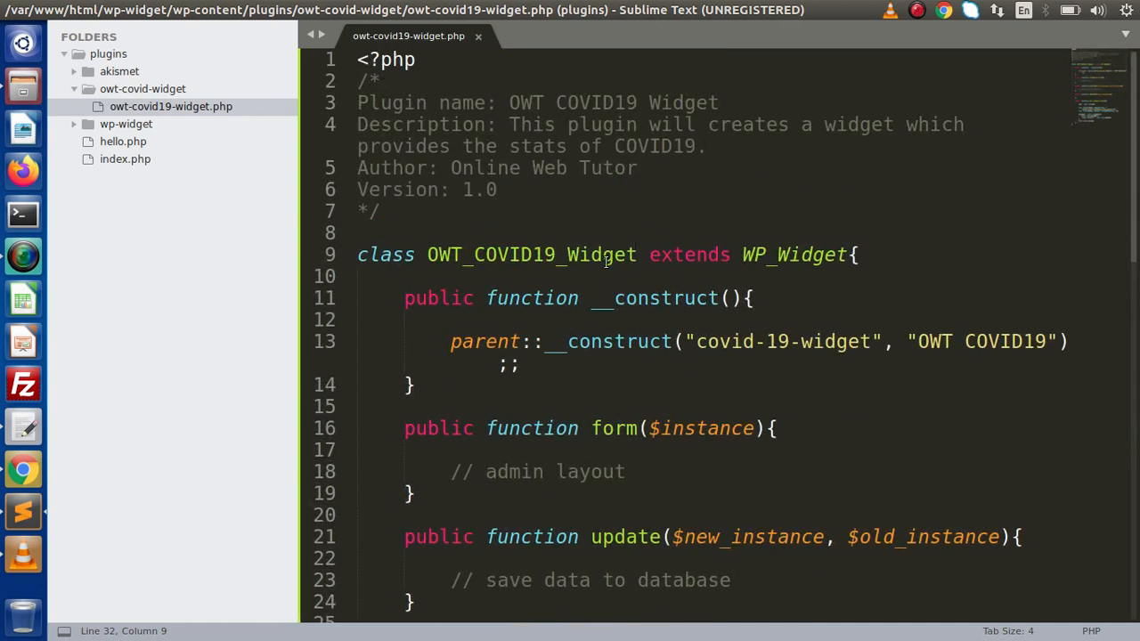
Step: Add $owt_covid19_widget = new OWT_COVID19_Widget(); at line 46 and save the file
double_click(531, 255)
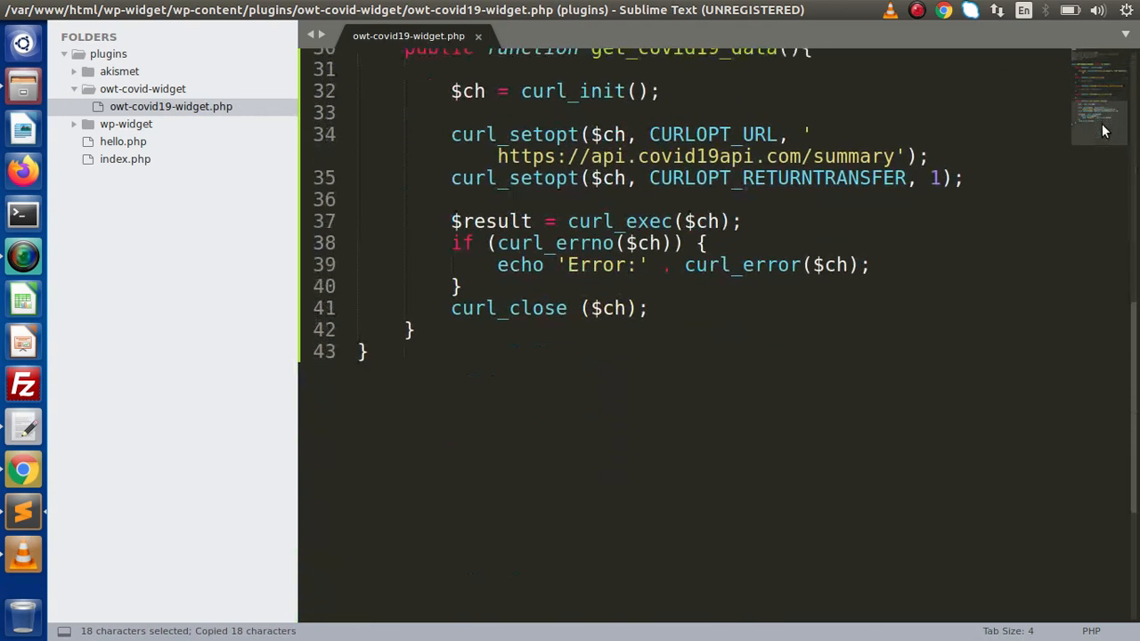
text($)
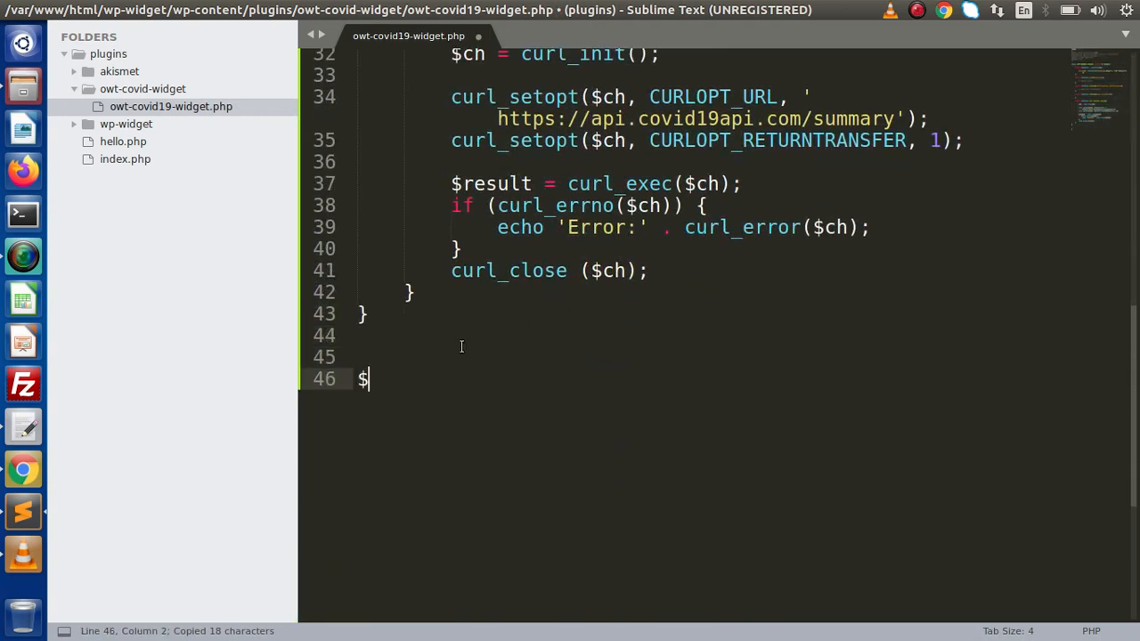
text(owt)
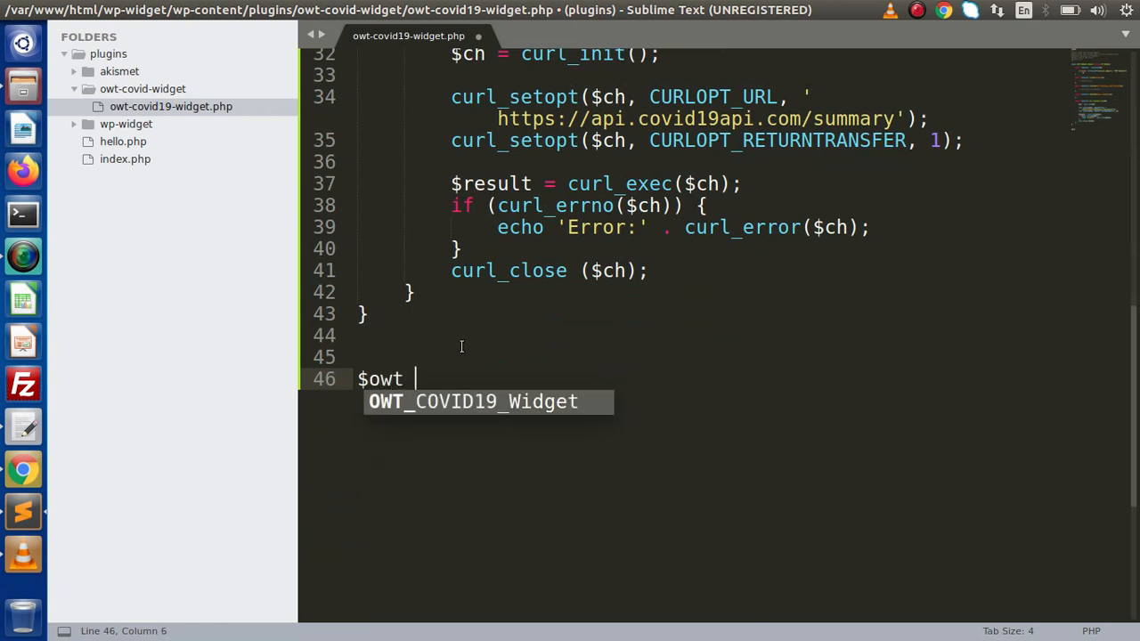
text(c)
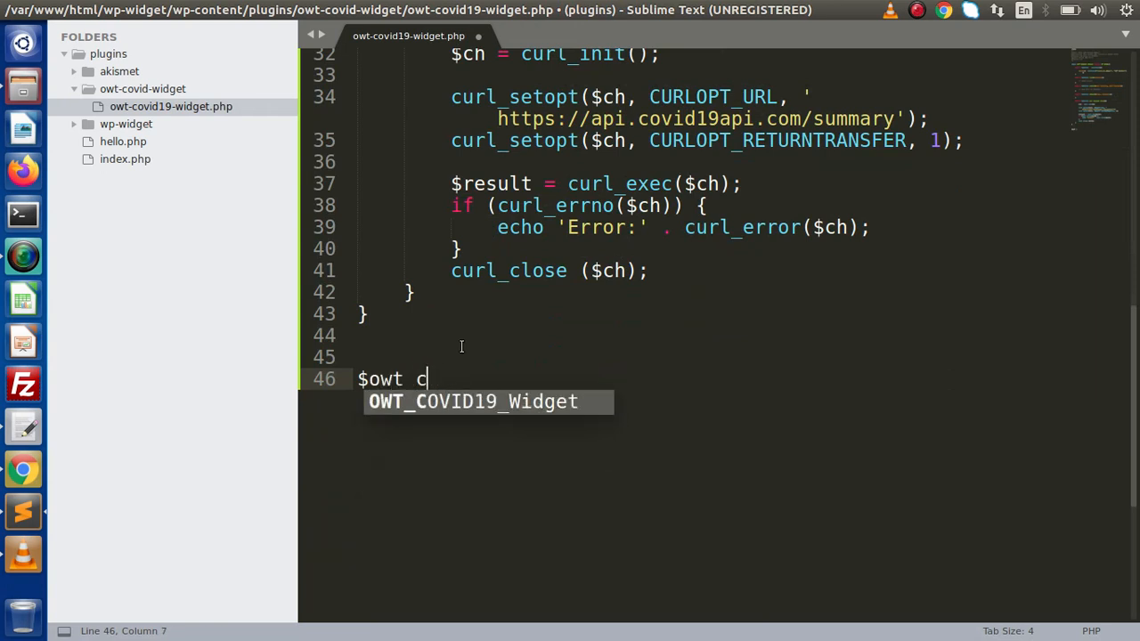
text(ovid19)
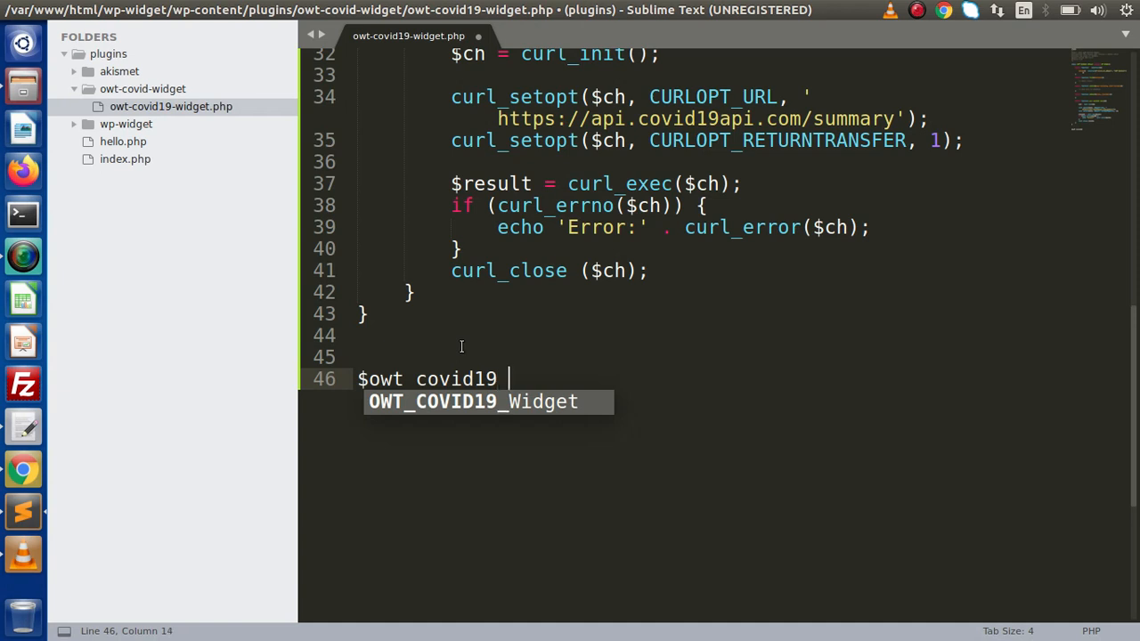
text(widget = new)
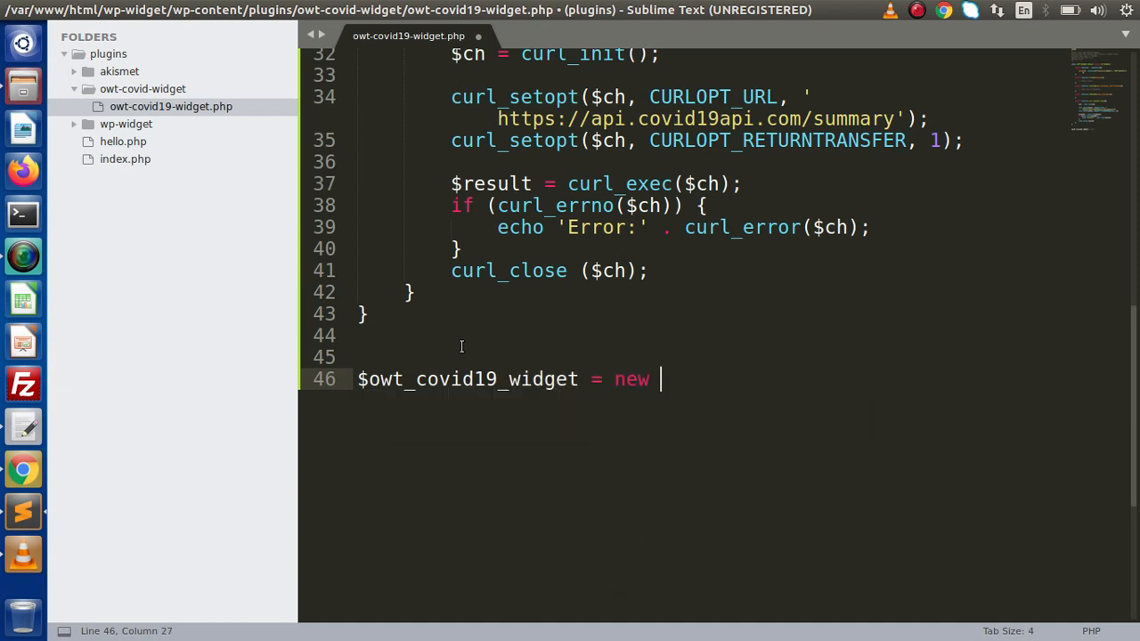
text(OWT_COVID19_Widget();)
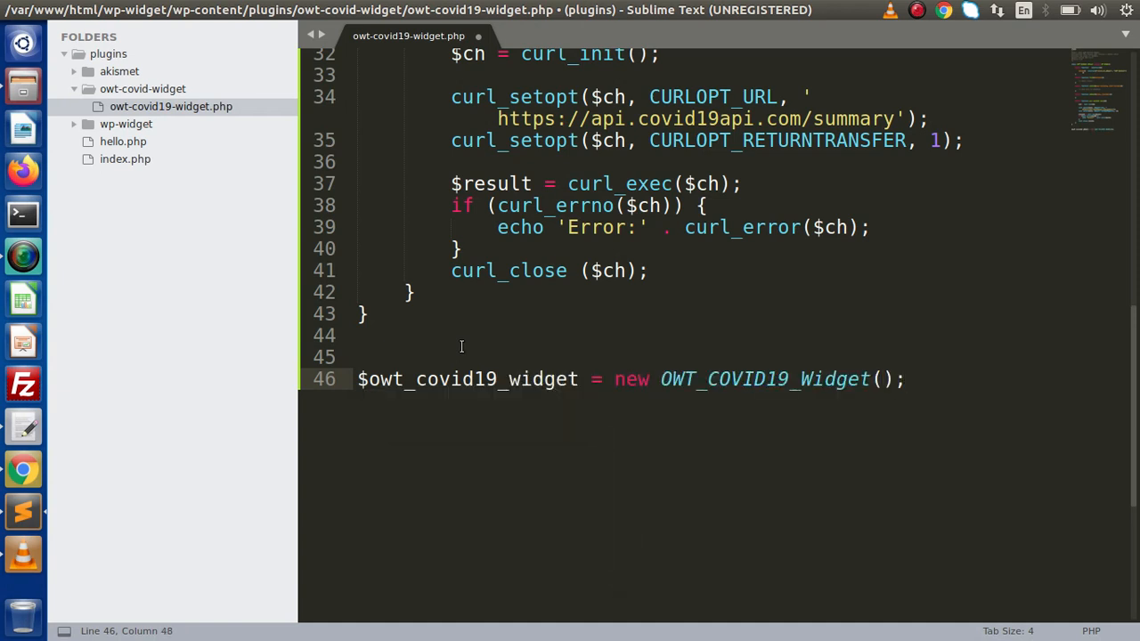
key(ctrl+s)
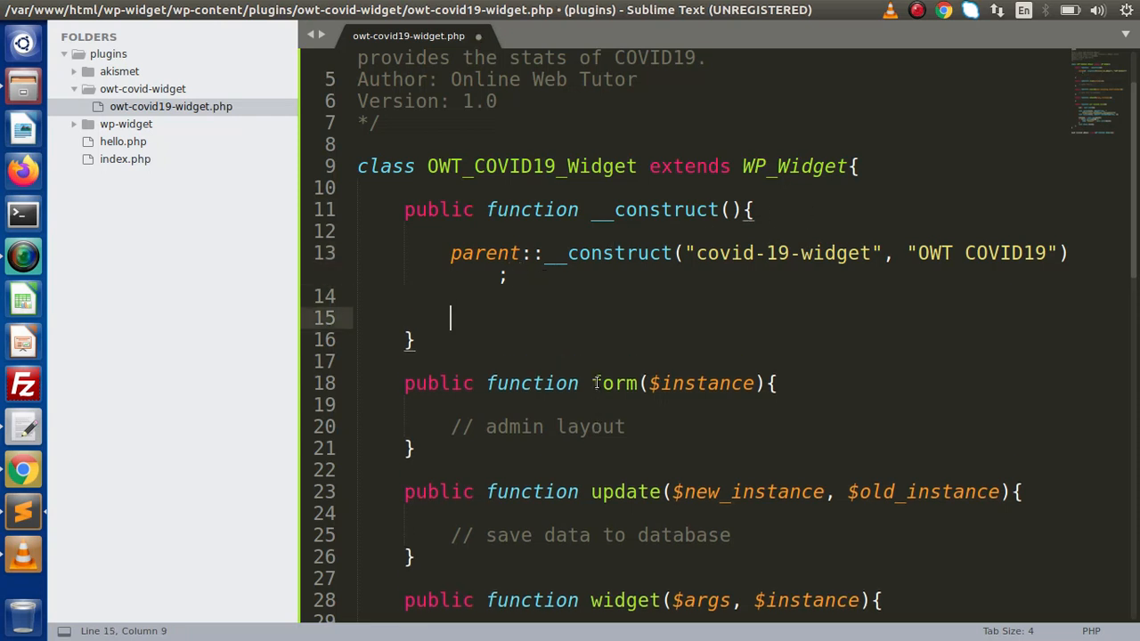
Step: In __construct, hook widgets_init to a function calling register_widget("OWT_COVID19_Widget") and save
text(add Ac)
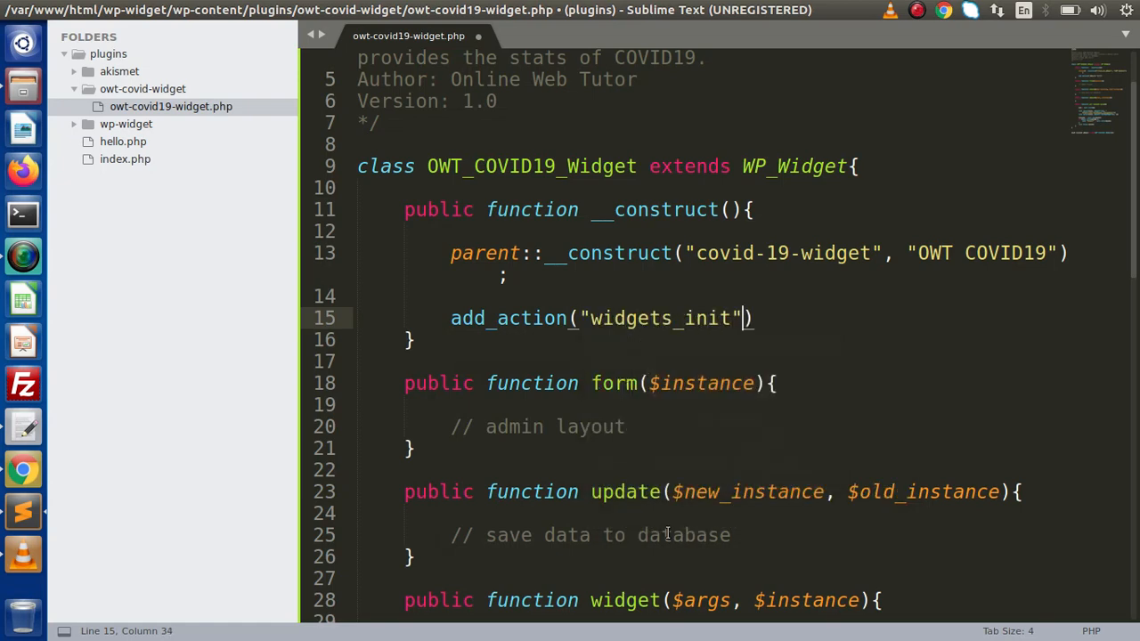
text(, function())
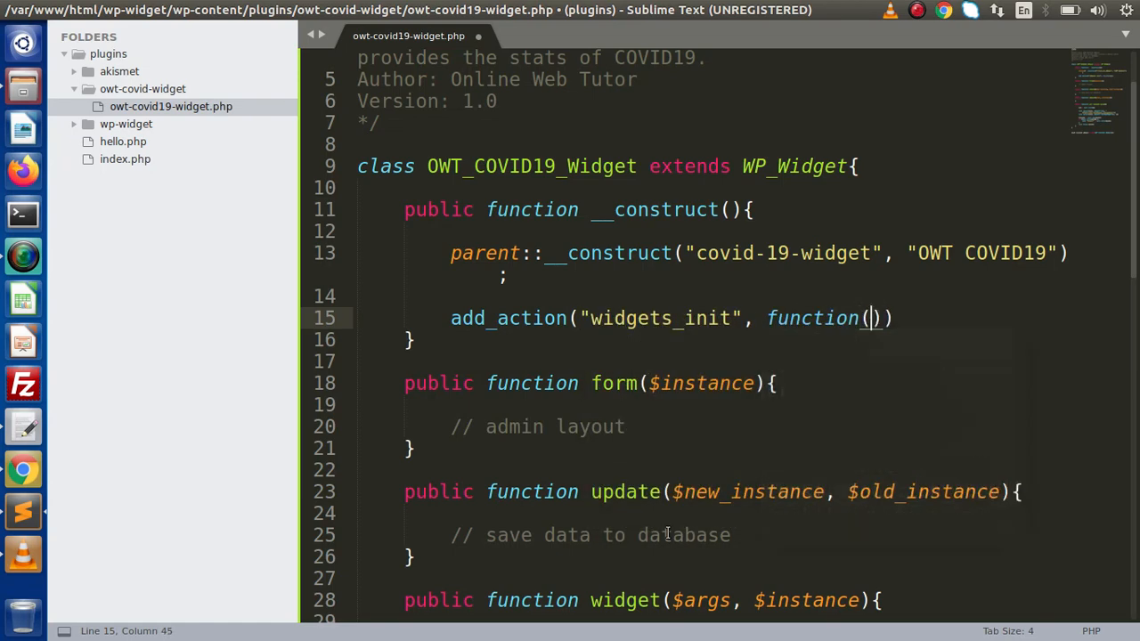
text({)
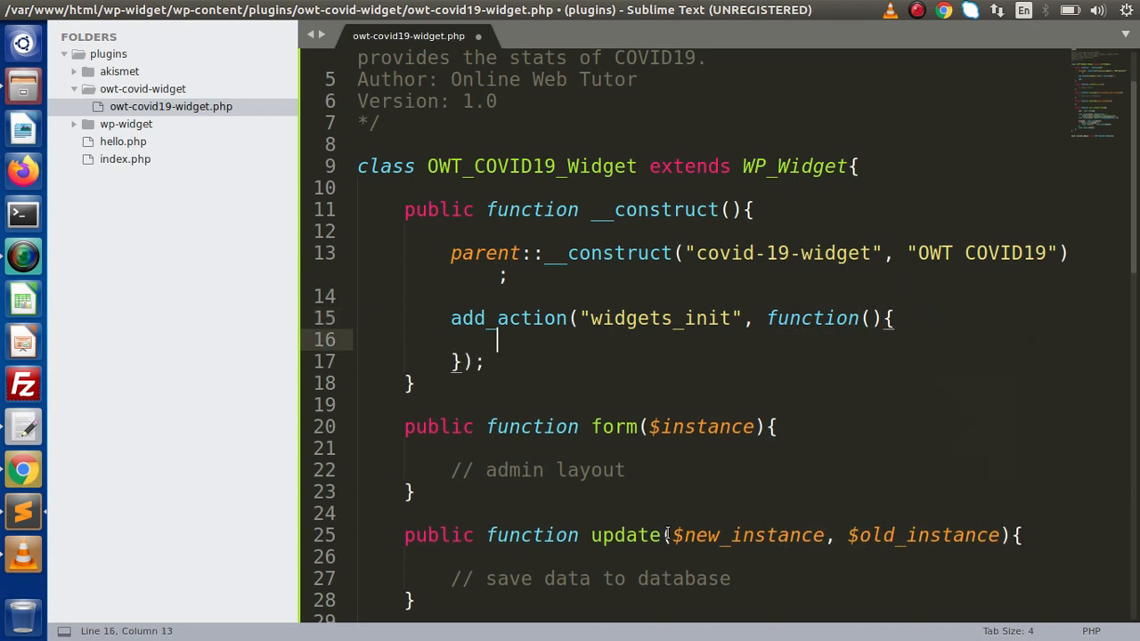
text(register_widget)
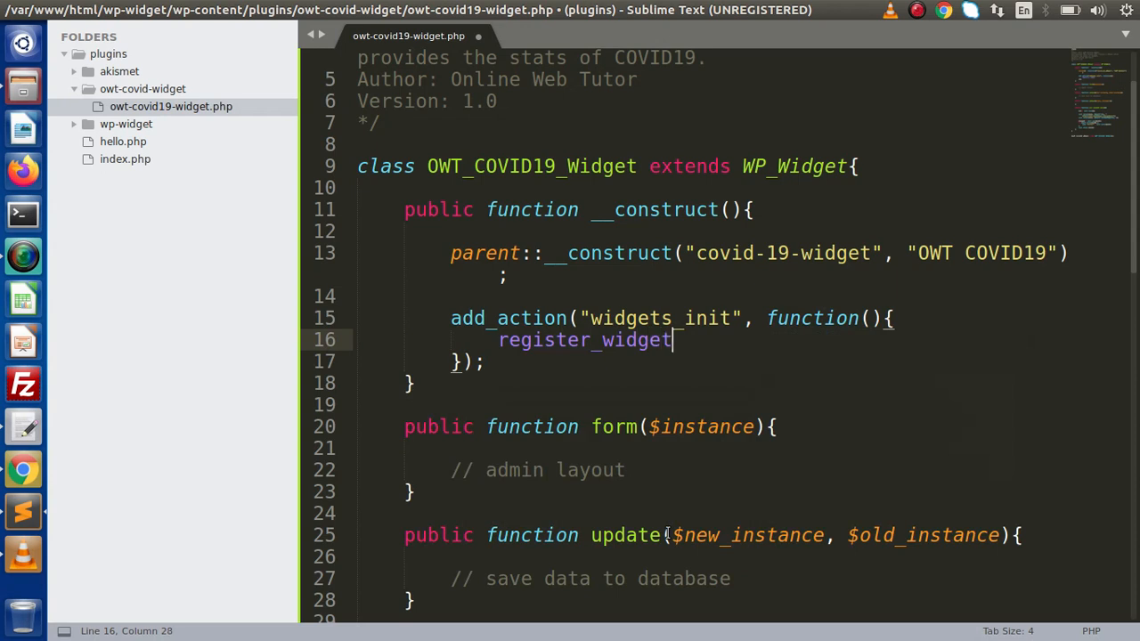
text(();)
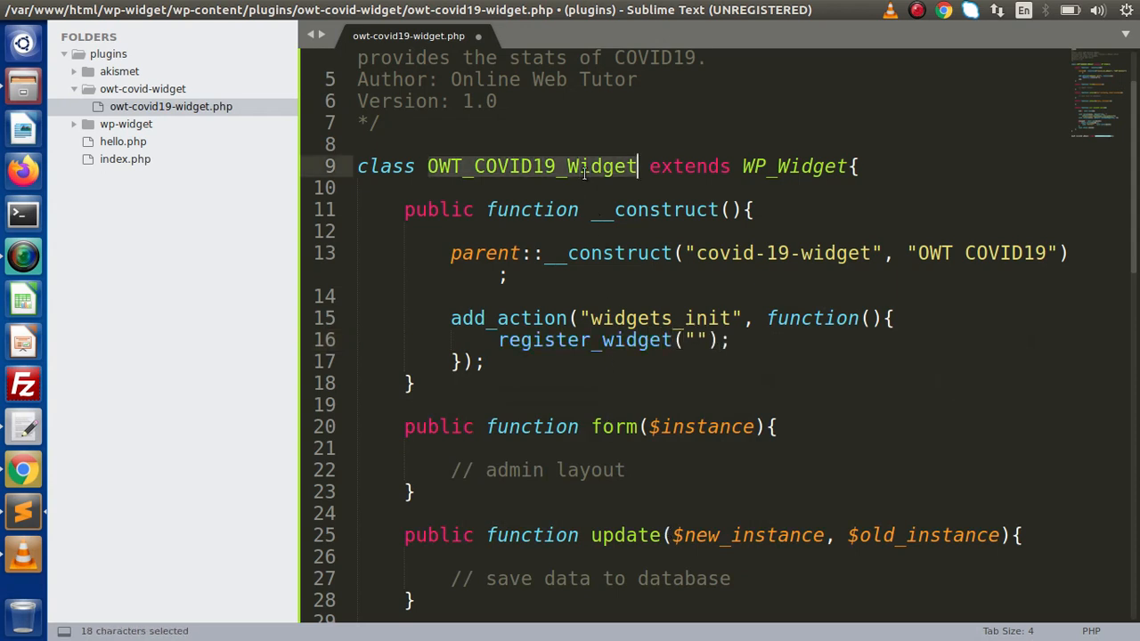
text(OWT_COVID19_Widget)
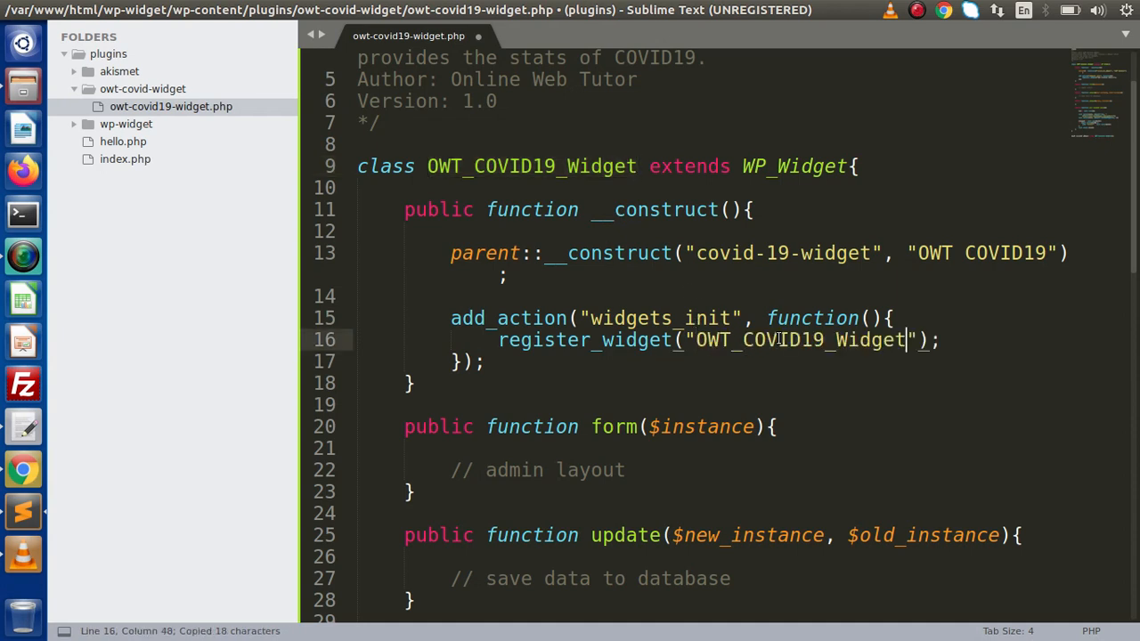
key(ctrl+s)
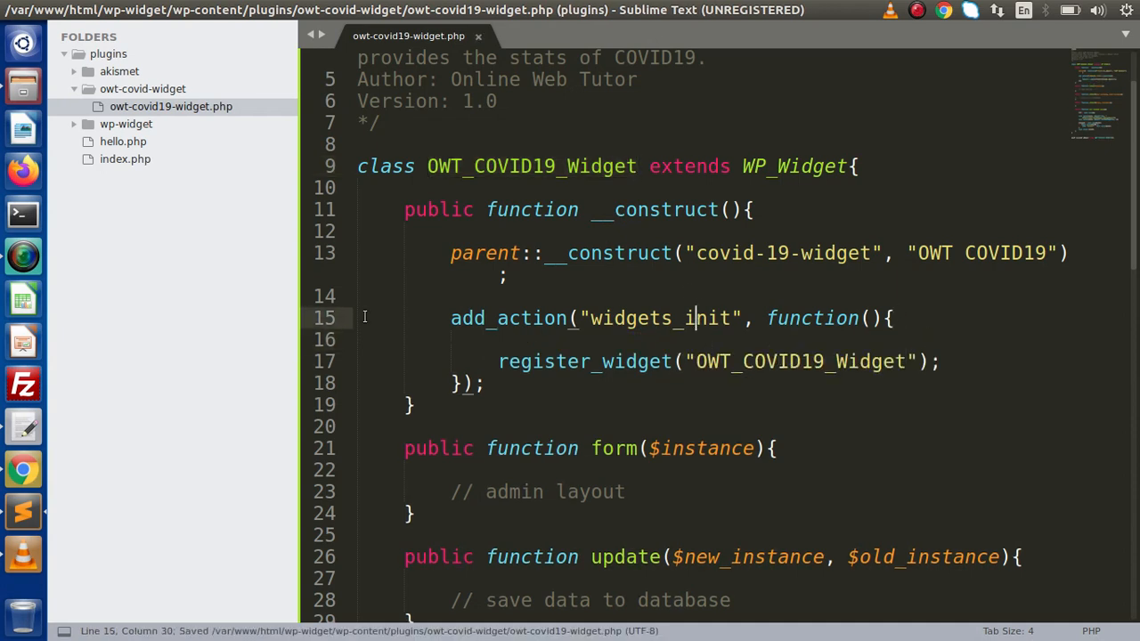
Step: Switch to Chrome's WordPress admin and go to the Plugins list showing the inactive plugin
click(650, 34)
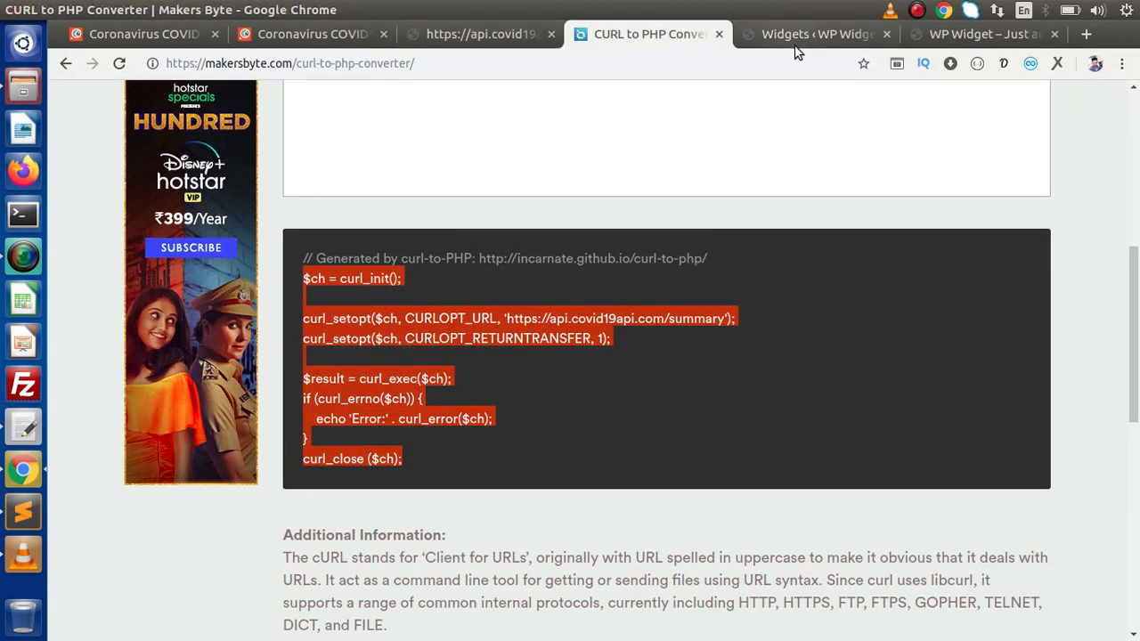
click(815, 34)
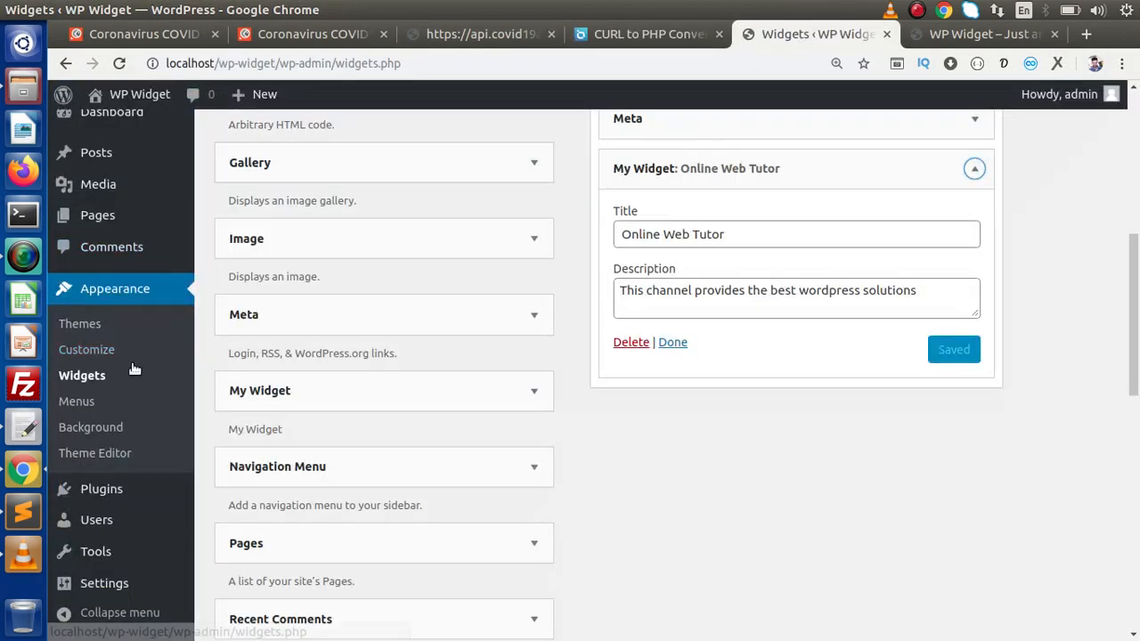
click(101, 488)
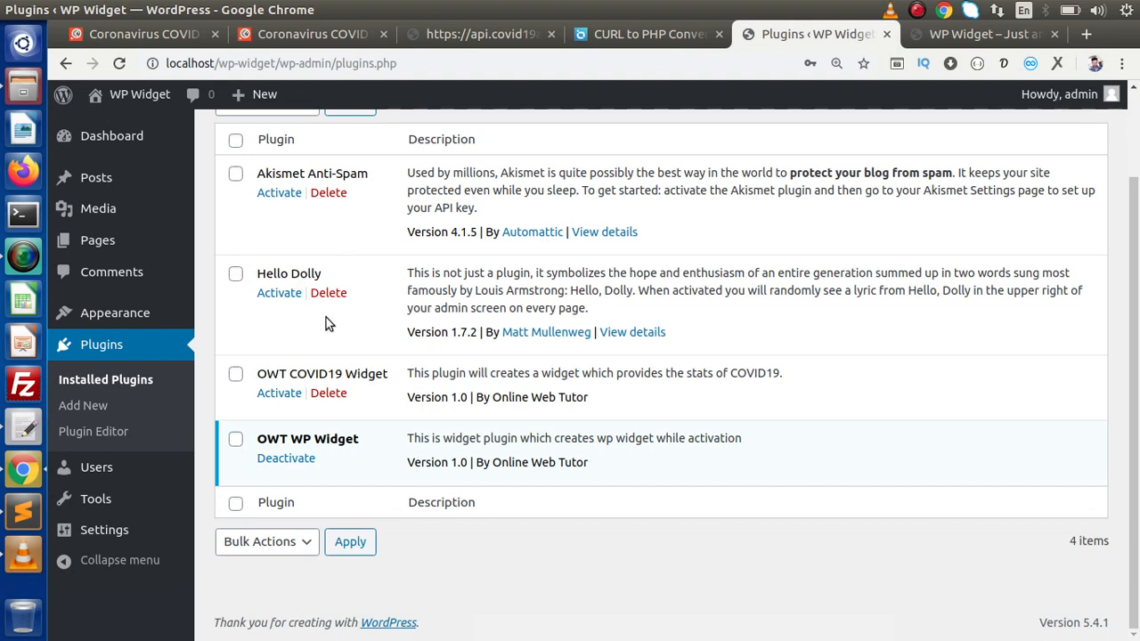
mouse_move(435, 296)
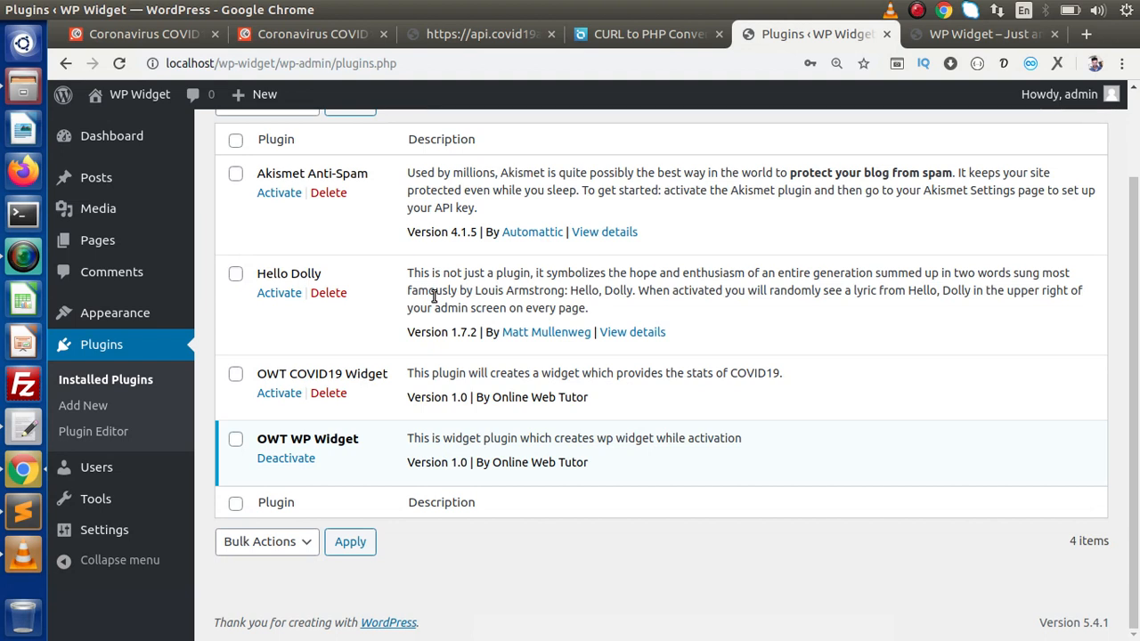
mouse_move(356, 388)
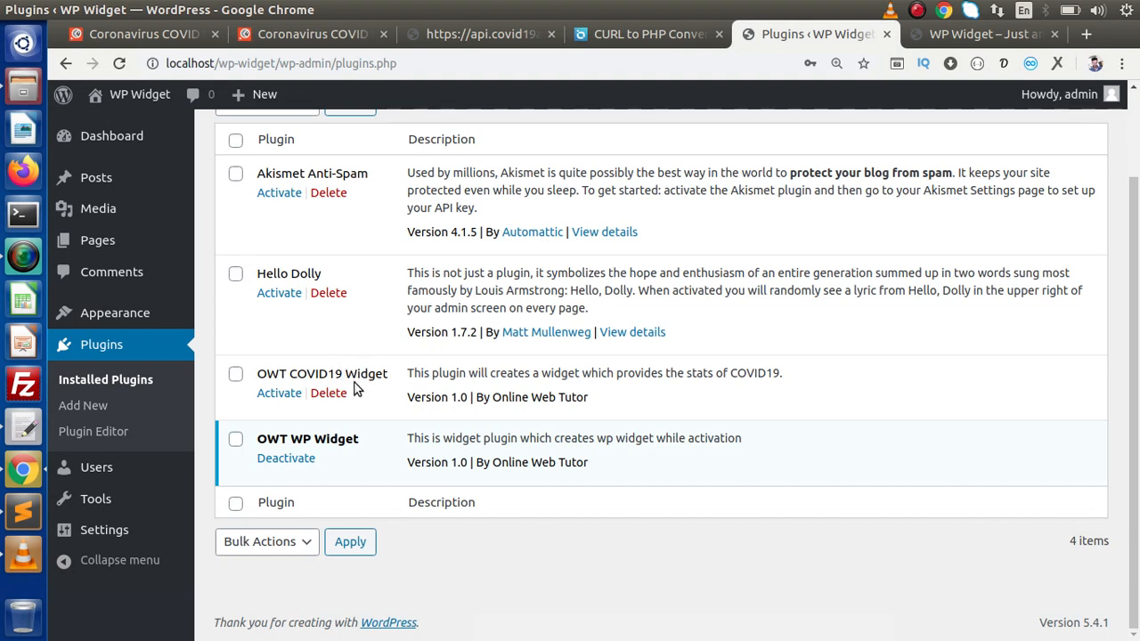
Step: Activate OWT COVID19 Widget, then find OWT COVID19 on the Appearance > Widgets page
click(278, 394)
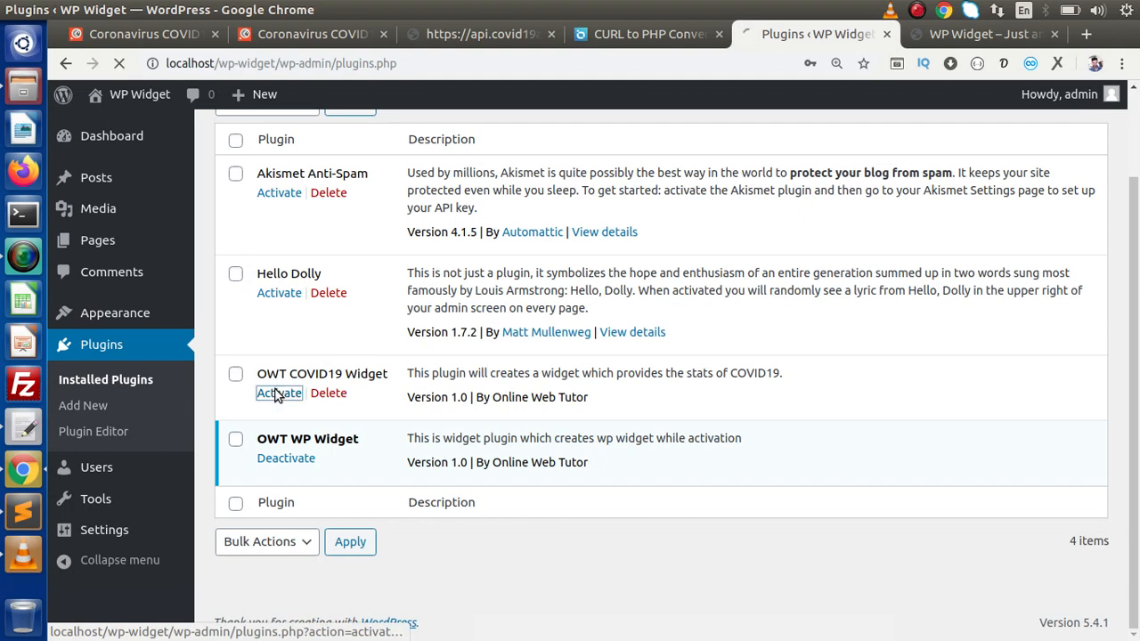
click(278, 393)
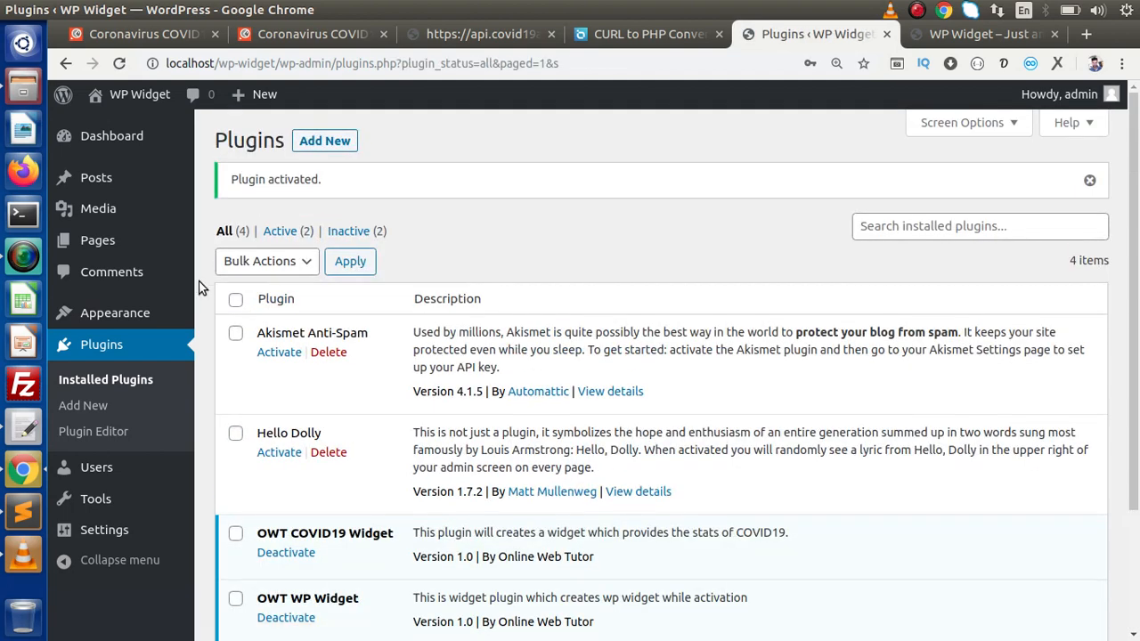
click(228, 367)
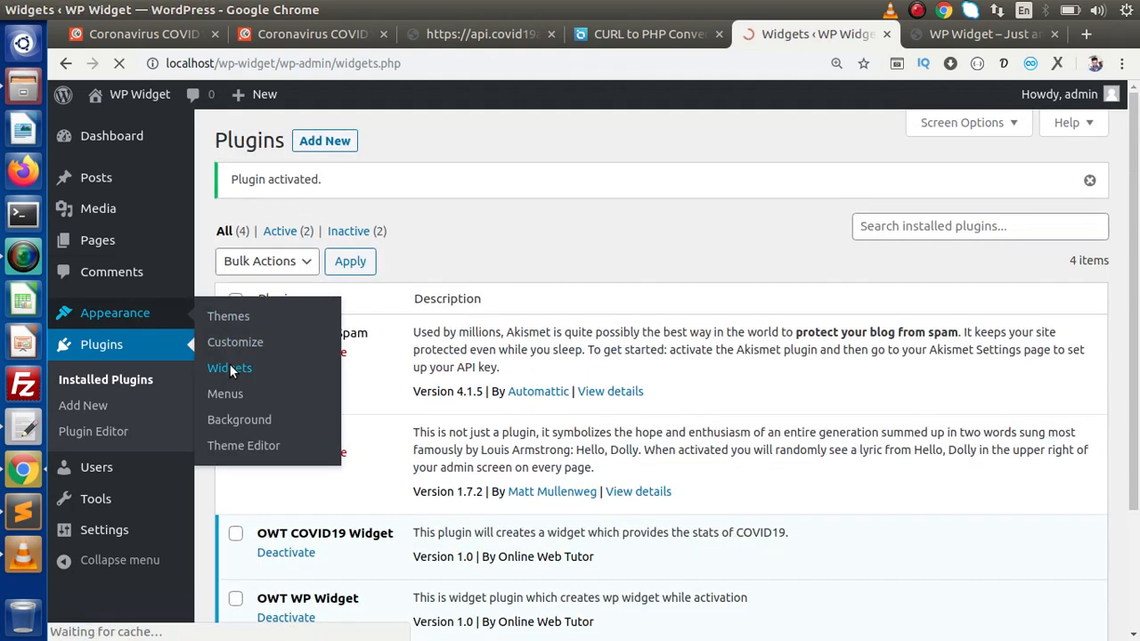
click(228, 367)
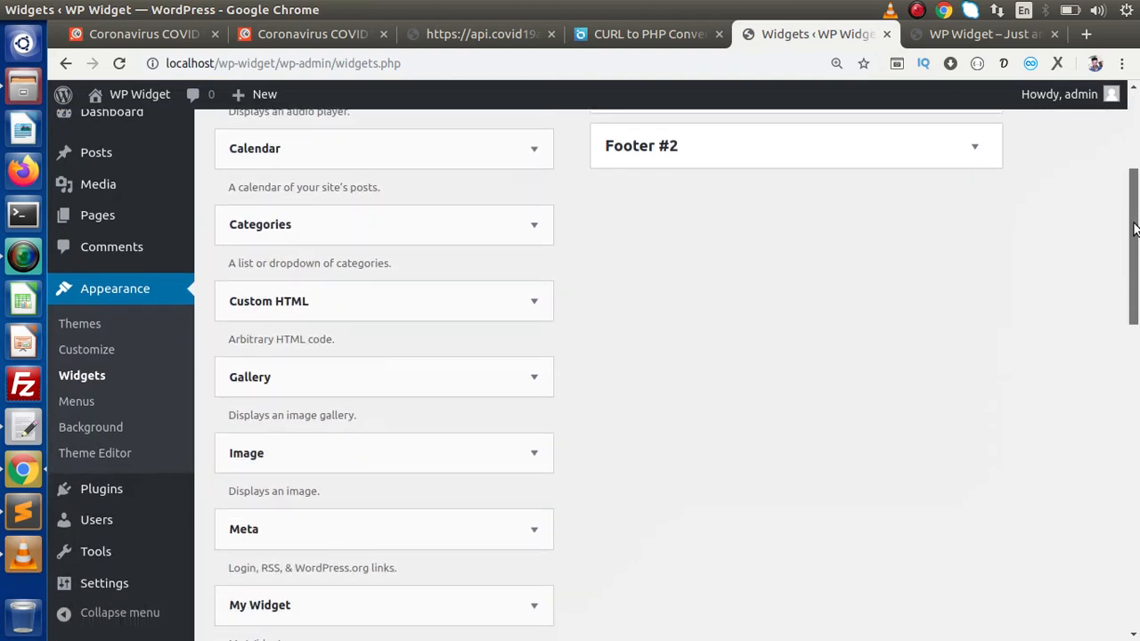
scroll(down, 3)
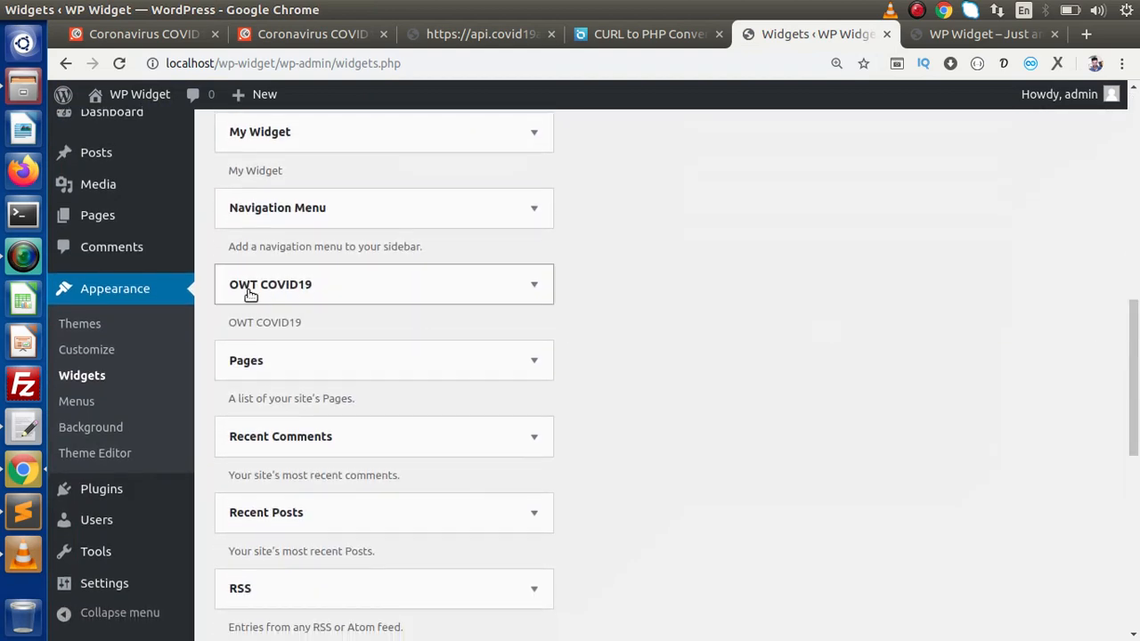
mouse_move(300, 299)
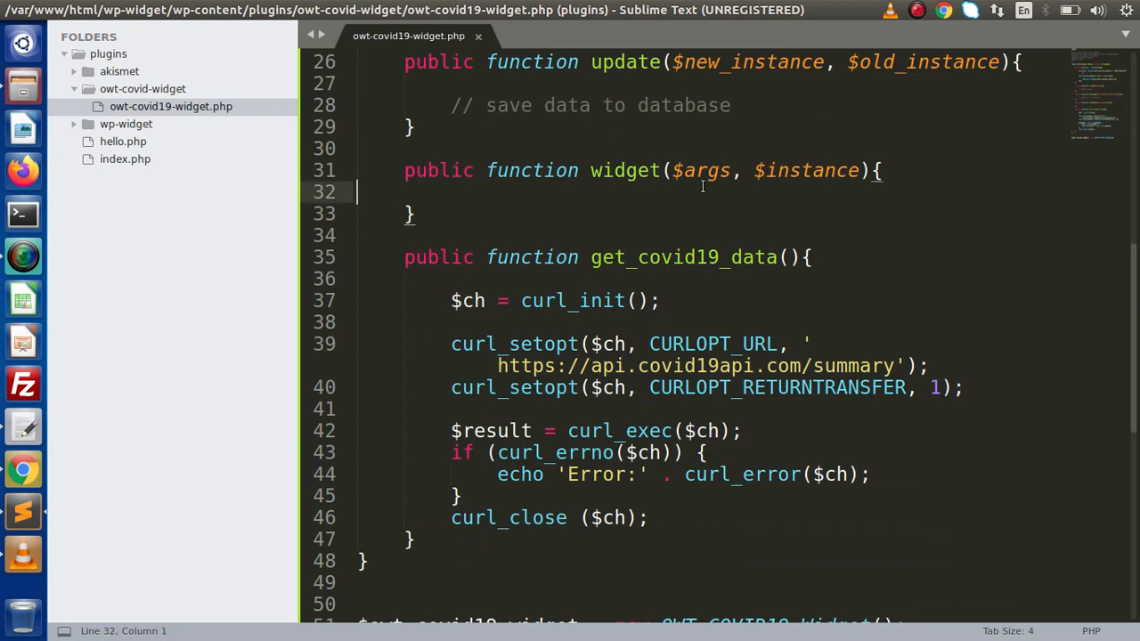
mouse_move(841, 125)
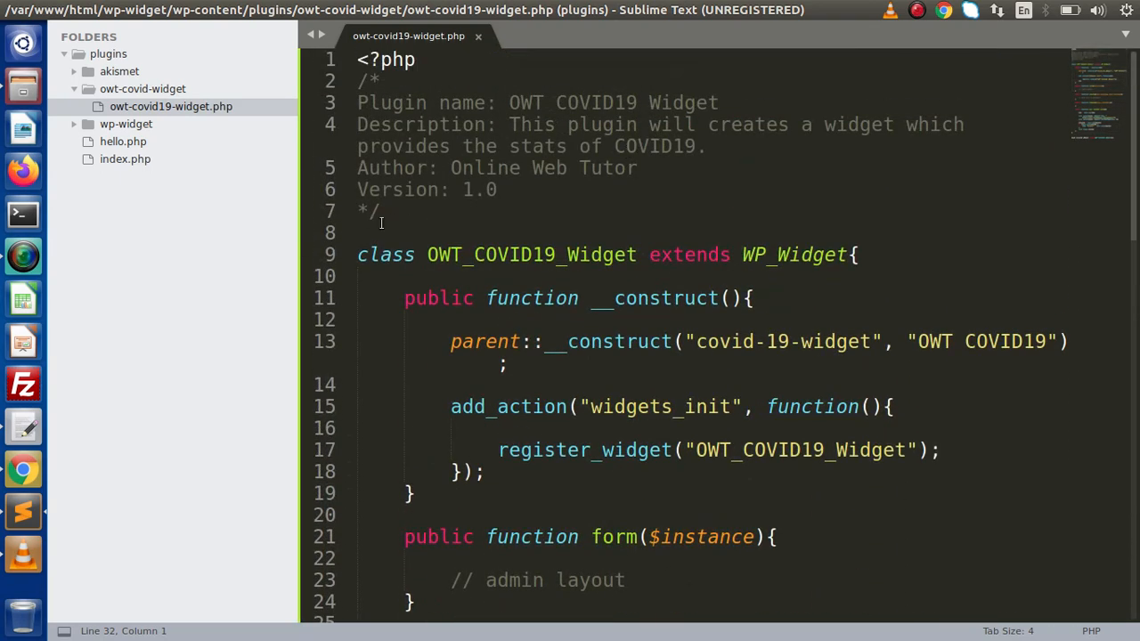
click(377, 231)
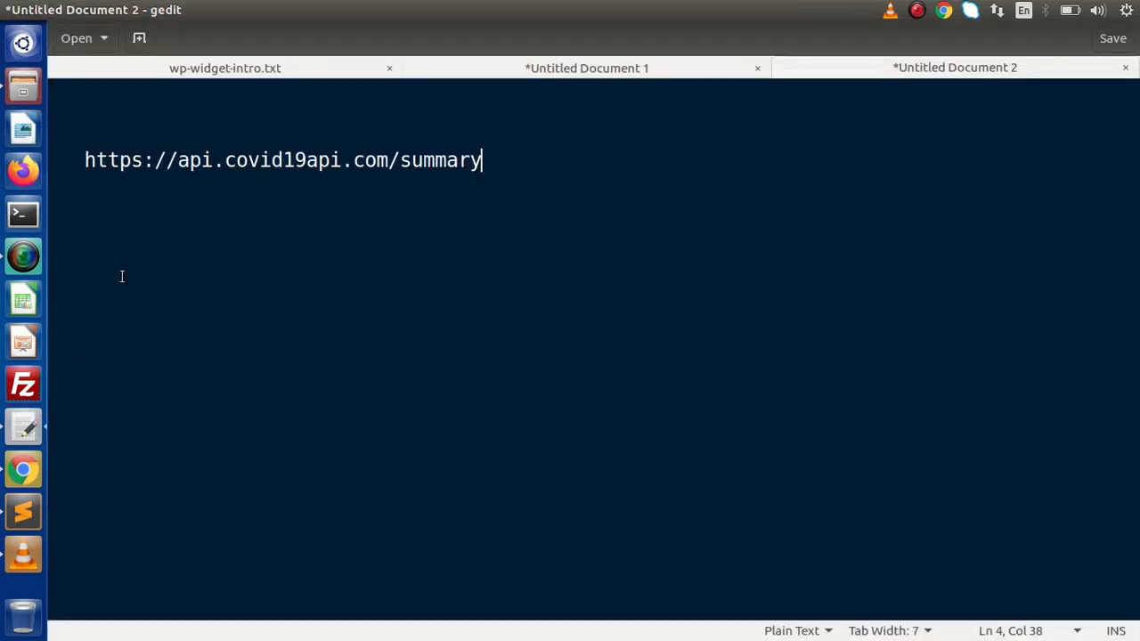
Step: Switch to the wp-widget-intro.txt tab and place the cursor below the Part #6 entry
click(224, 68)
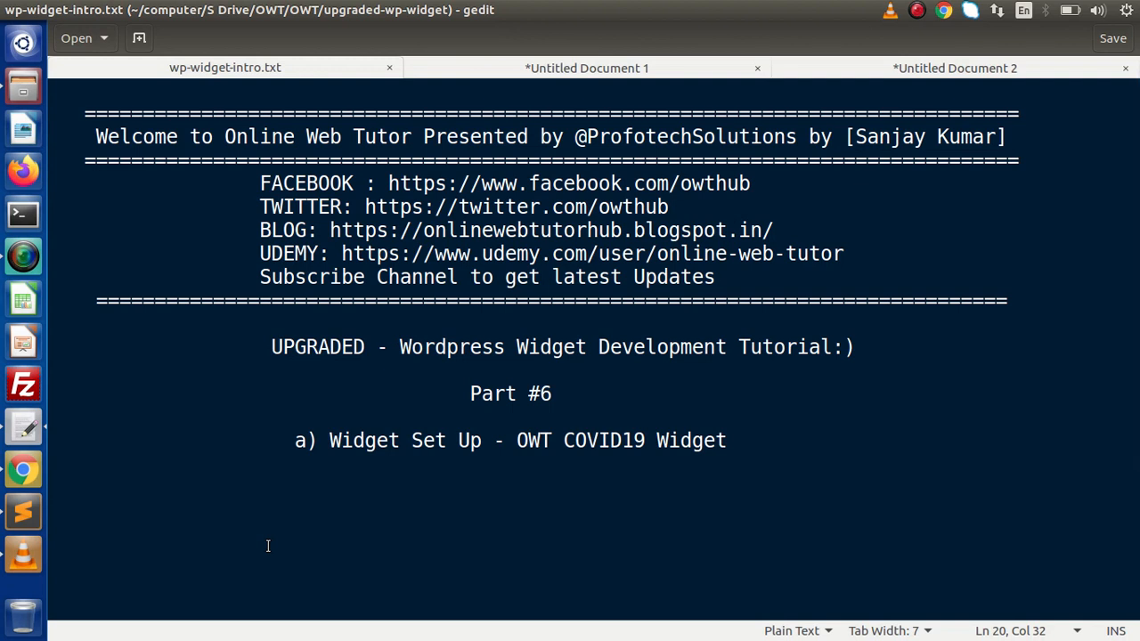
click(410, 535)
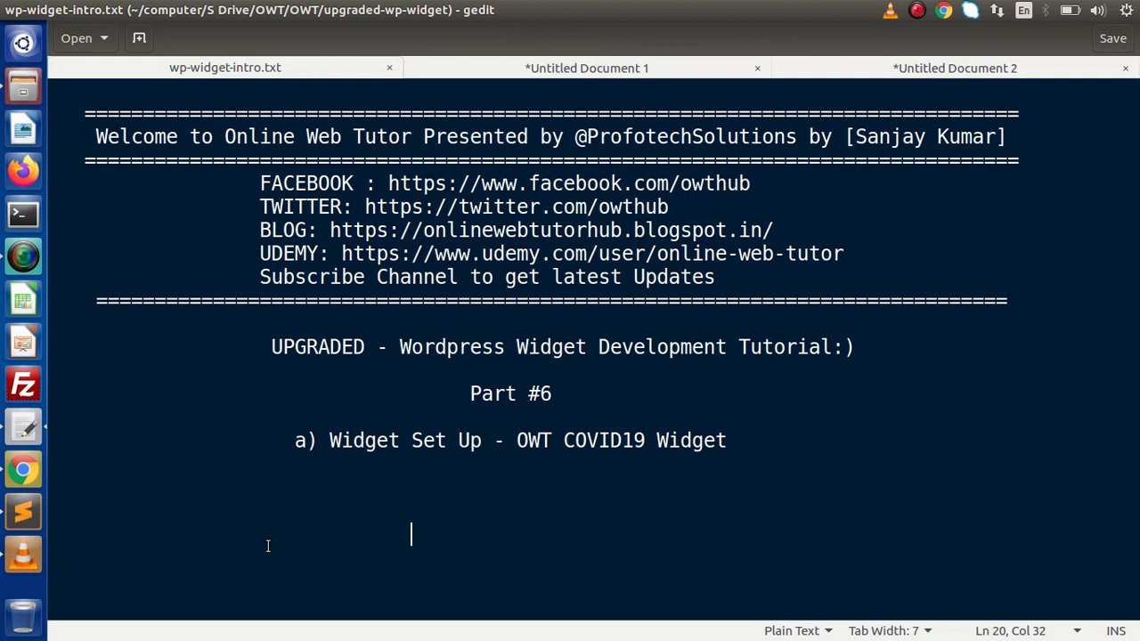